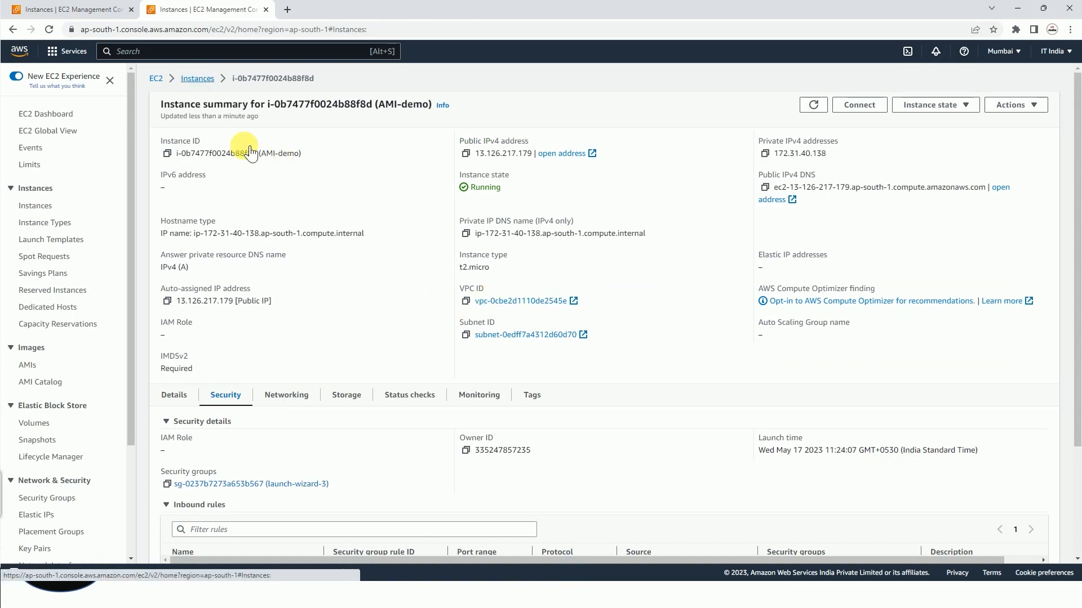
Select the AMI-demo instance and copy its public IPv4 address from the Details tab
{"action": "left_click", "coordinate": [196, 78]}
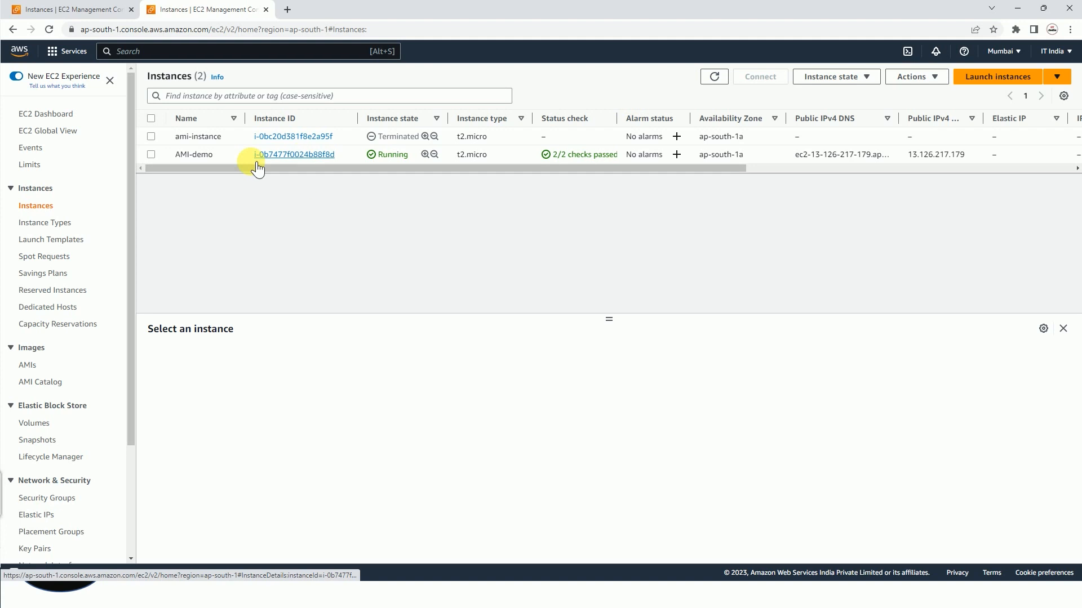
{"action": "left_click", "coordinate": [151, 154]}
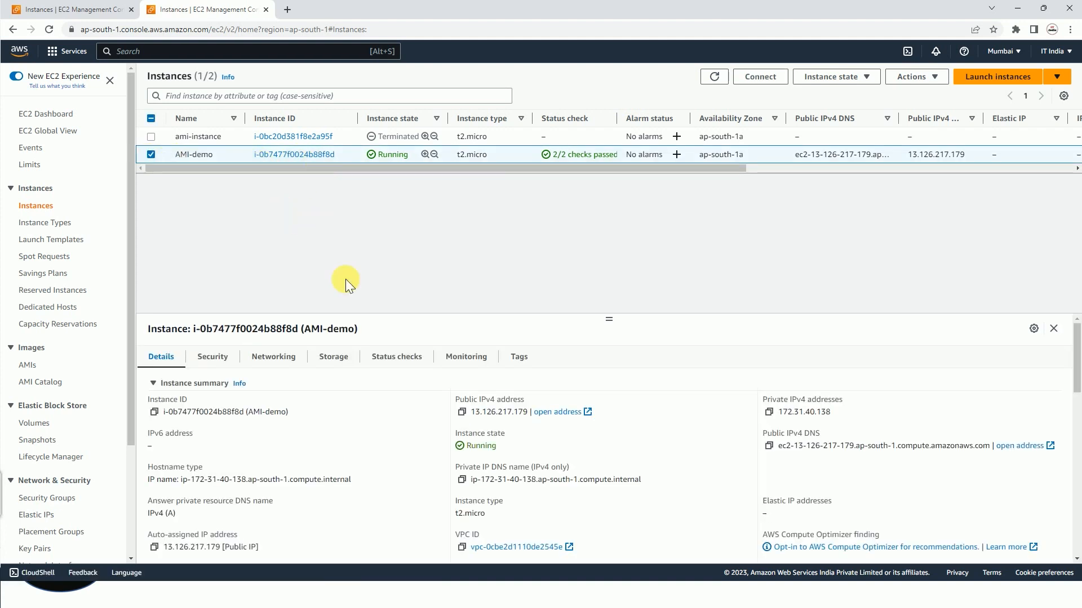
{"action": "mouse_move", "coordinate": [467, 412]}
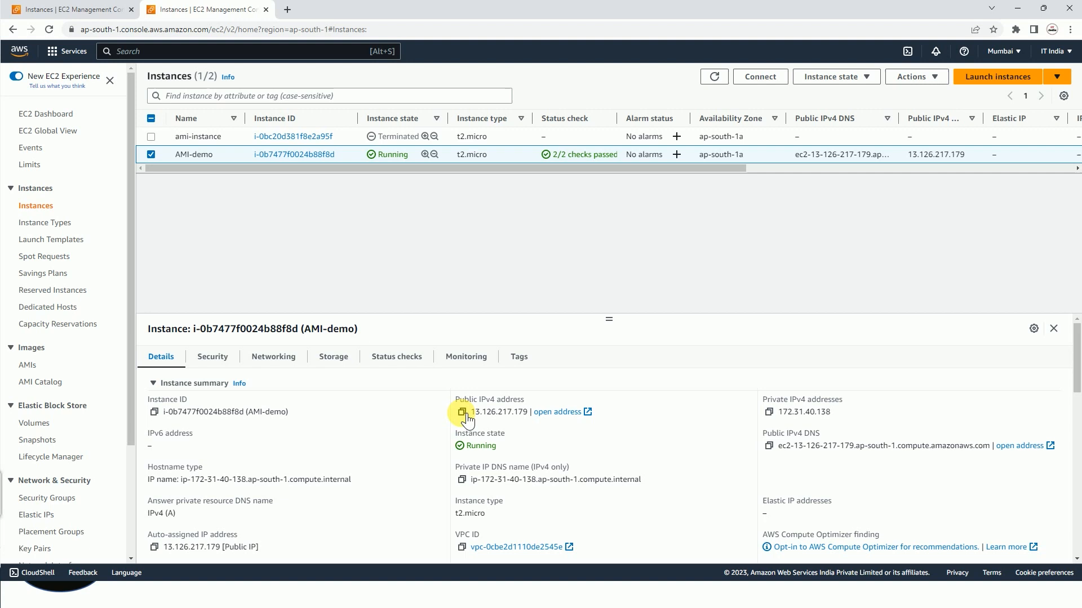
{"action": "left_click", "coordinate": [465, 412]}
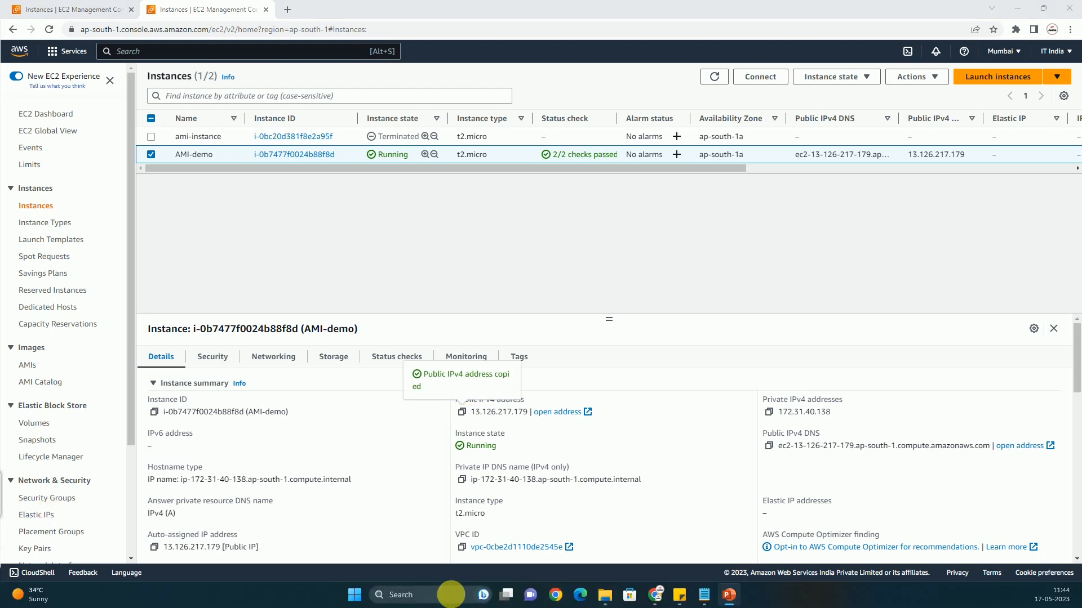
Point a PuTTY session at 13.126.217.179 and show the SSH Auth Credentials settings
{"action": "left_click", "coordinate": [354, 595]}
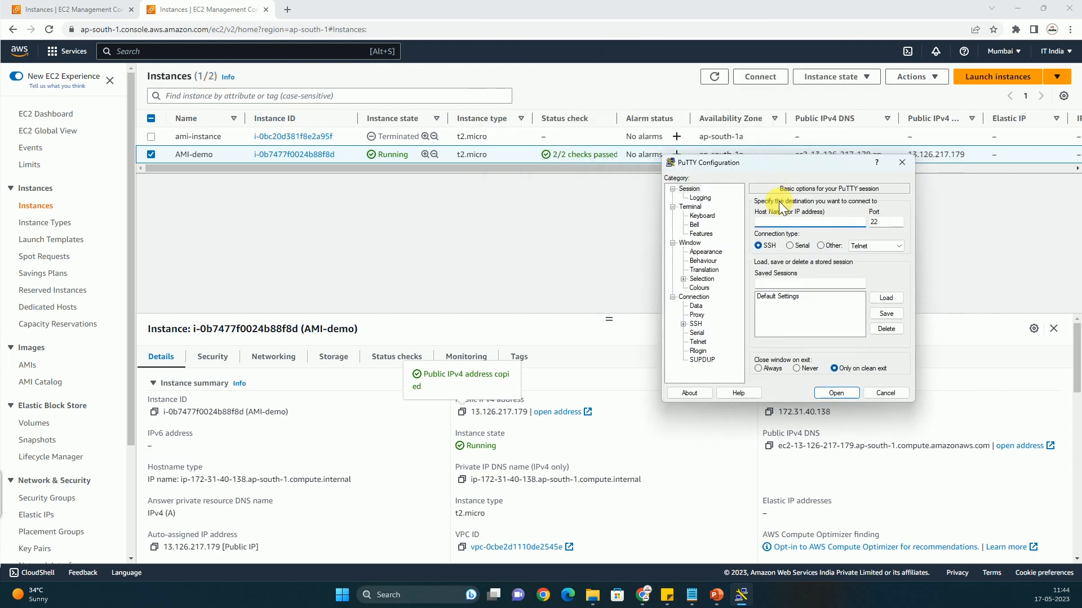
{"action": "mouse_move", "coordinate": [778, 216]}
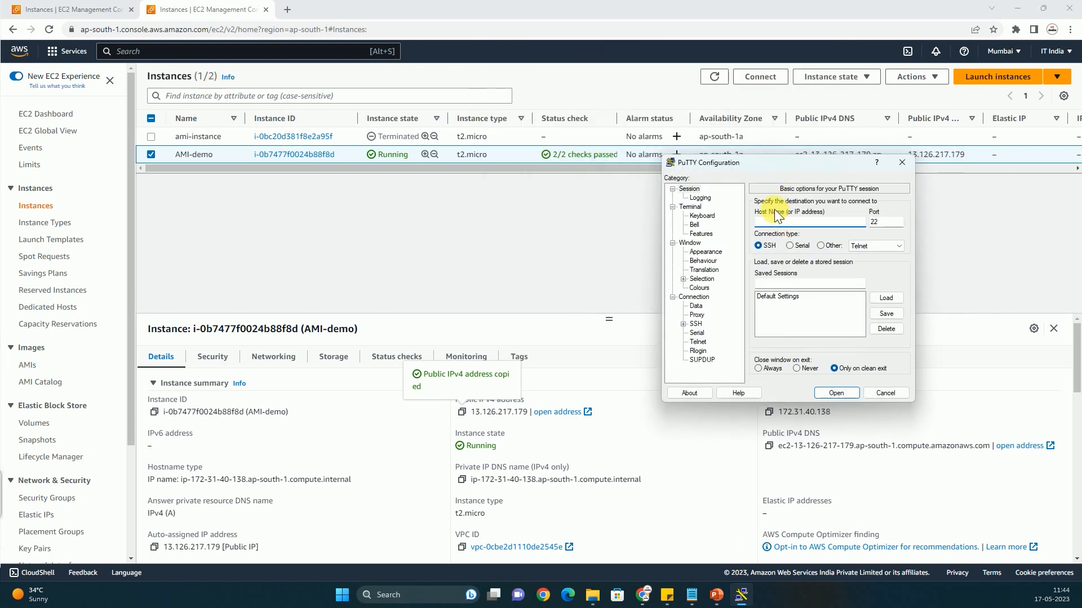
{"action": "type", "text": "13.126.217.179"}
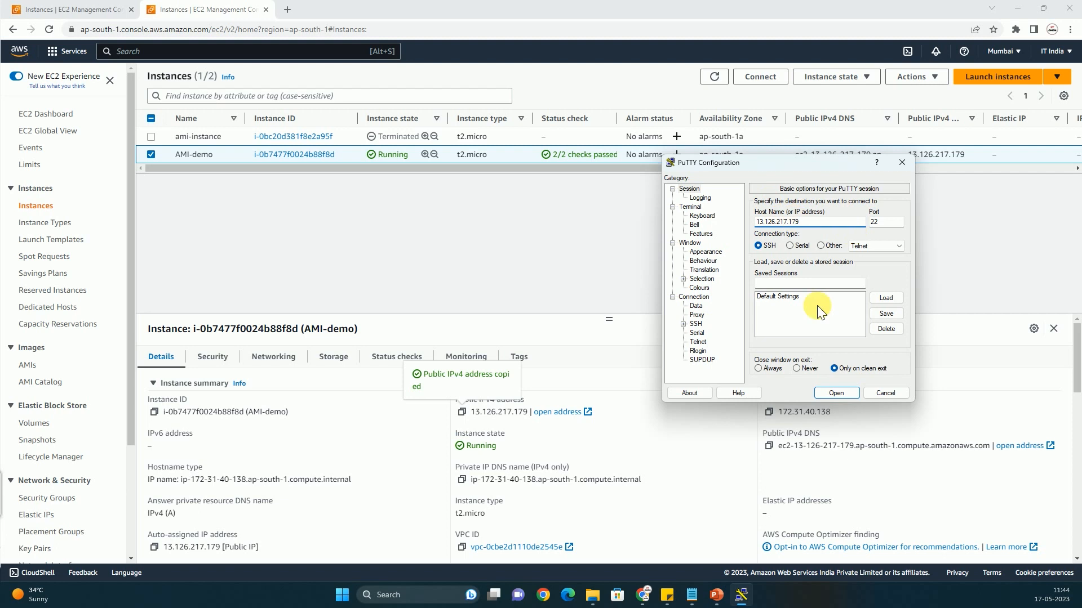
{"action": "mouse_move", "coordinate": [635, 308]}
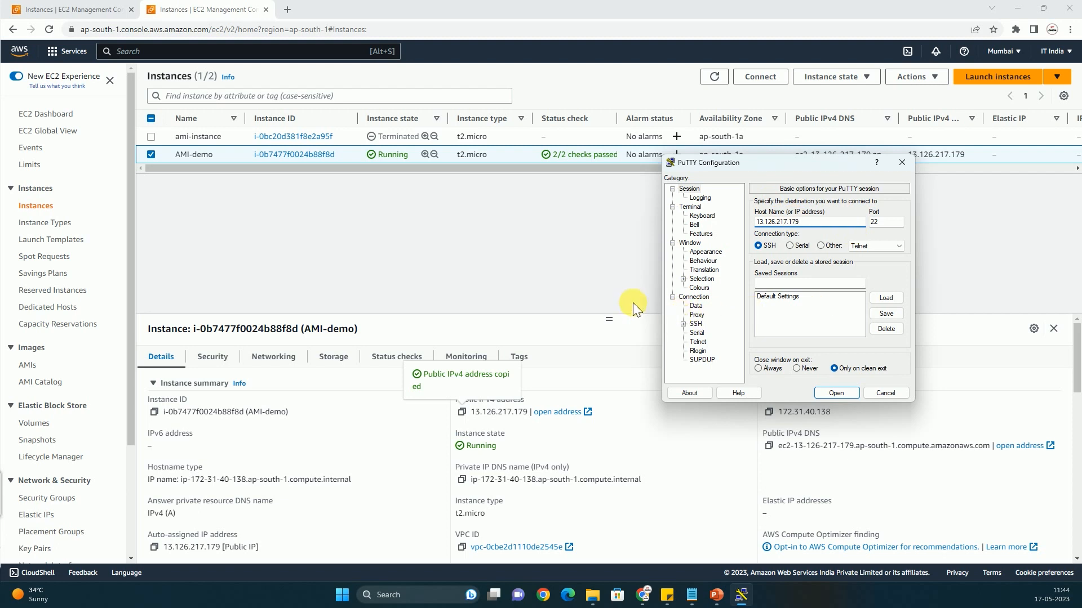
{"action": "mouse_move", "coordinate": [687, 317]}
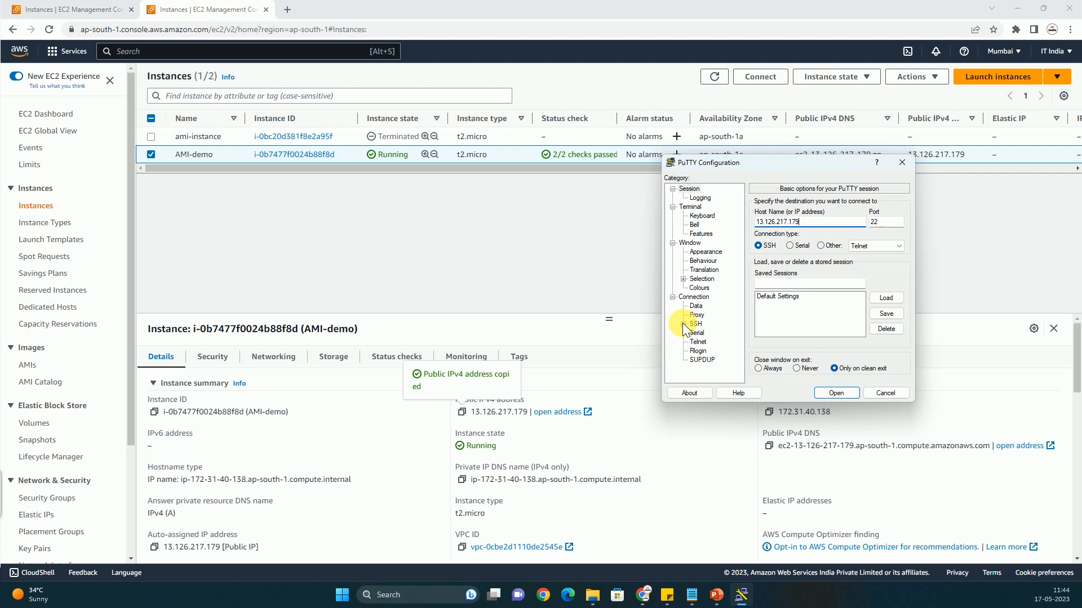
{"action": "left_click", "coordinate": [694, 323]}
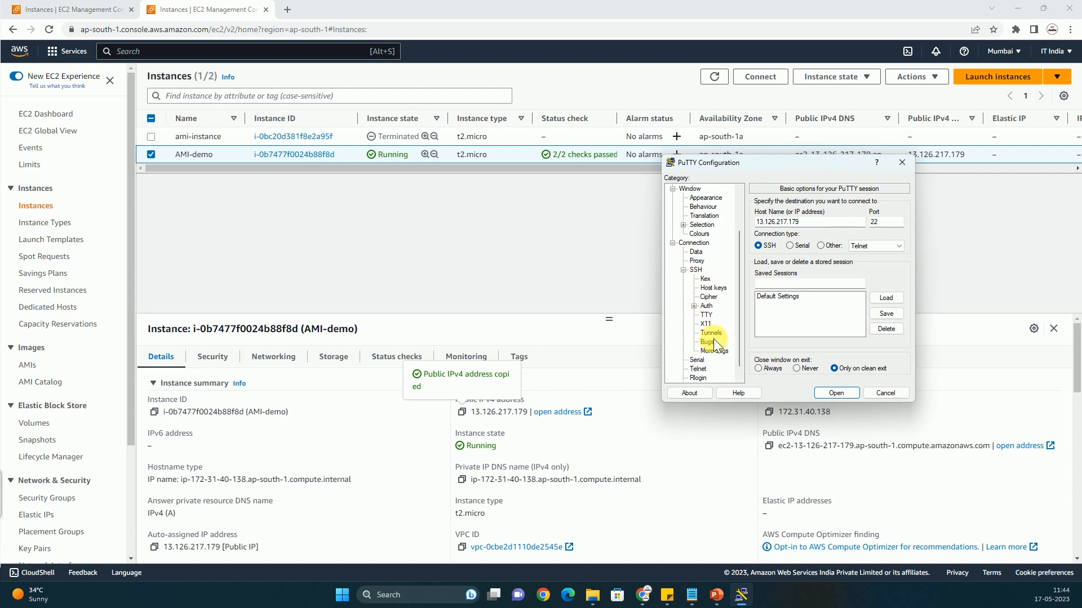
{"action": "mouse_move", "coordinate": [704, 306]}
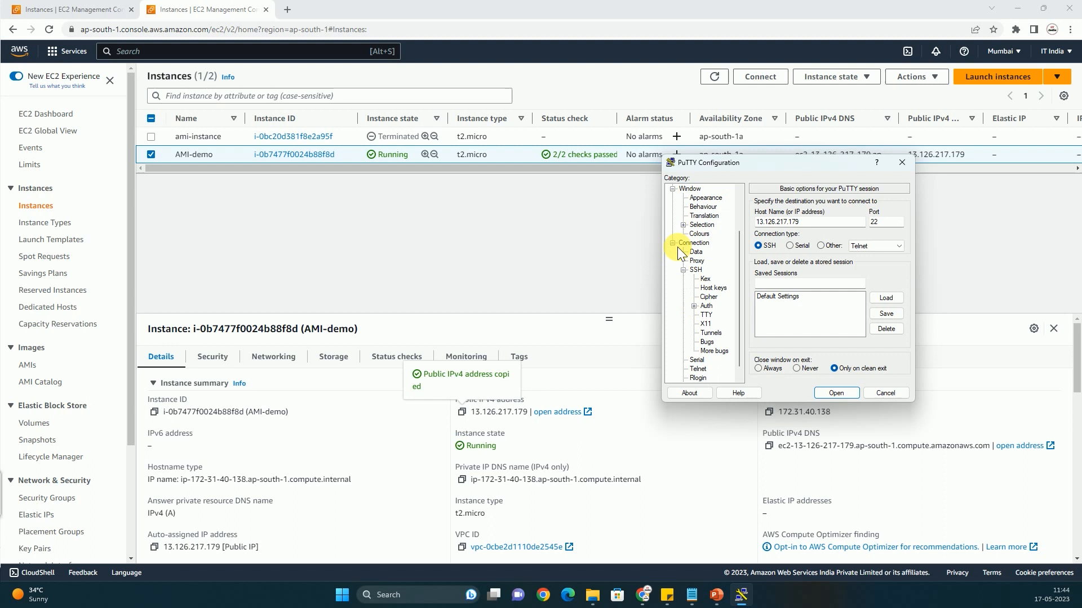
{"action": "mouse_move", "coordinate": [701, 319]}
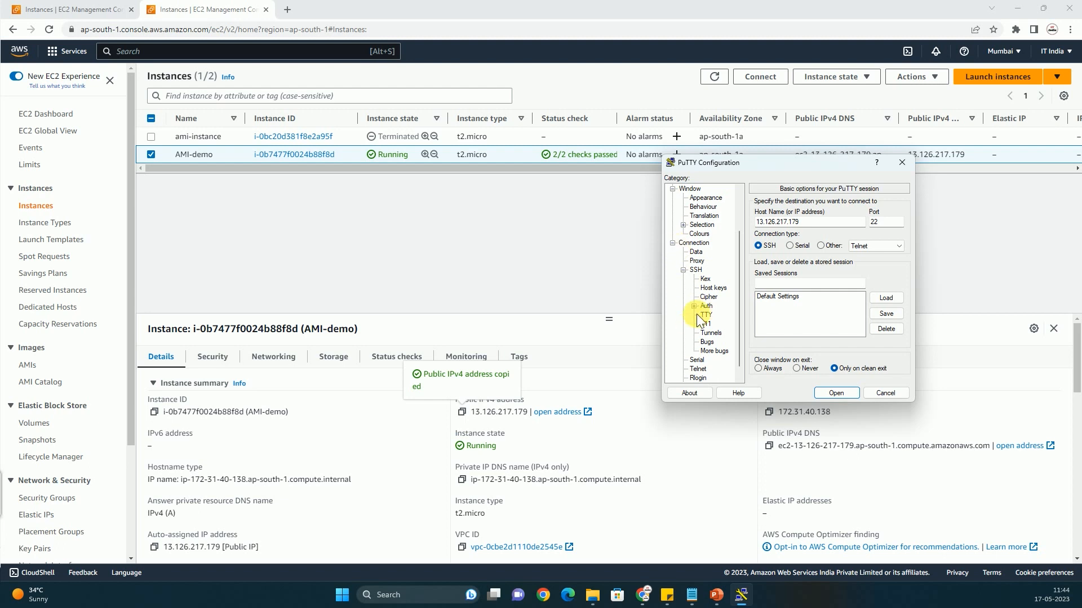
{"action": "left_click", "coordinate": [694, 305]}
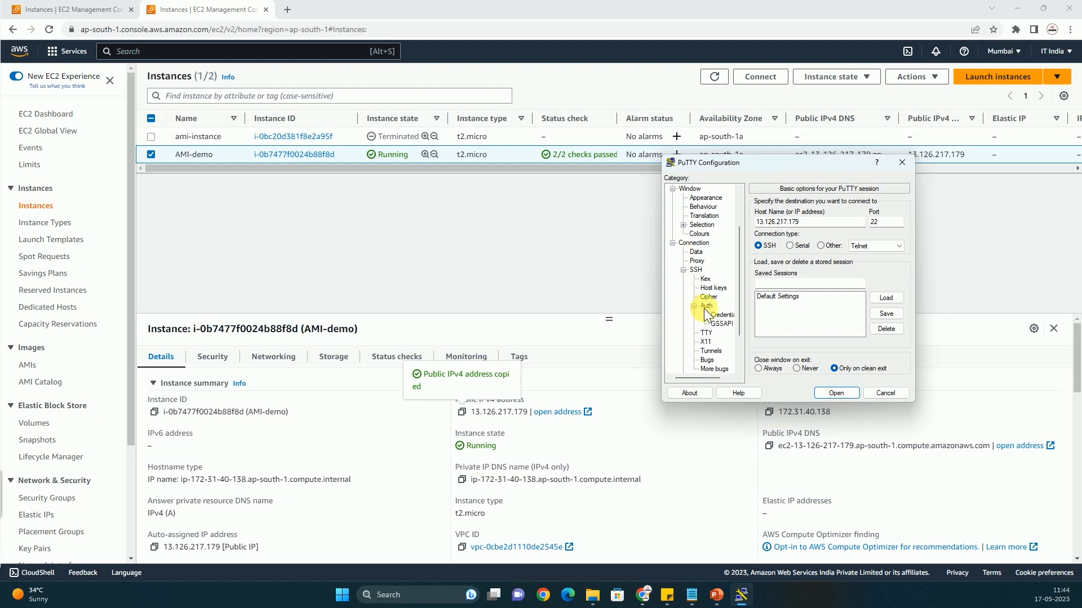
{"action": "left_click", "coordinate": [721, 316]}
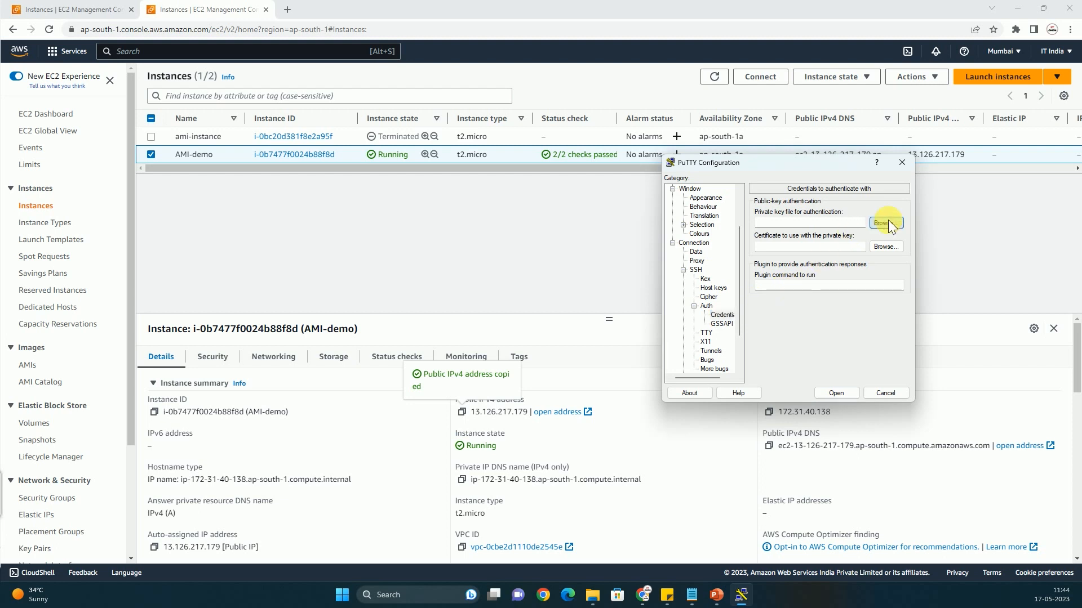
Load test-keypair.ppk from Downloads as the private key and start the session
{"action": "left_click", "coordinate": [885, 223]}
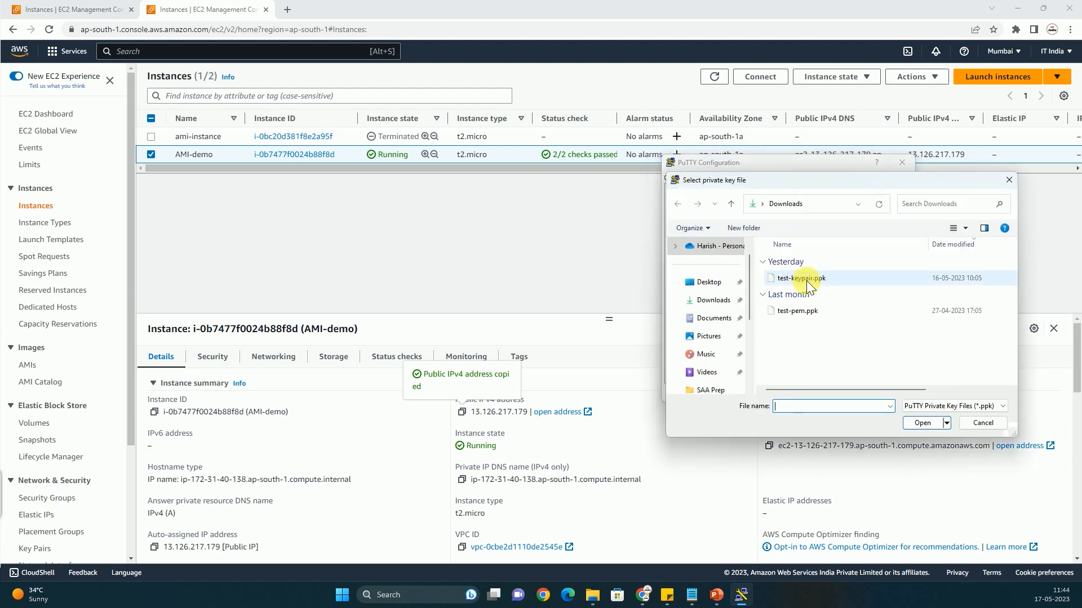
{"action": "left_click", "coordinate": [800, 278]}
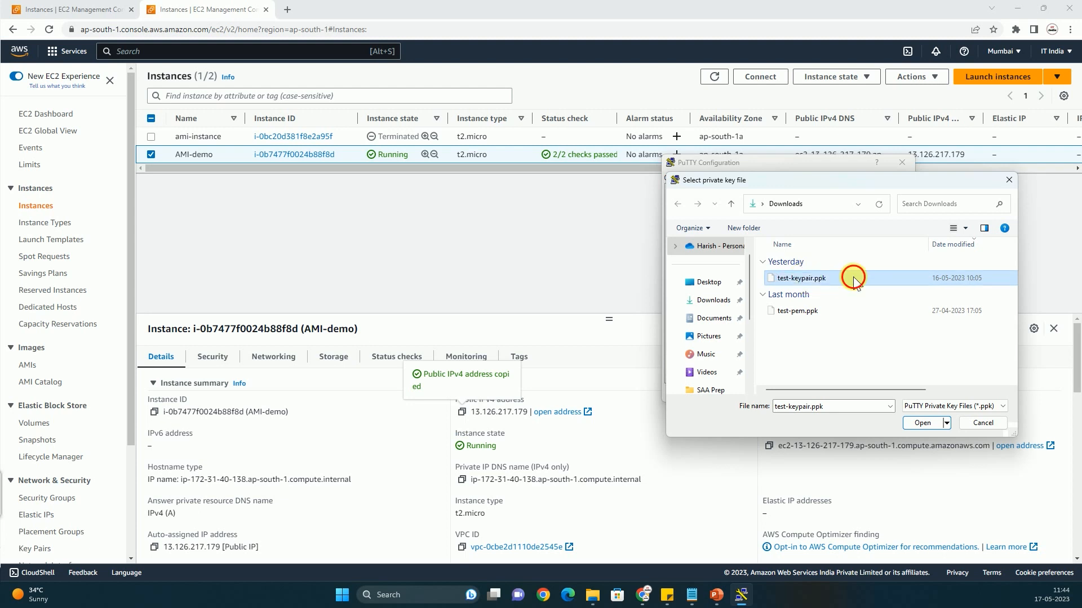
{"action": "left_click", "coordinate": [921, 423]}
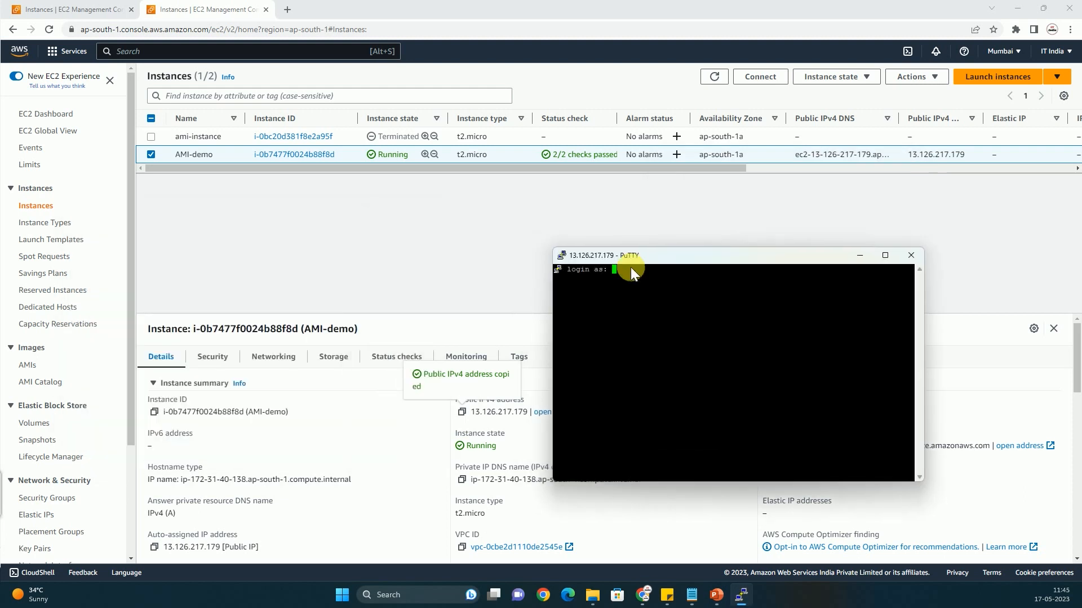
{"action": "mouse_move", "coordinate": [500, 240]}
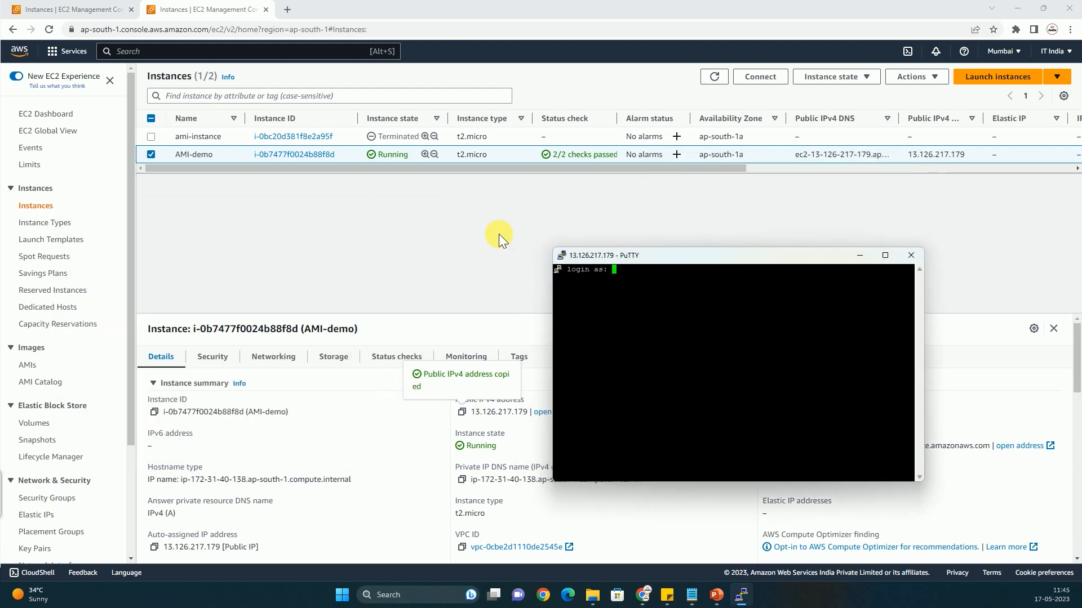
Log in as ec2-user, switch to root with sudo su -, then end the PuTTY session
{"action": "type", "text": "ec2-user"}
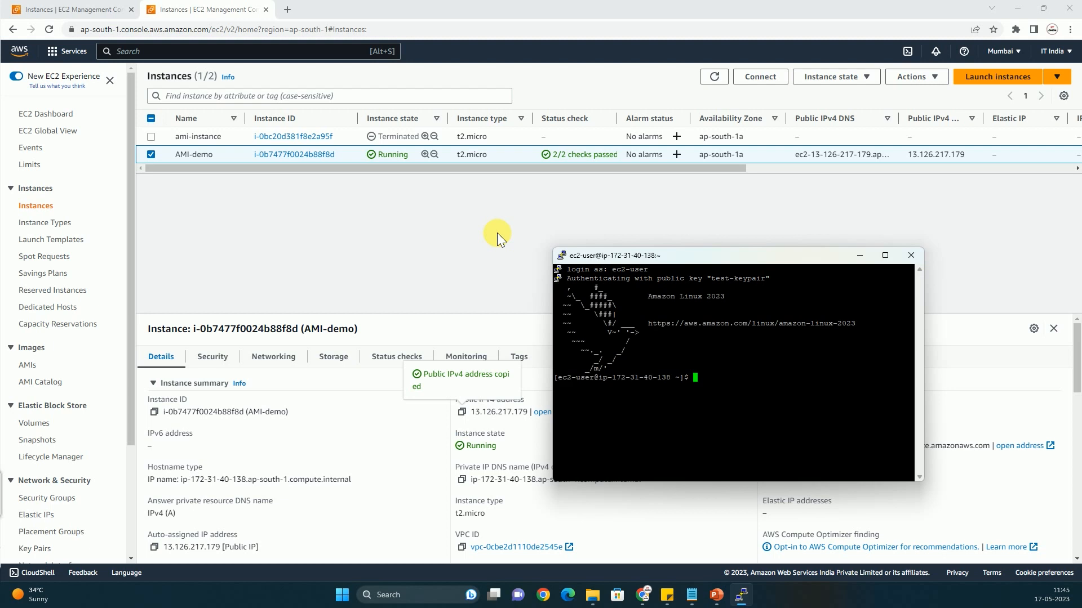
{"action": "mouse_move", "coordinate": [724, 319]}
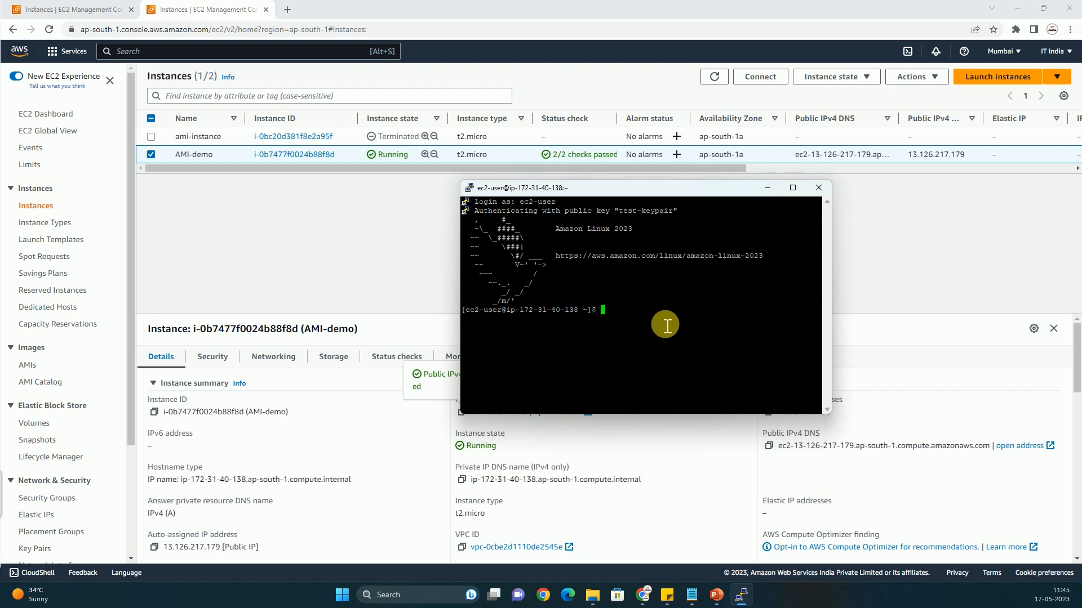
{"action": "type", "text": "sudo s"}
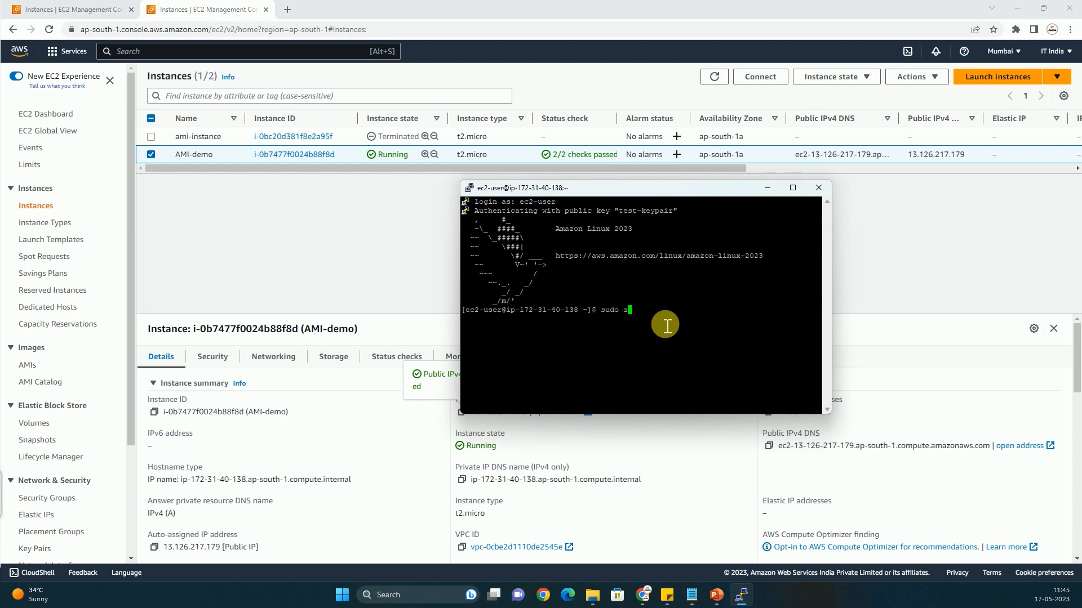
{"action": "key", "text": "Return"}
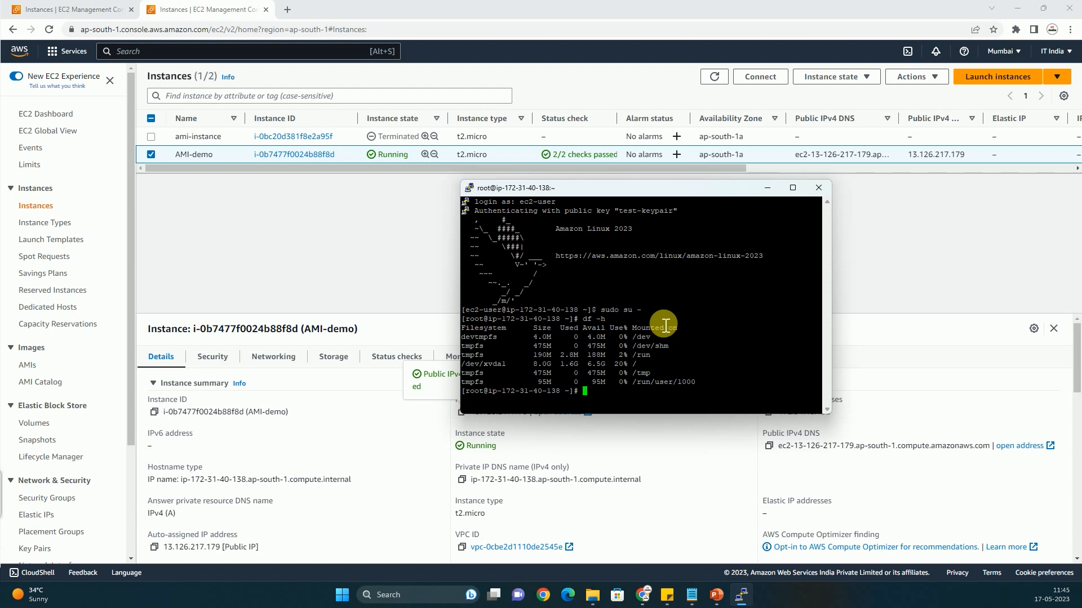
{"action": "mouse_move", "coordinate": [613, 246]}
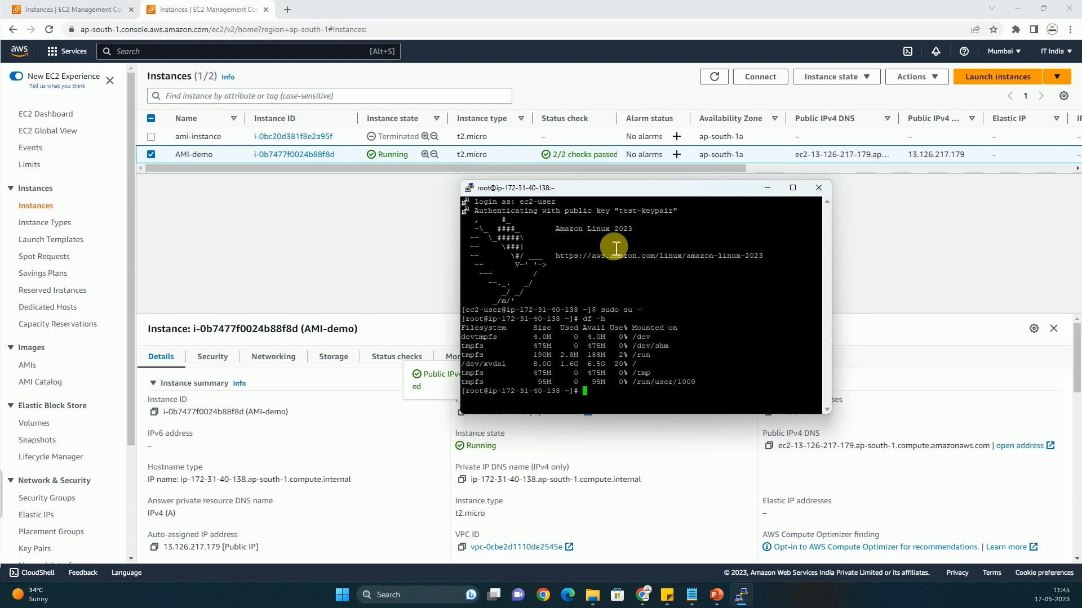
{"action": "mouse_move", "coordinate": [807, 211]}
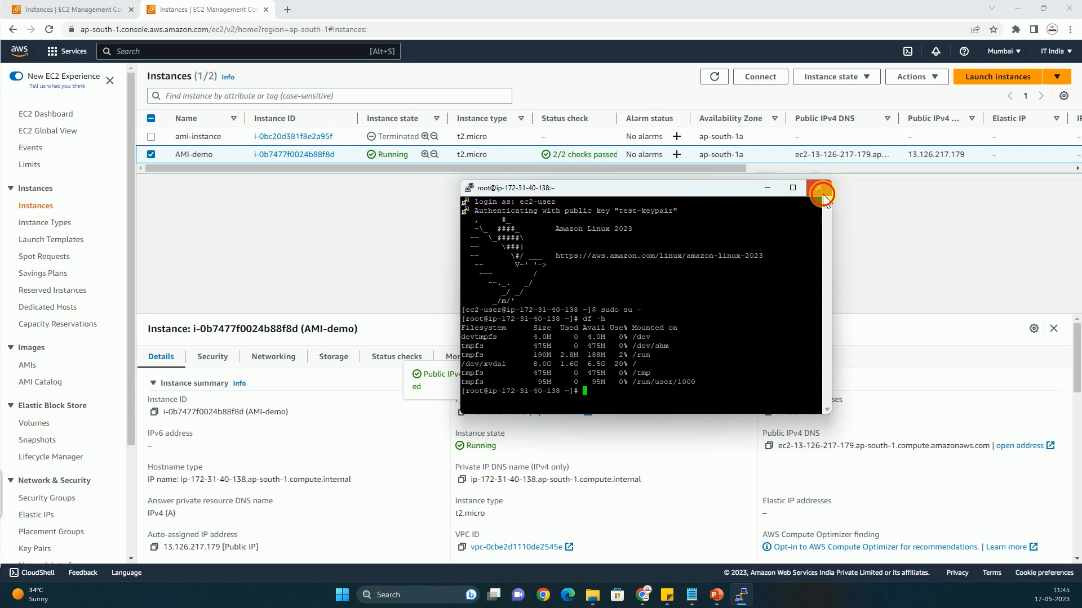
{"action": "left_click", "coordinate": [821, 187]}
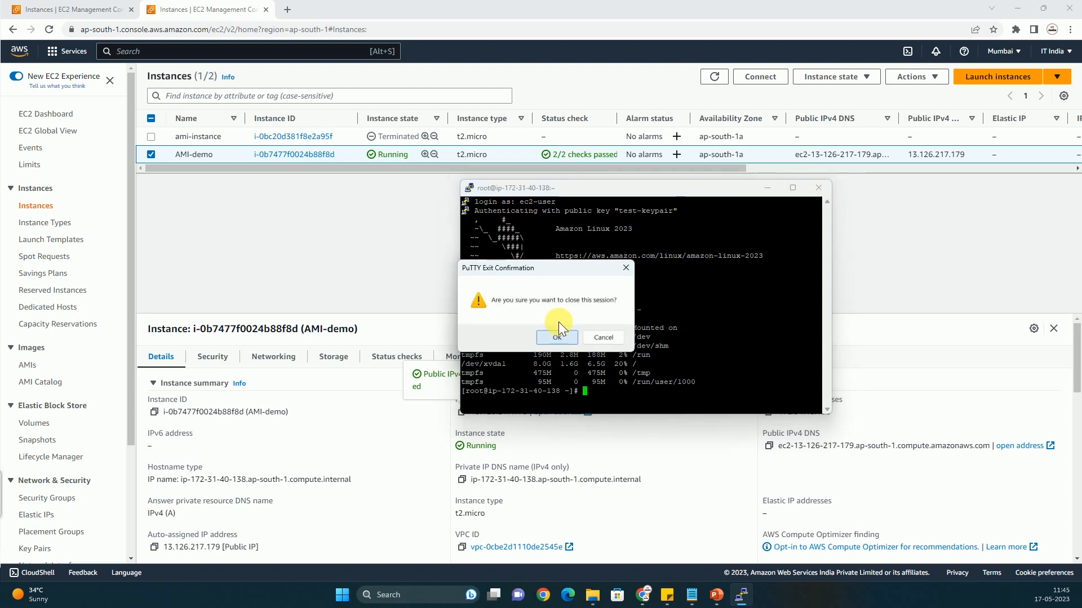
{"action": "left_click", "coordinate": [556, 337]}
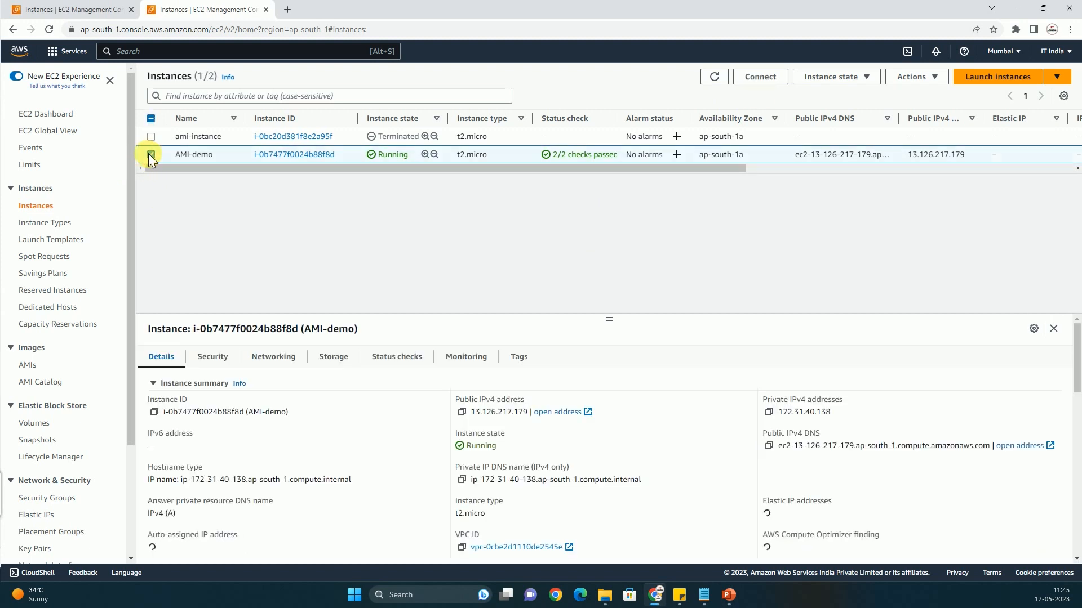
Copy the example ssh command for test-keypair.pem from AMI-demo's SSH client instructions
{"action": "left_click", "coordinate": [759, 77]}
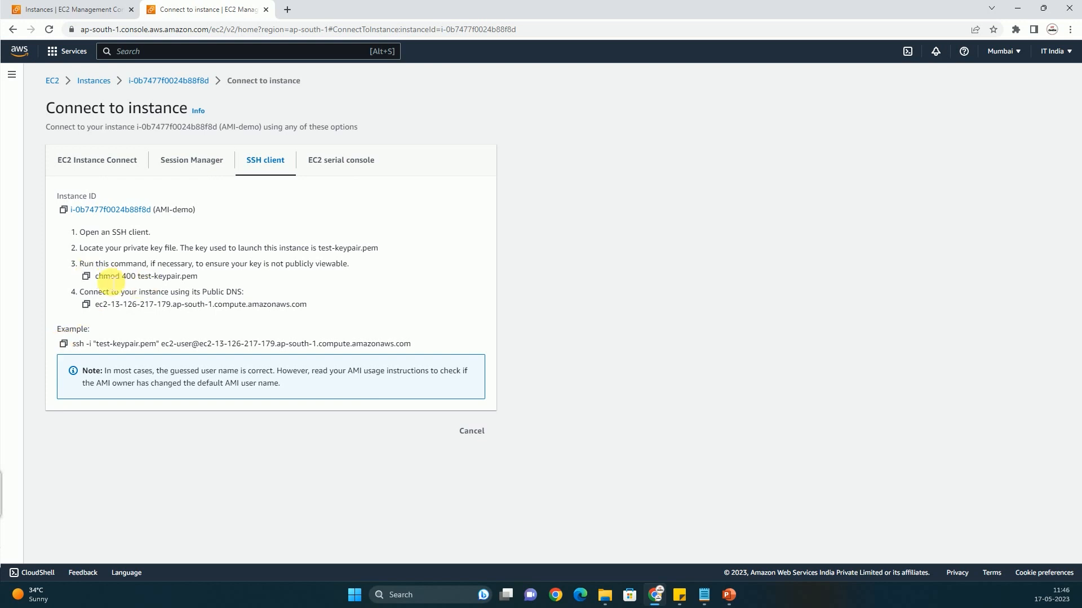
{"action": "double_click", "coordinate": [144, 276]}
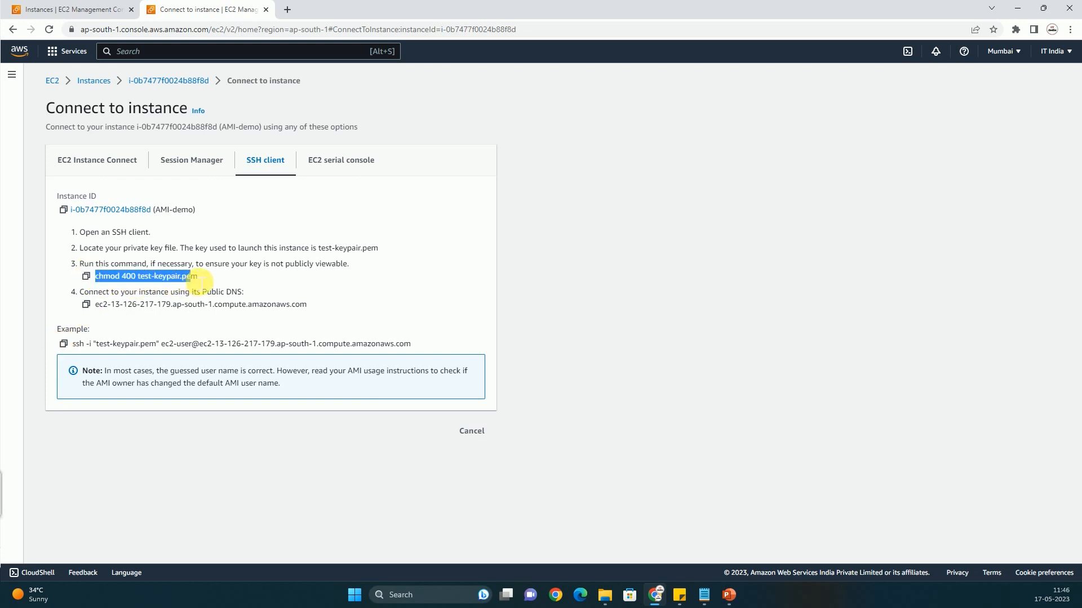
{"action": "mouse_move", "coordinate": [132, 292]}
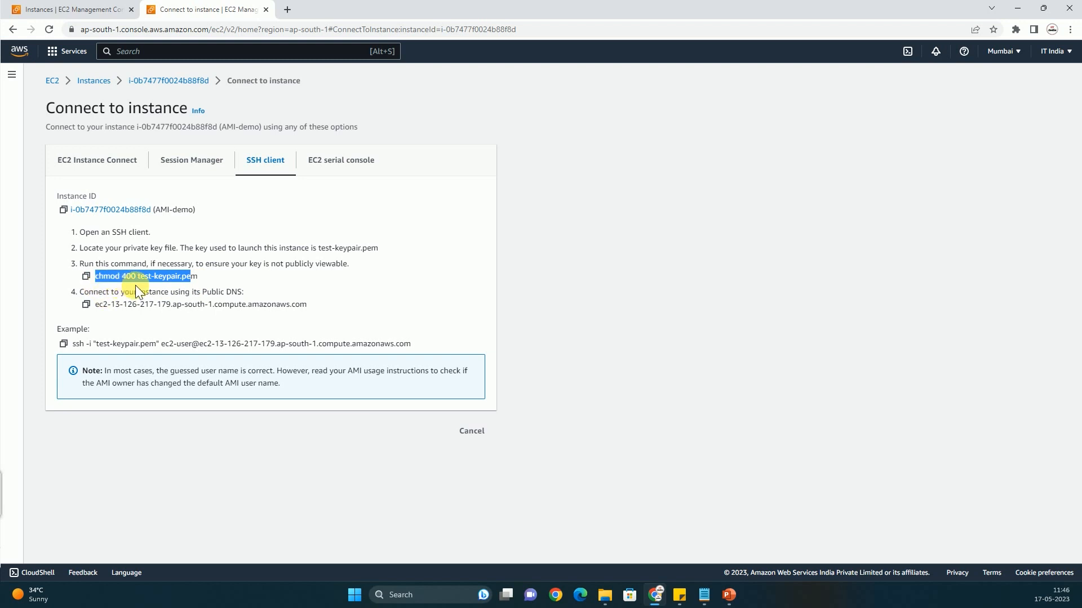
{"action": "mouse_move", "coordinate": [138, 290]}
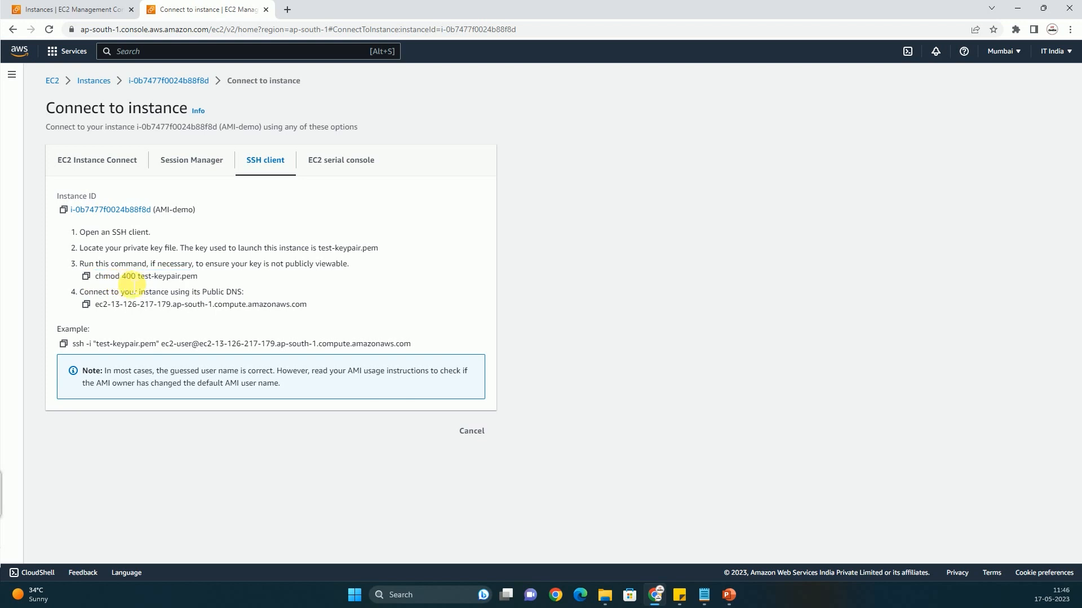
{"action": "mouse_move", "coordinate": [178, 268]}
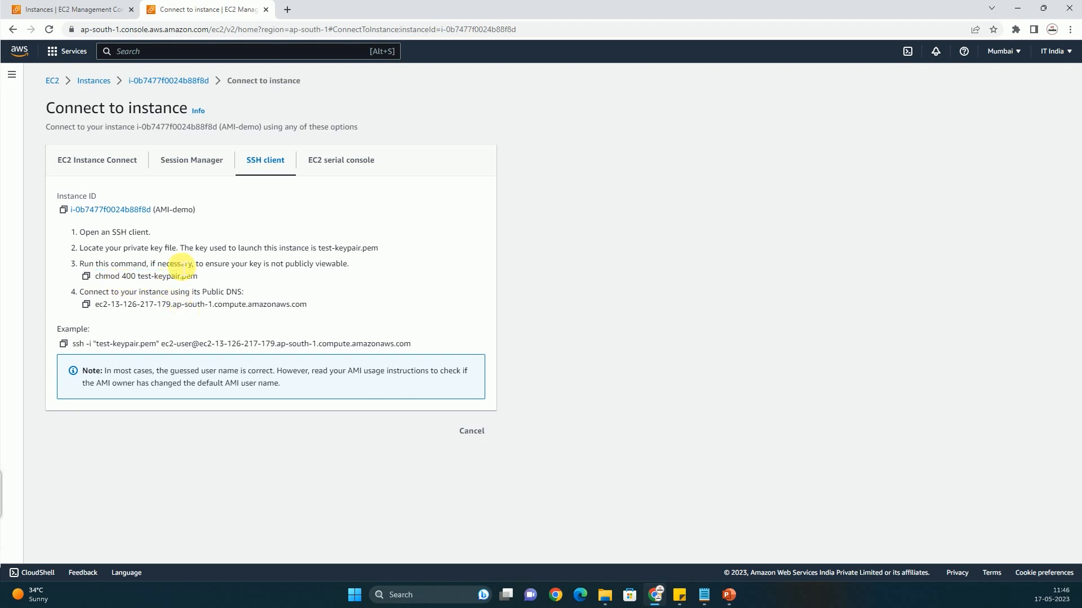
{"action": "mouse_move", "coordinate": [169, 298]}
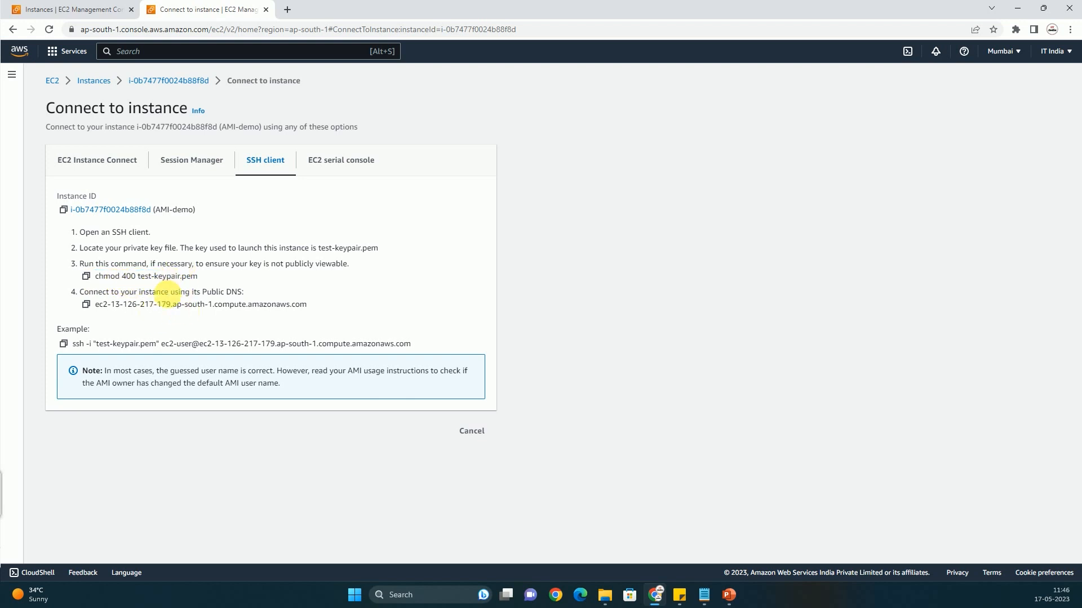
{"action": "left_click", "coordinate": [62, 344]}
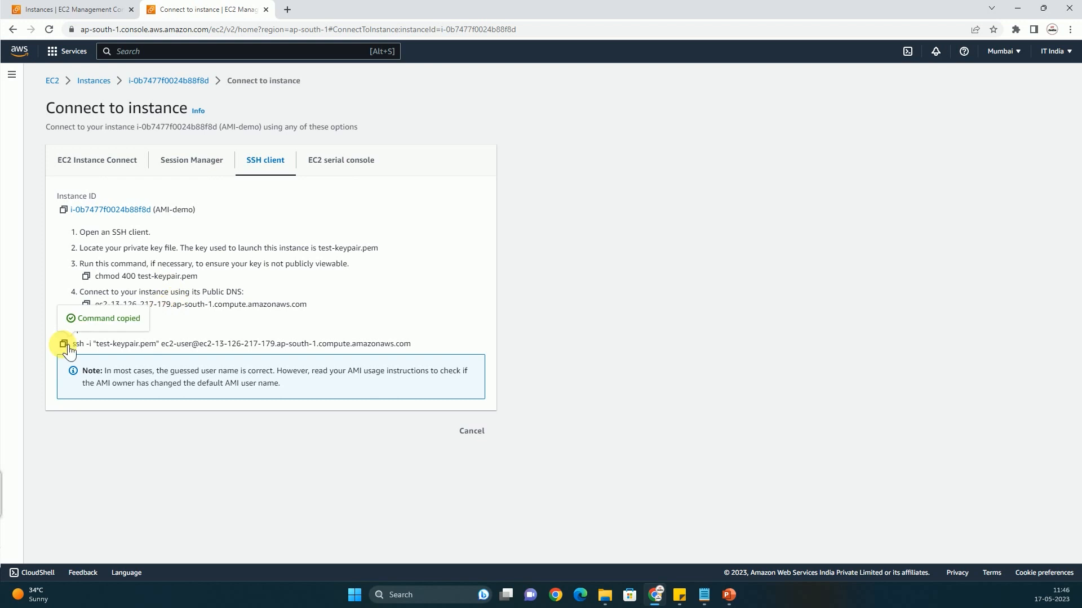
{"action": "mouse_move", "coordinate": [293, 325]}
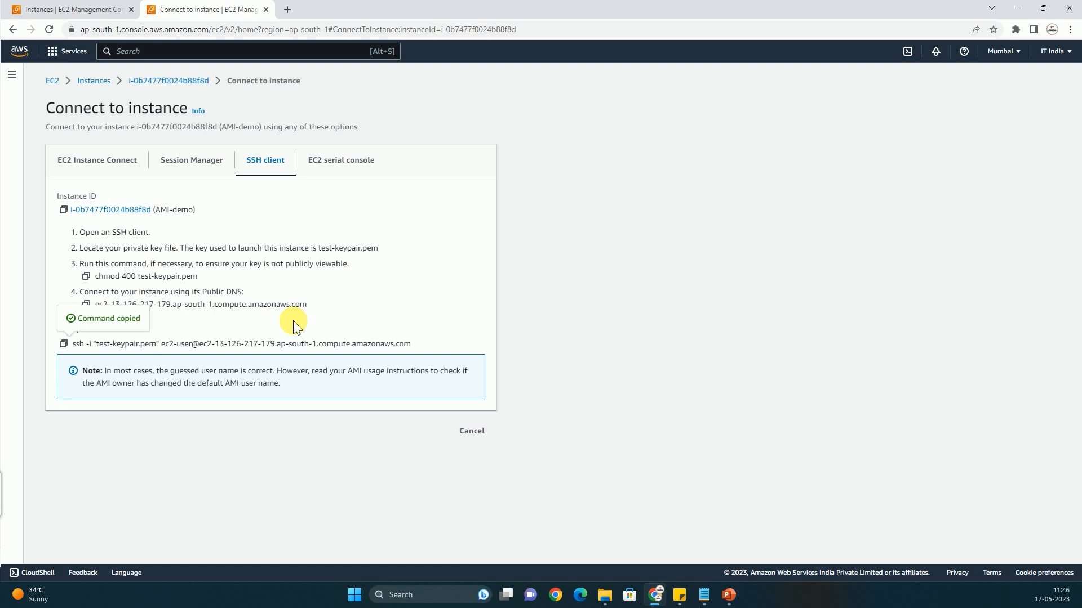
{"action": "mouse_move", "coordinate": [246, 249]}
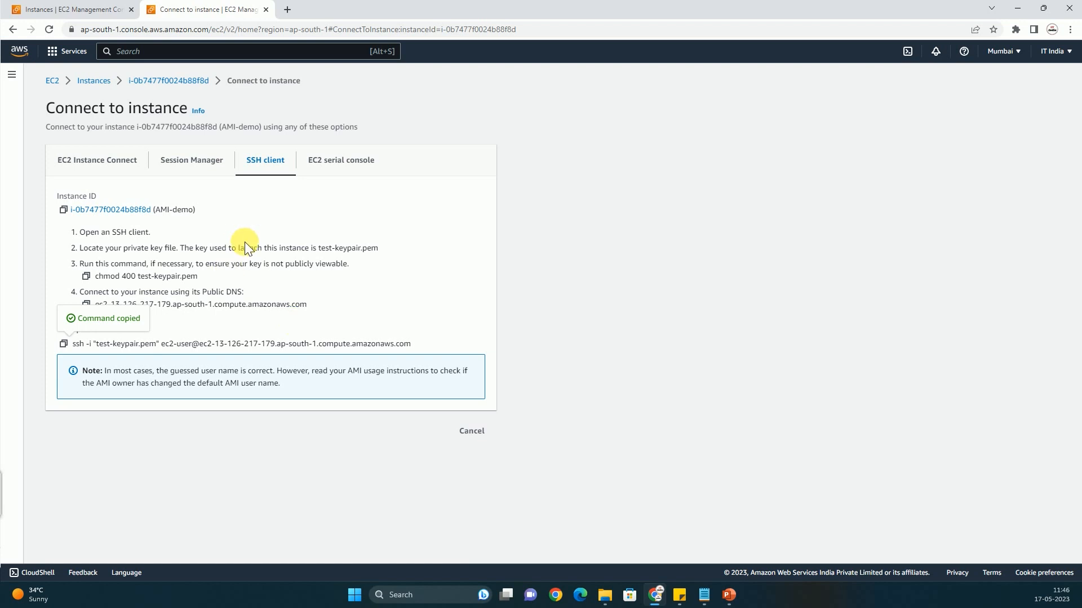
{"action": "mouse_move", "coordinate": [254, 289]}
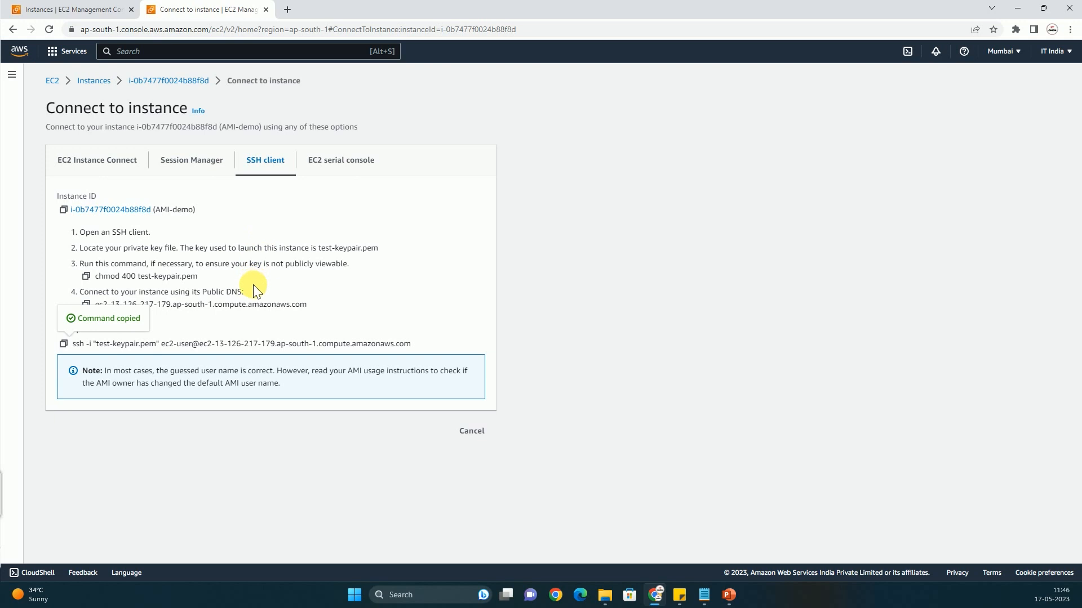
{"action": "mouse_move", "coordinate": [249, 304]}
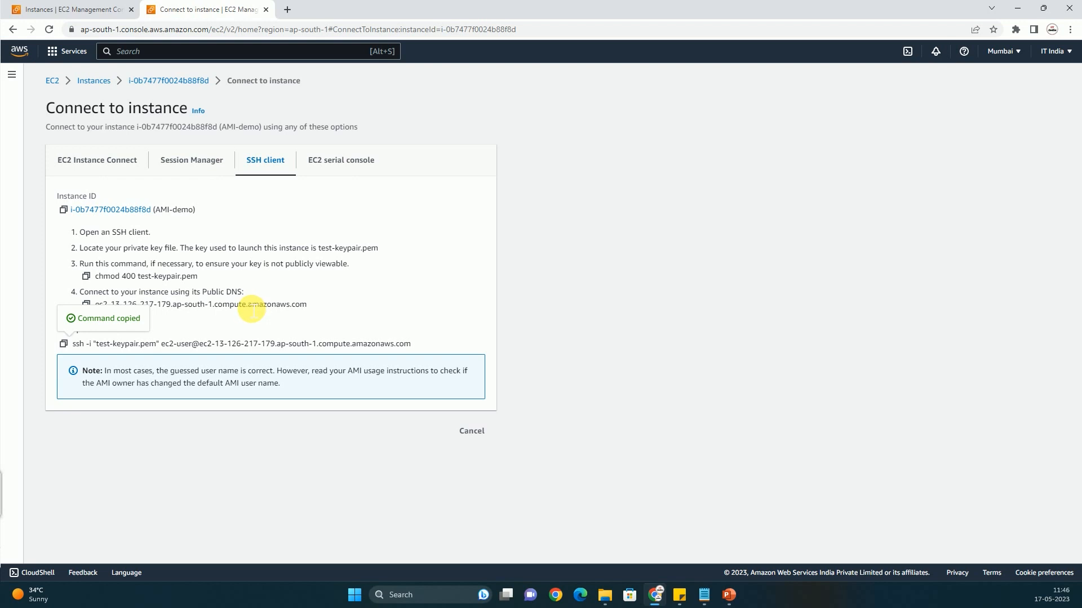
Connect to AMI-demo through EC2 Instance Connect and become root with sudo -i
{"action": "left_click", "coordinate": [96, 159]}
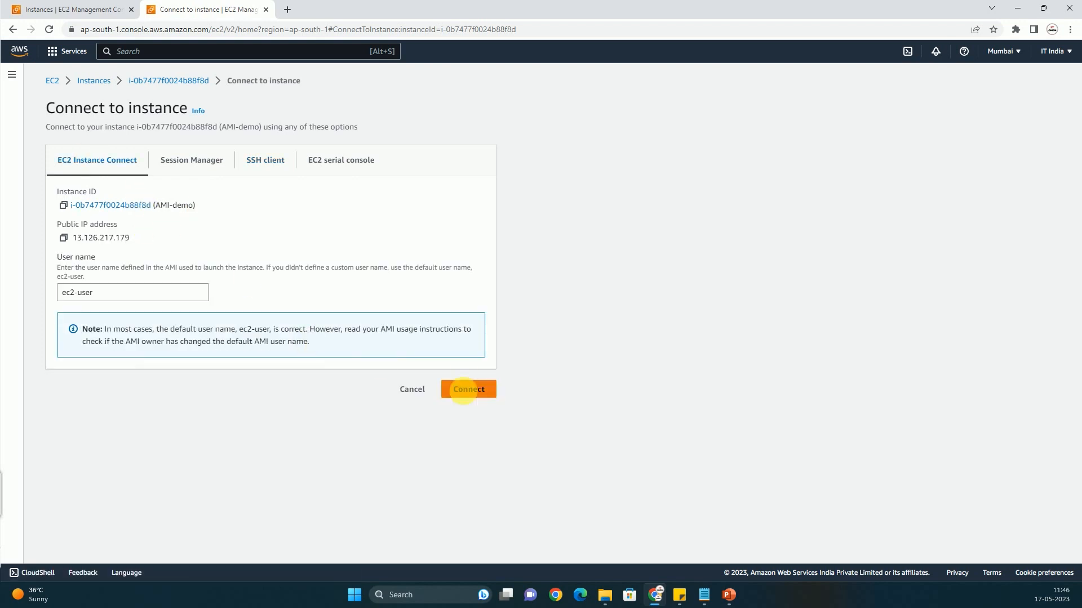
{"action": "left_click", "coordinate": [467, 390]}
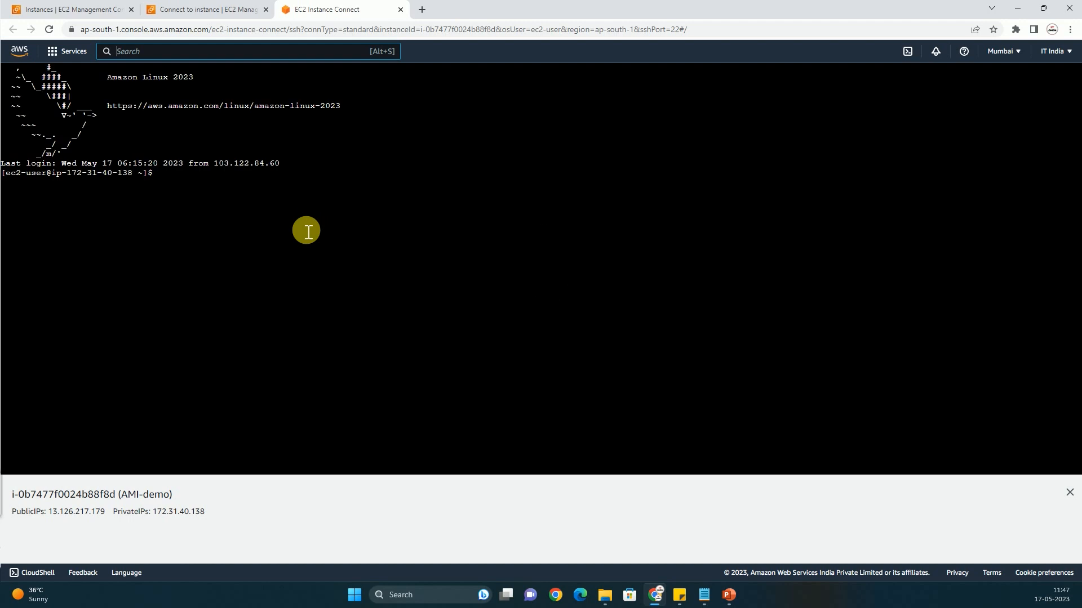
{"action": "mouse_move", "coordinate": [293, 227]}
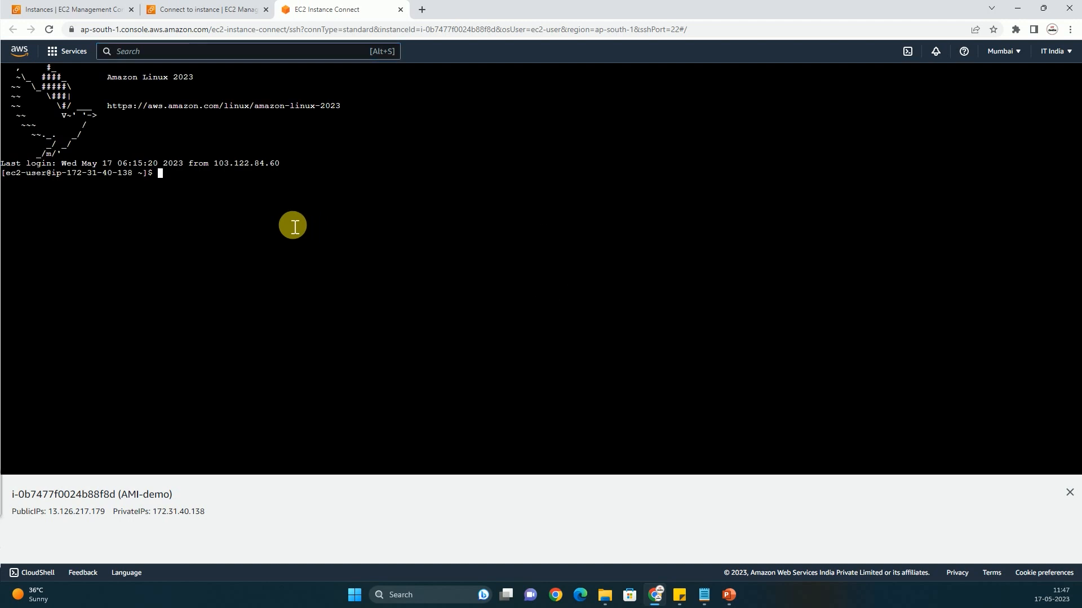
{"action": "type", "text": "sudo -"}
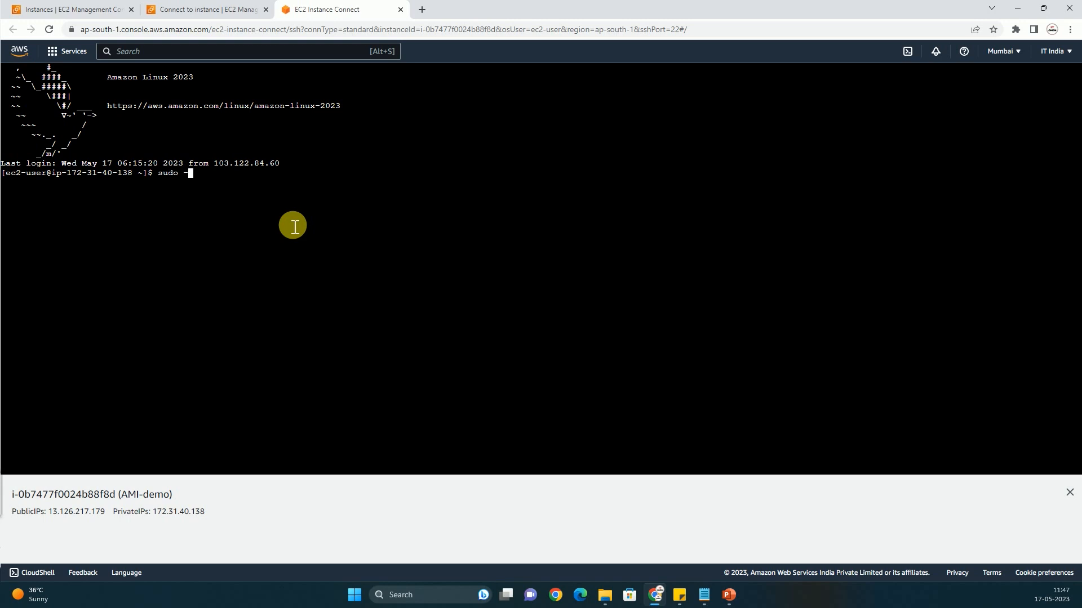
{"action": "key", "text": "Return"}
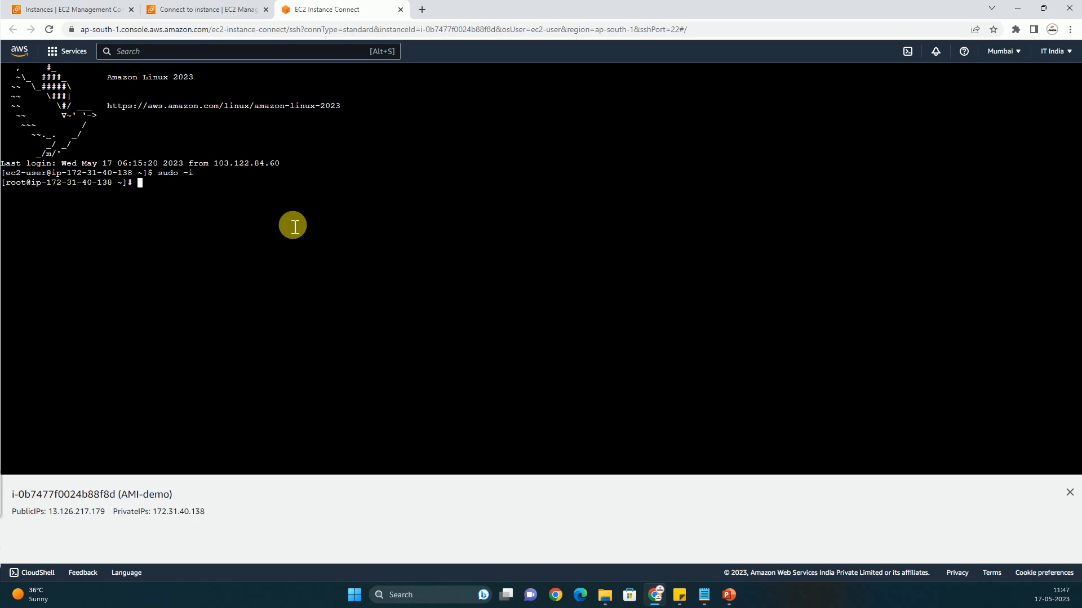
Check disk usage with df -h and list block devices with lsblk
{"action": "type", "text": "df -g"}
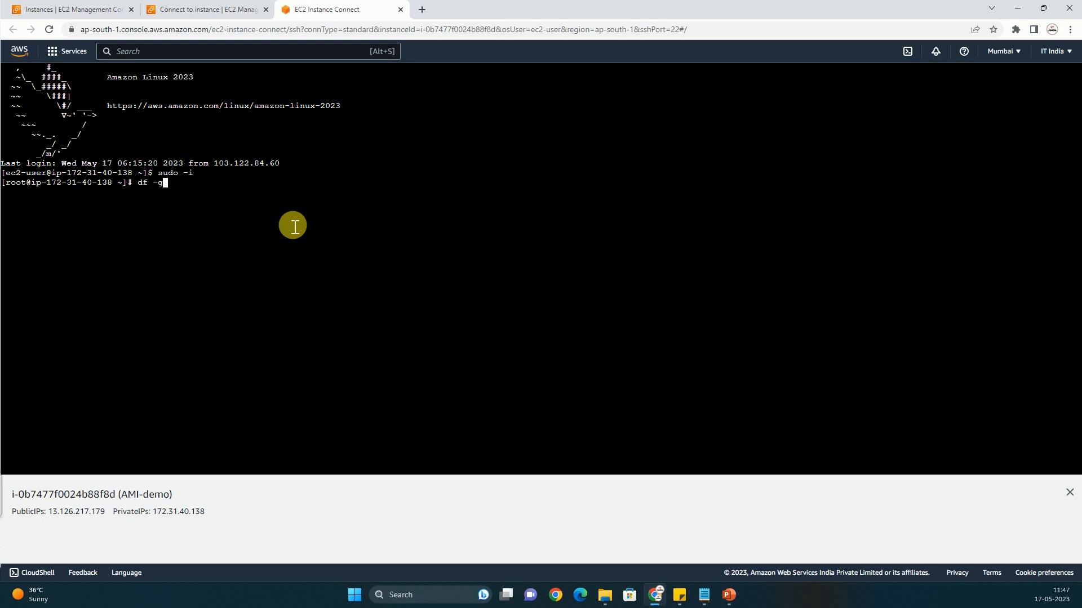
{"action": "key", "text": "Return"}
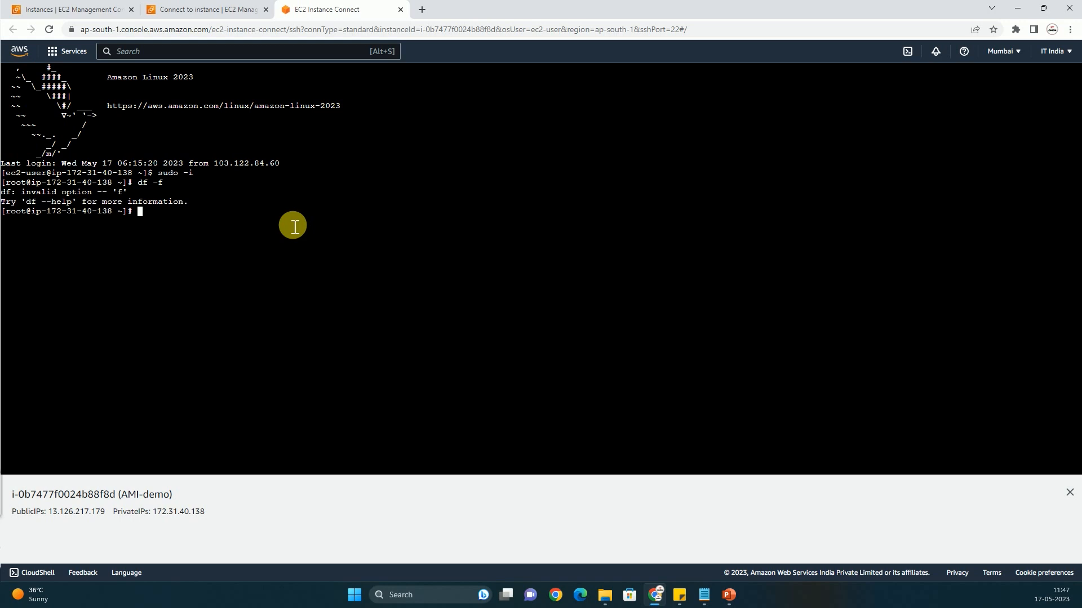
{"action": "type", "text": "df -"}
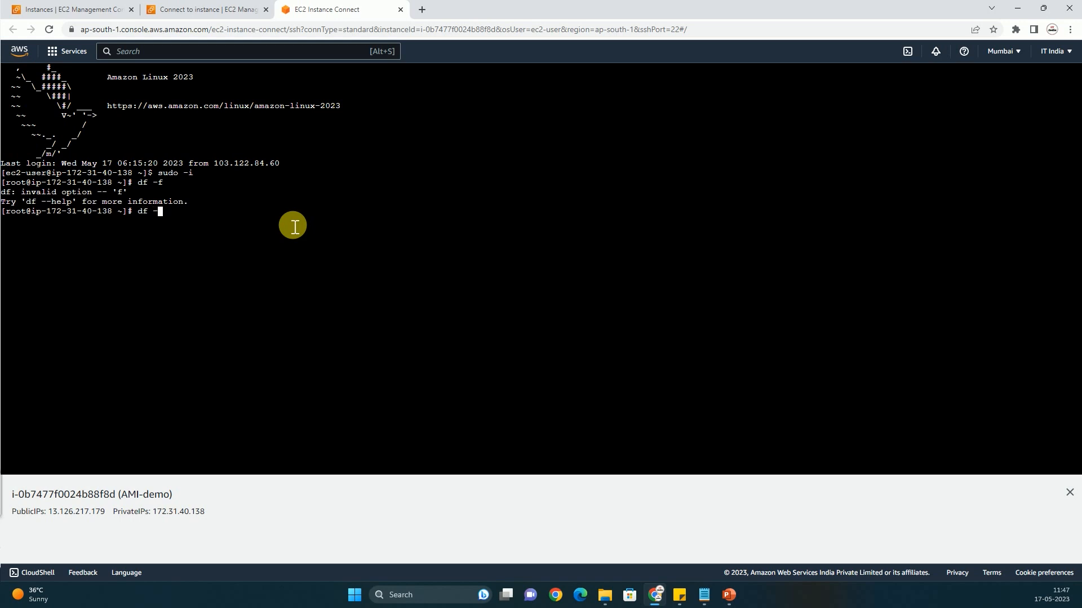
{"action": "key", "text": "Return"}
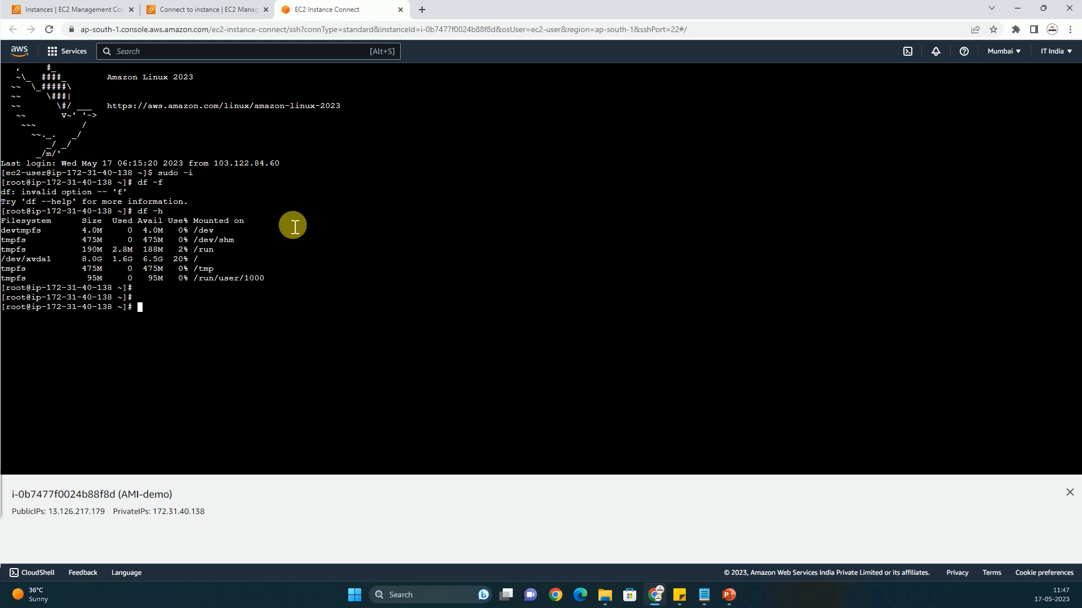
{"action": "type", "text": "lsblk"}
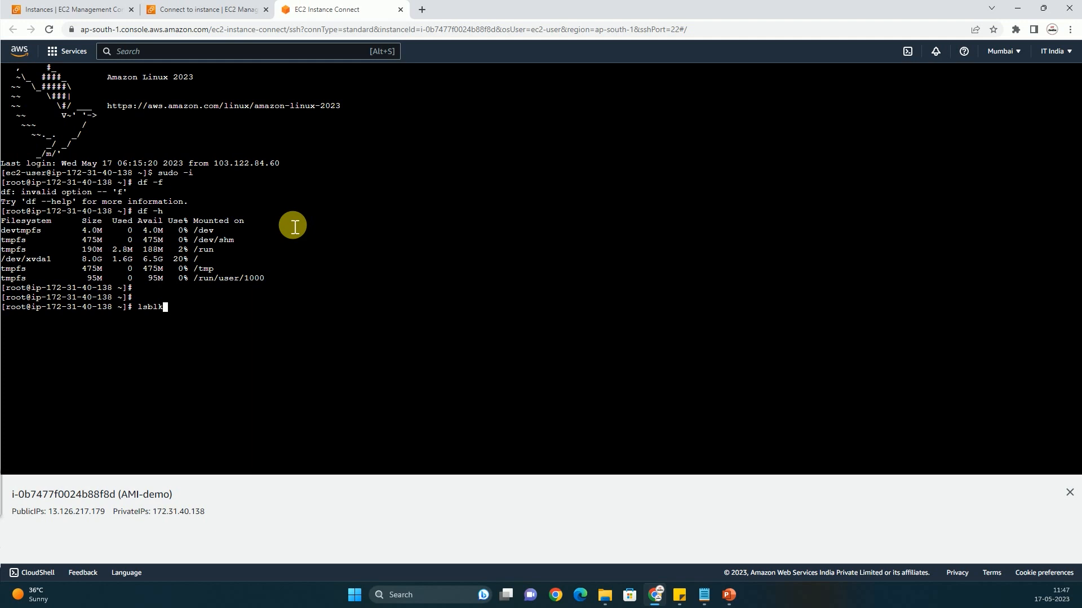
{"action": "key", "text": "Return"}
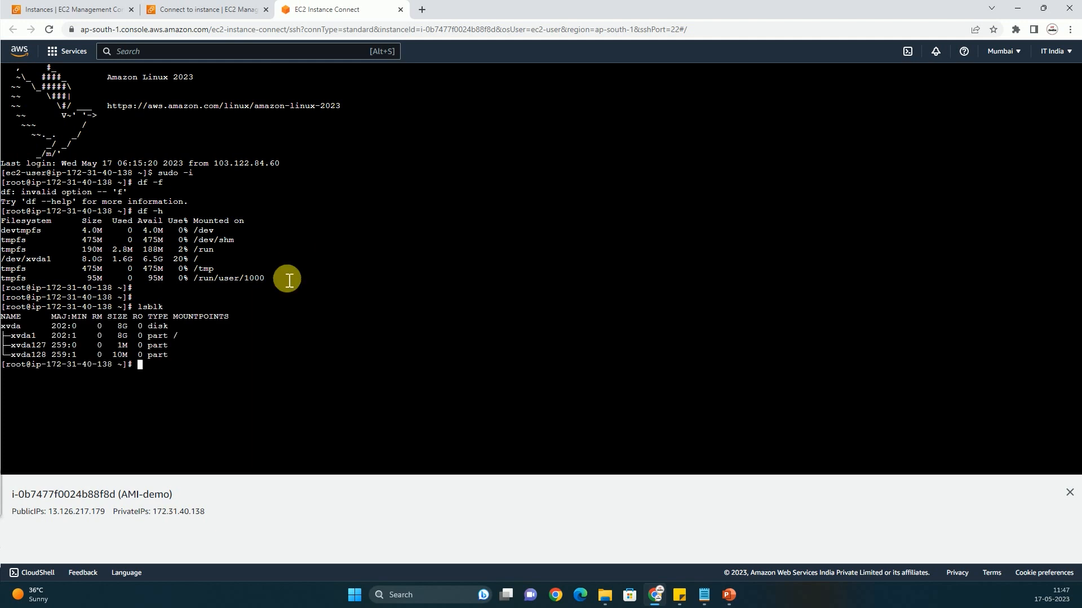
{"action": "mouse_move", "coordinate": [333, 124]}
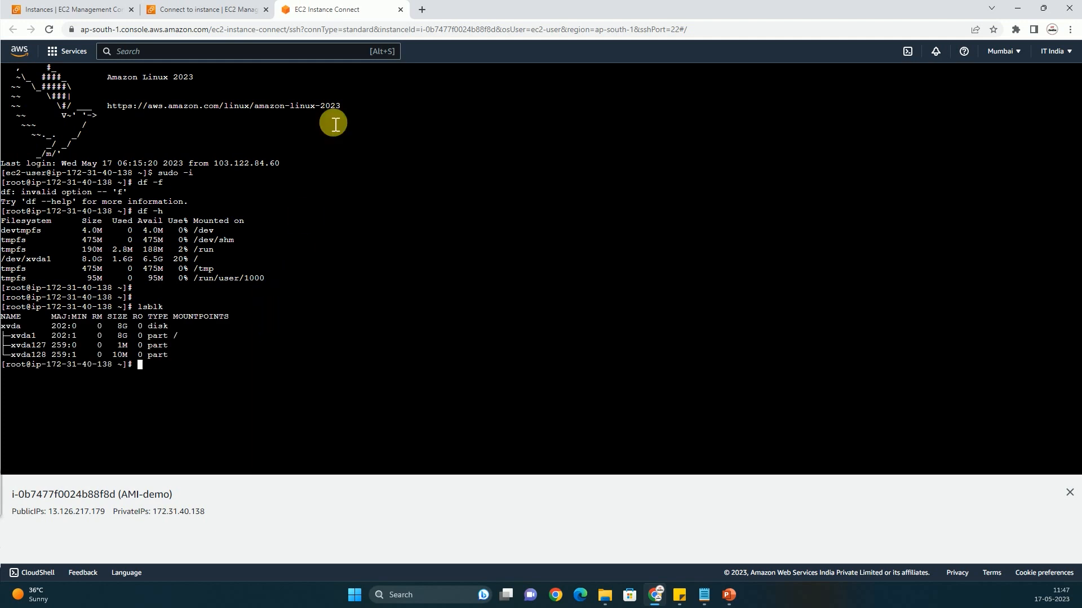
{"action": "mouse_move", "coordinate": [400, 10]}
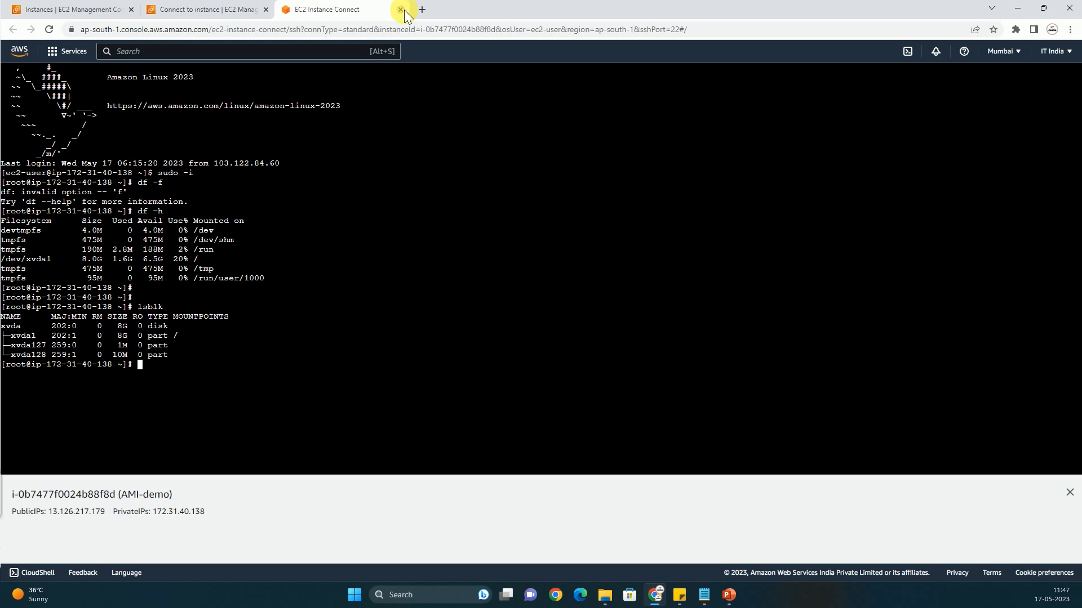
Close the browser shell and check the Session Manager tab's could-not-connect warning
{"action": "left_click", "coordinate": [401, 9]}
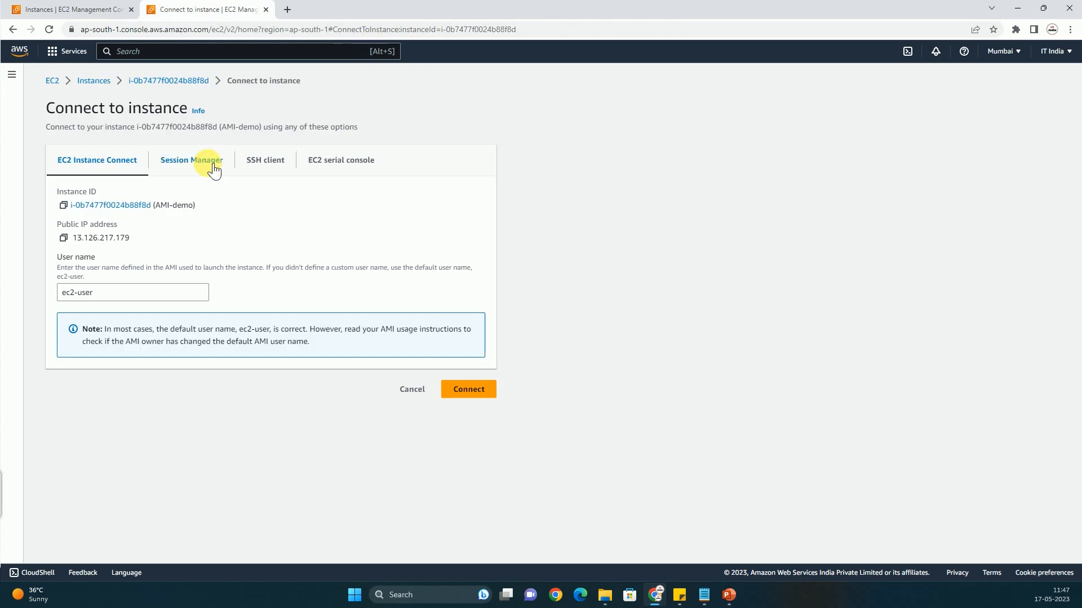
{"action": "left_click", "coordinate": [191, 159]}
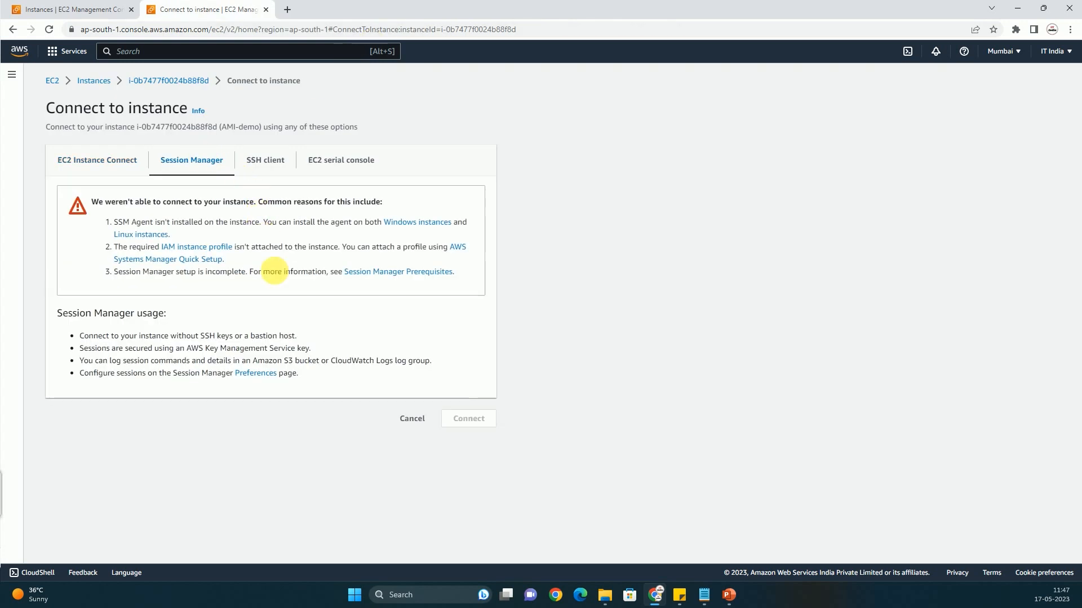
{"action": "mouse_move", "coordinate": [219, 219]}
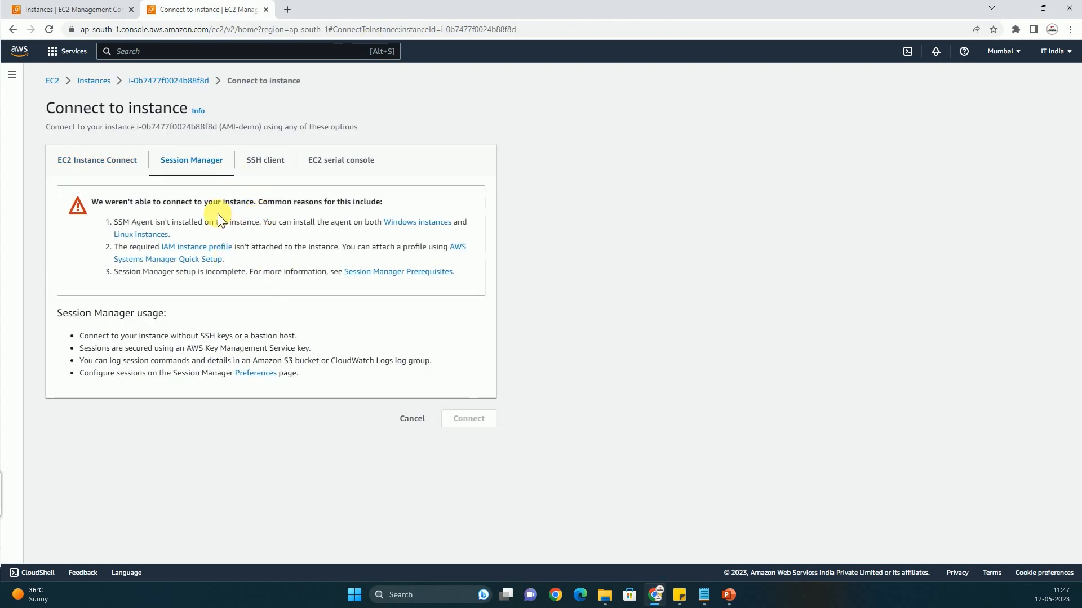
{"action": "mouse_move", "coordinate": [191, 164]}
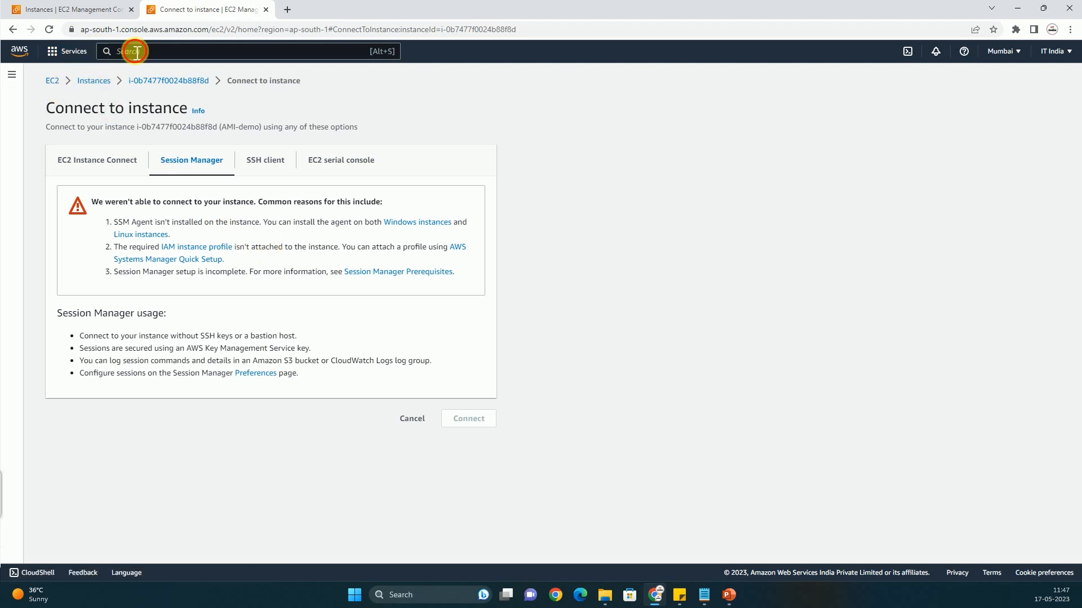
Search 'roles' to reach IAM and show the Roles list of two service-linked roles
{"action": "type", "text": "roles"}
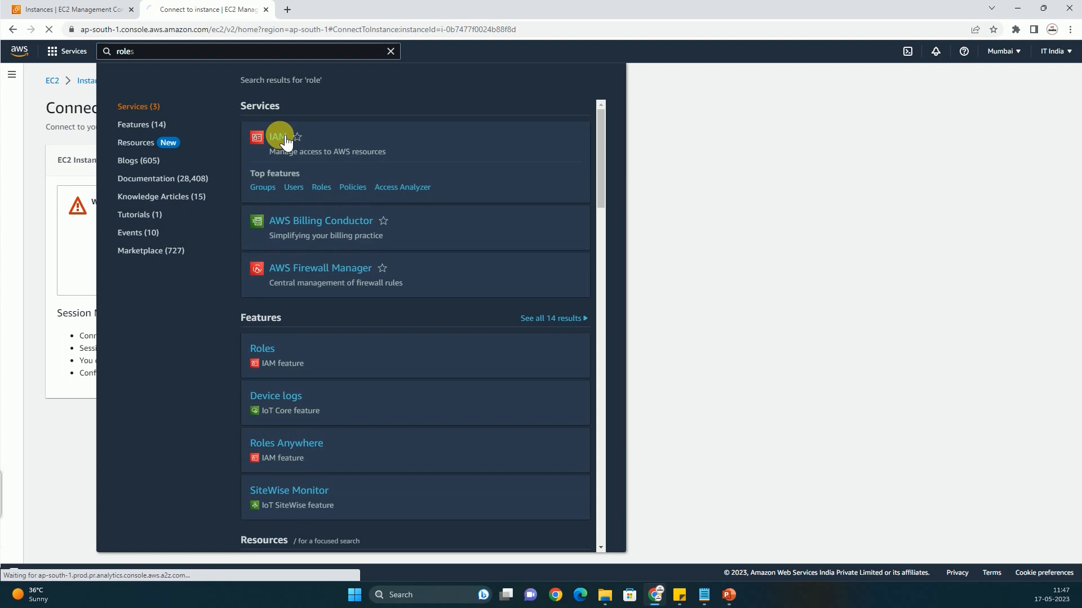
{"action": "left_click", "coordinate": [277, 136]}
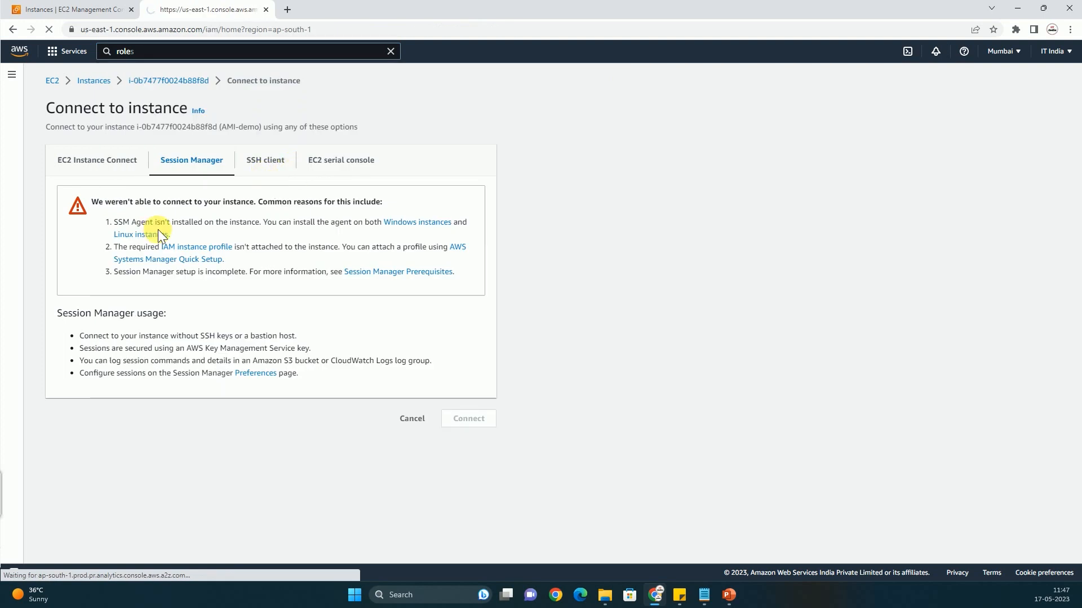
{"action": "left_click", "coordinate": [203, 9]}
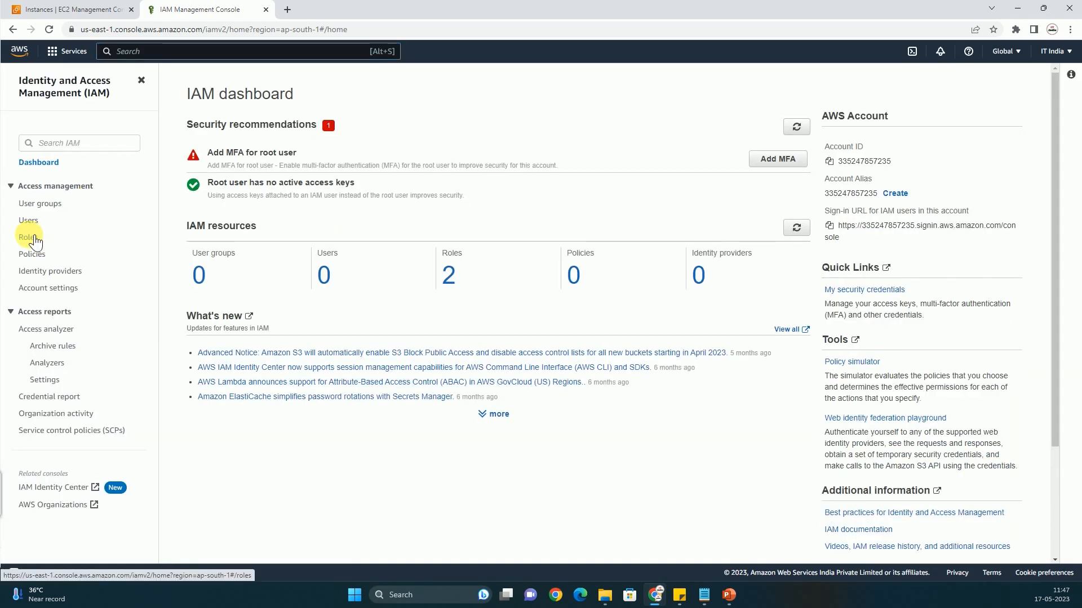
{"action": "left_click", "coordinate": [28, 237]}
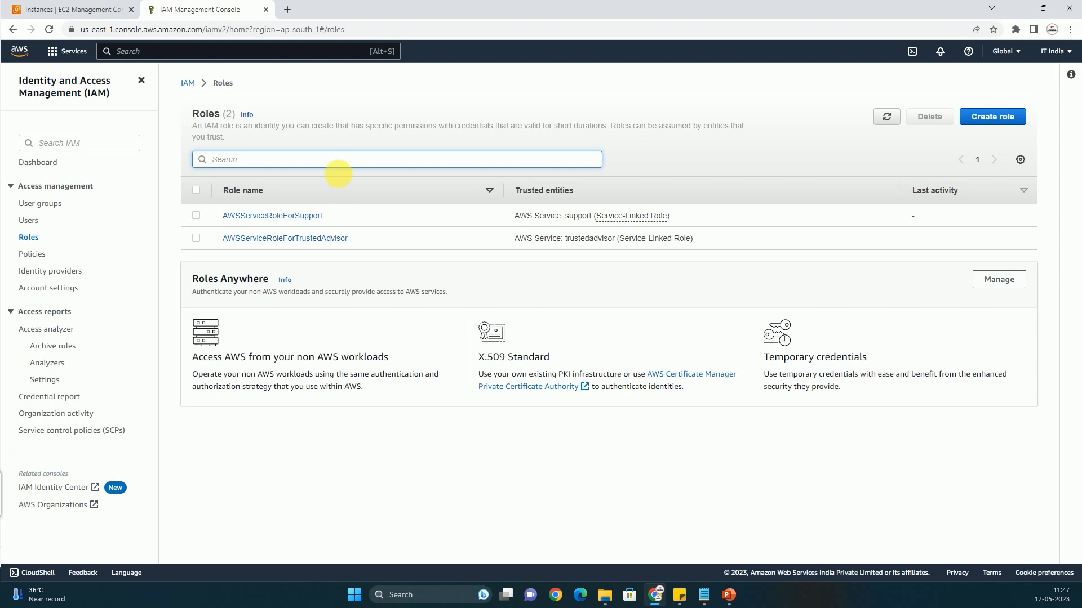
Start a new role trusting an AWS service with the EC2 use case, and continue
{"action": "left_click", "coordinate": [993, 116]}
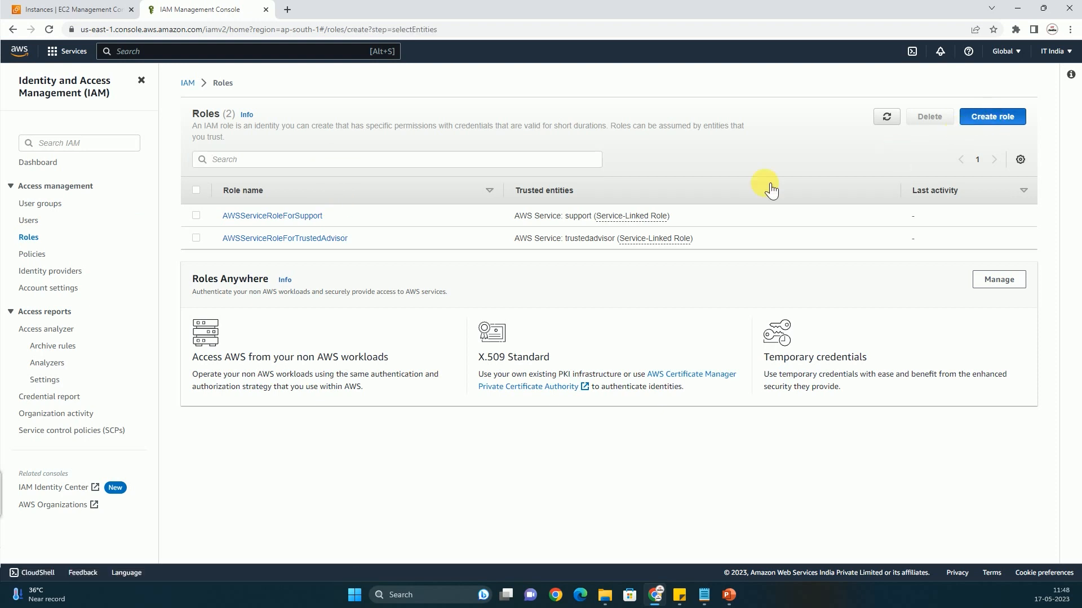
{"action": "left_click", "coordinate": [992, 117]}
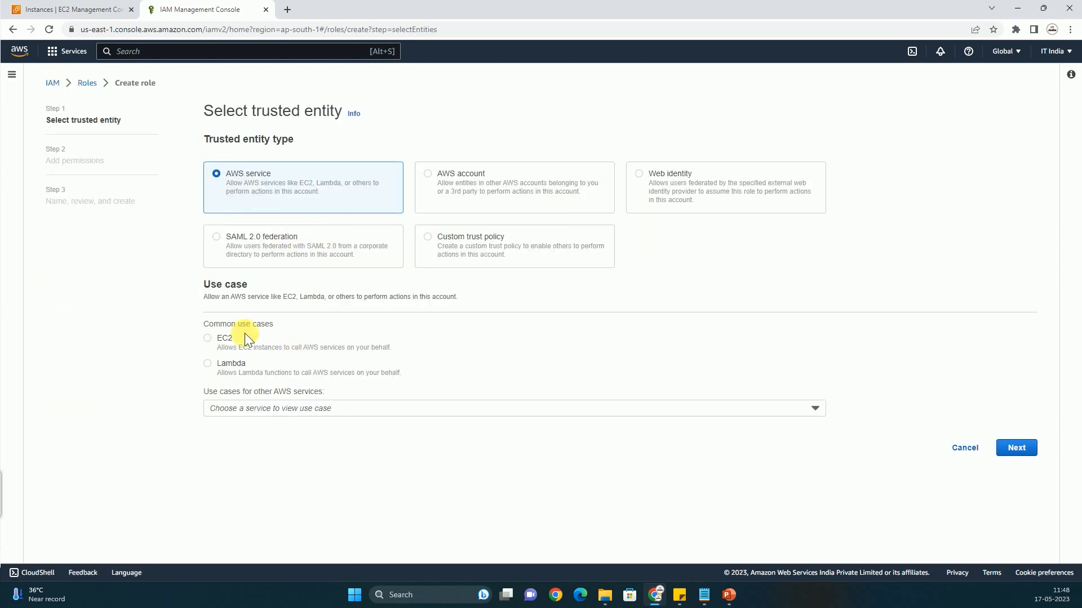
{"action": "mouse_move", "coordinate": [261, 176]}
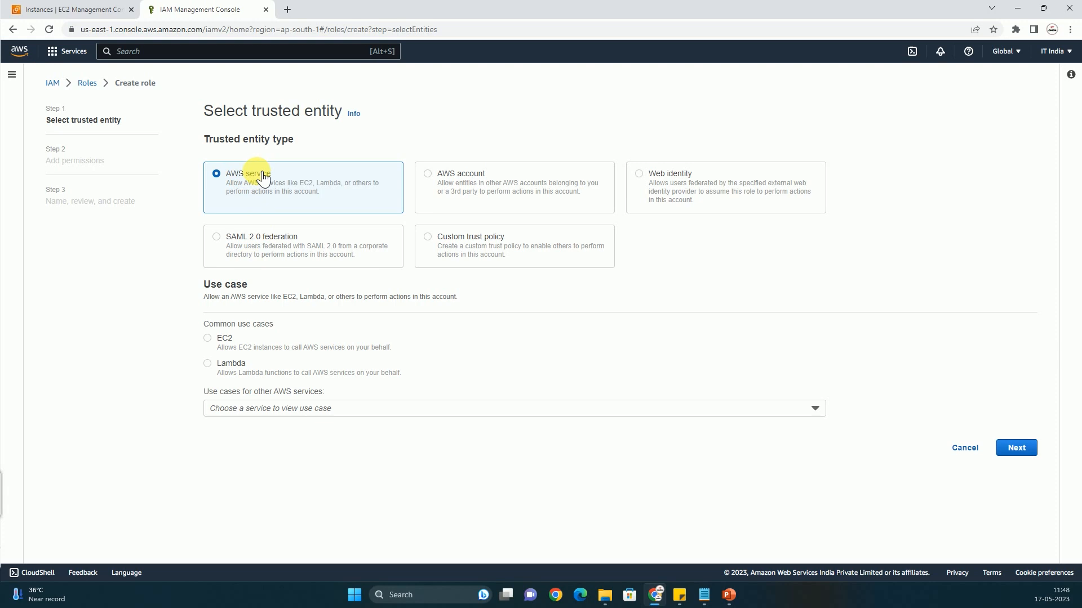
{"action": "mouse_move", "coordinate": [240, 261]}
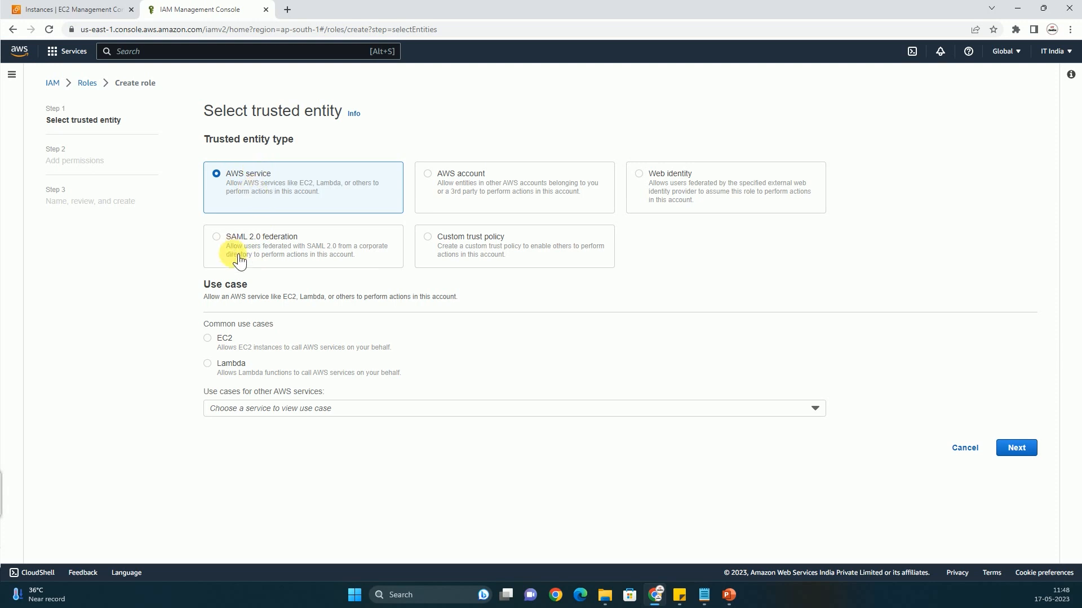
{"action": "mouse_move", "coordinate": [209, 344]}
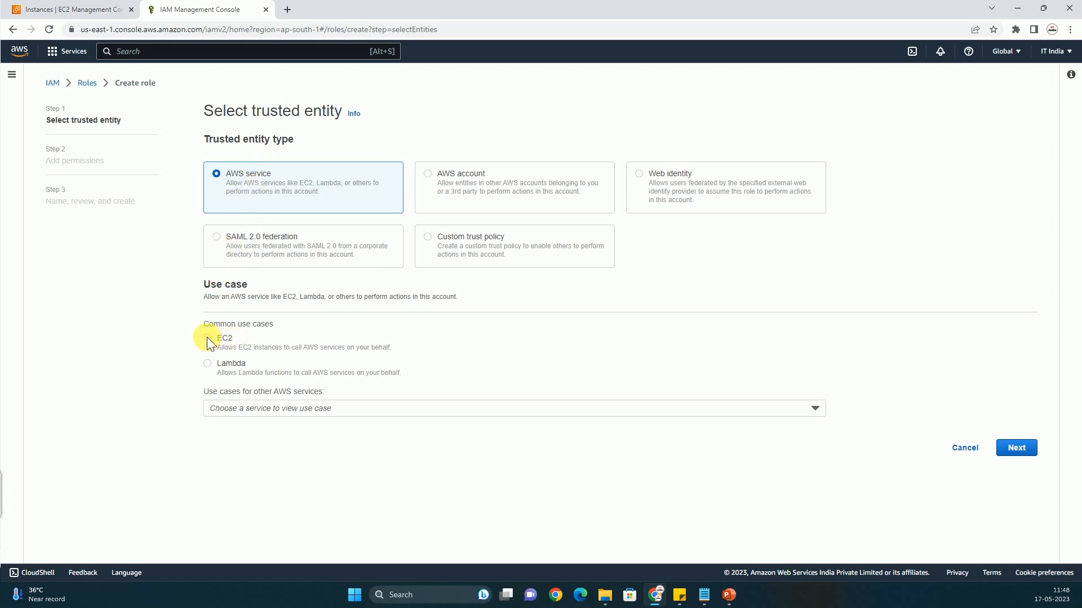
{"action": "left_click", "coordinate": [207, 338]}
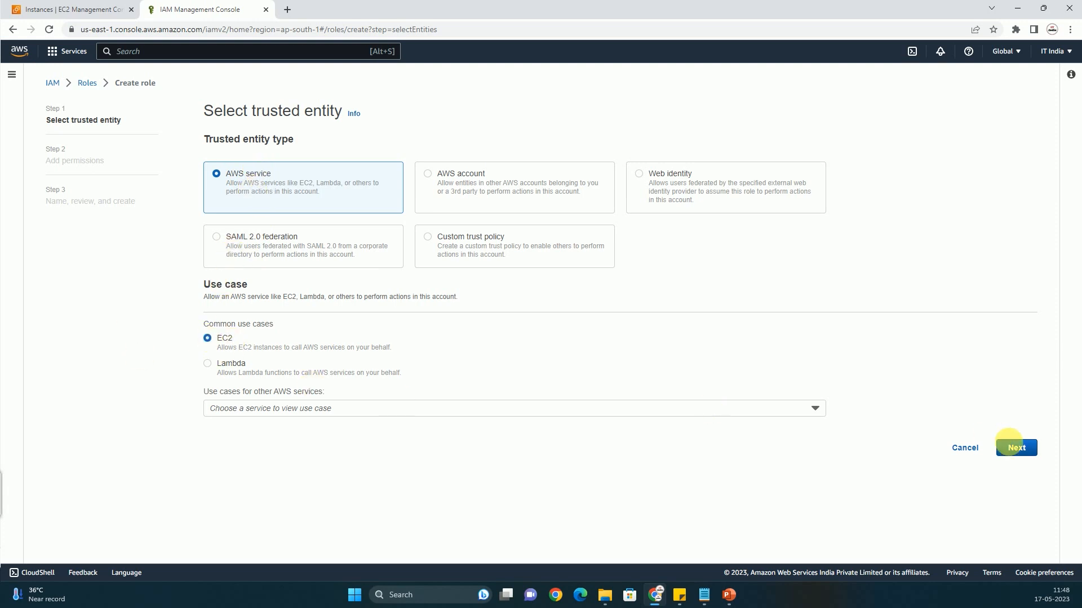
{"action": "left_click", "coordinate": [1015, 447]}
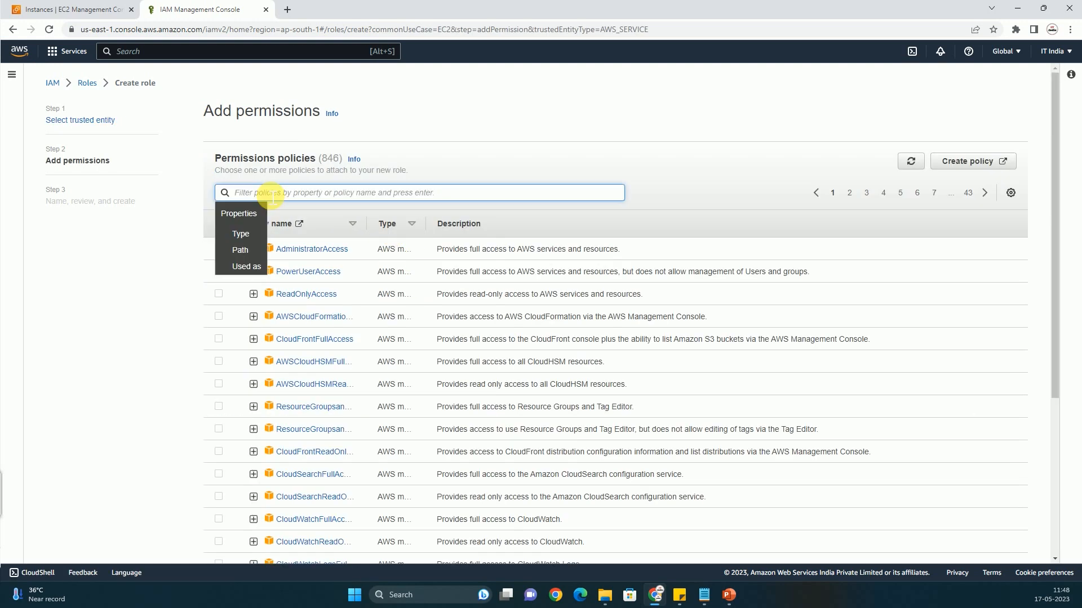
Filter policies by 'rolefor', tick AmazonEC2RoleforSSM, and advance to the review step
{"action": "type", "text": "rolefor"}
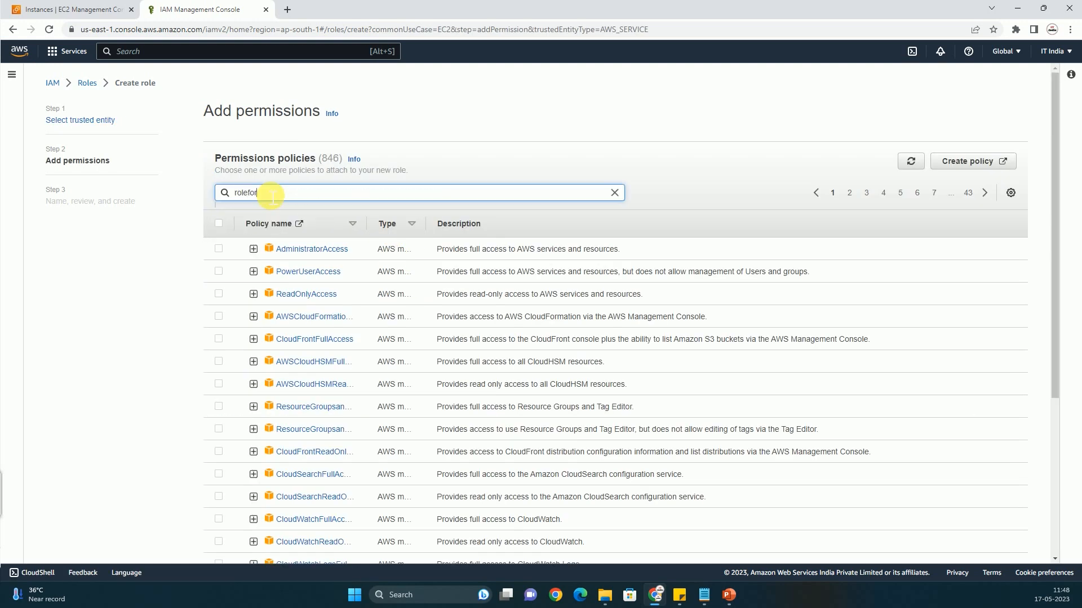
{"action": "key", "text": "Return"}
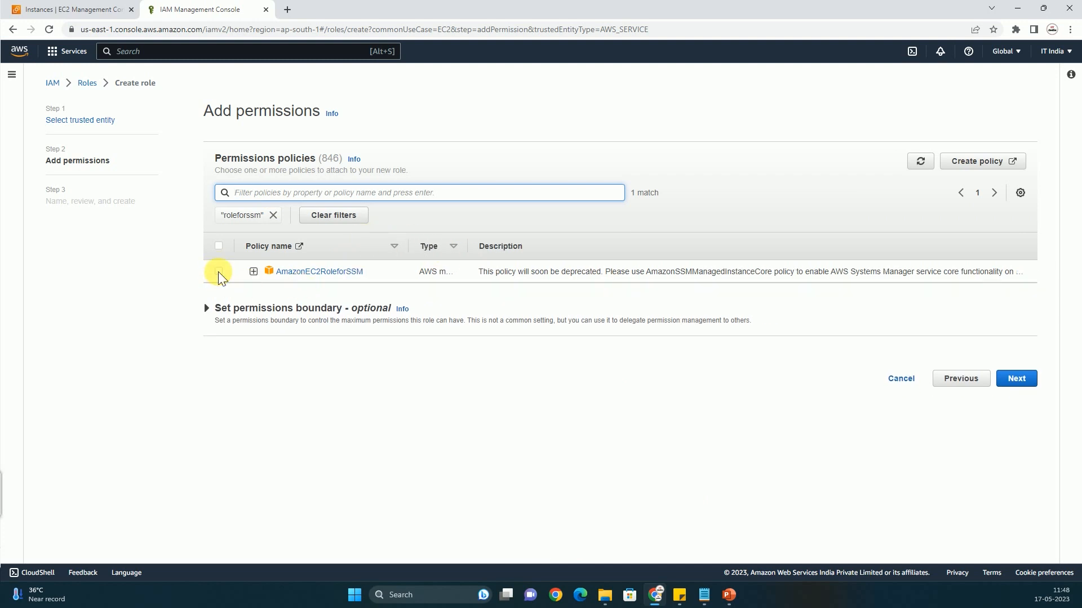
{"action": "left_click", "coordinate": [218, 271]}
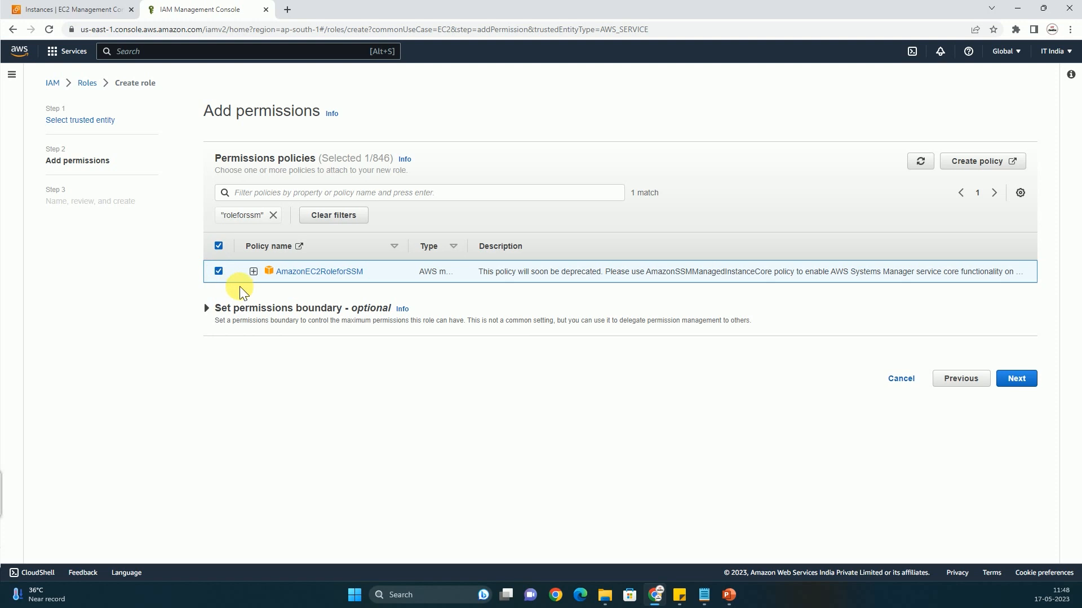
{"action": "mouse_move", "coordinate": [918, 399]}
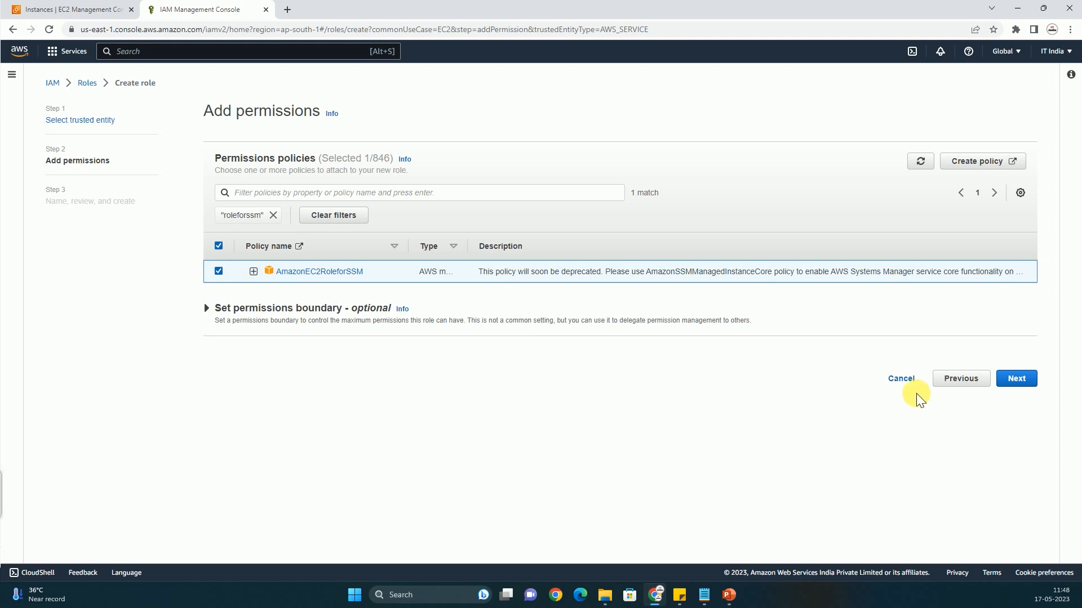
{"action": "mouse_move", "coordinate": [1030, 412]}
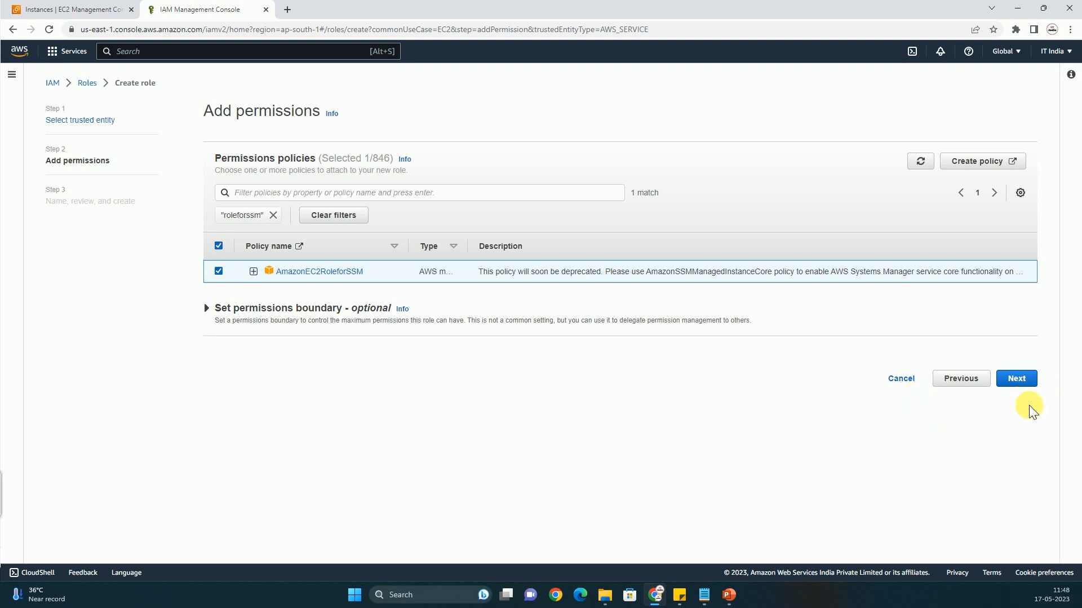
{"action": "left_click", "coordinate": [1014, 378]}
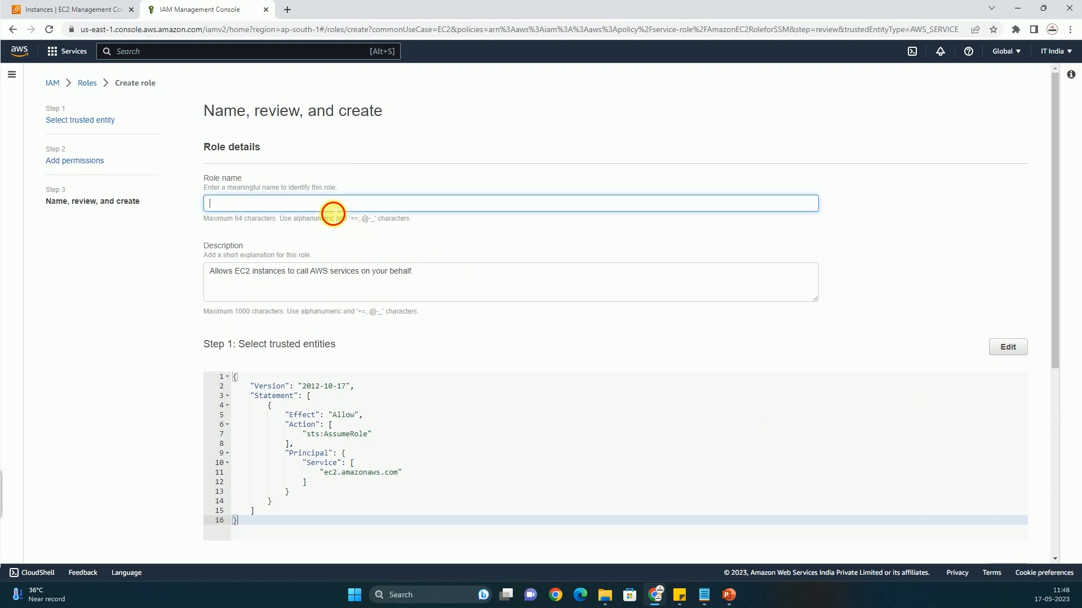
Name the new EC2 role SSM-role and create it
{"action": "type", "text": "ss"}
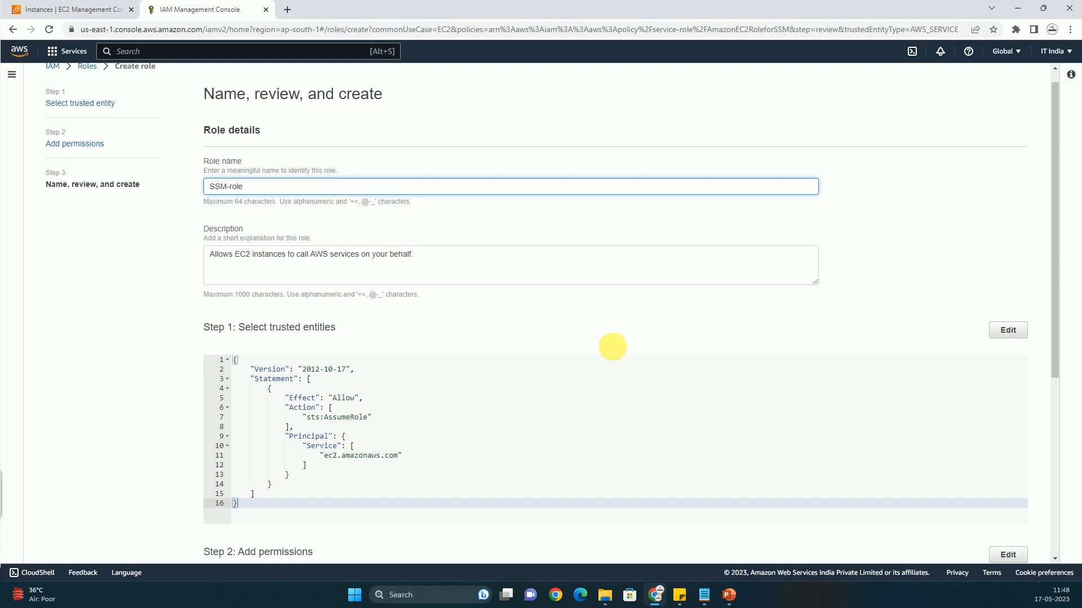
{"action": "scroll", "scroll_direction": "down", "scroll_amount": 3}
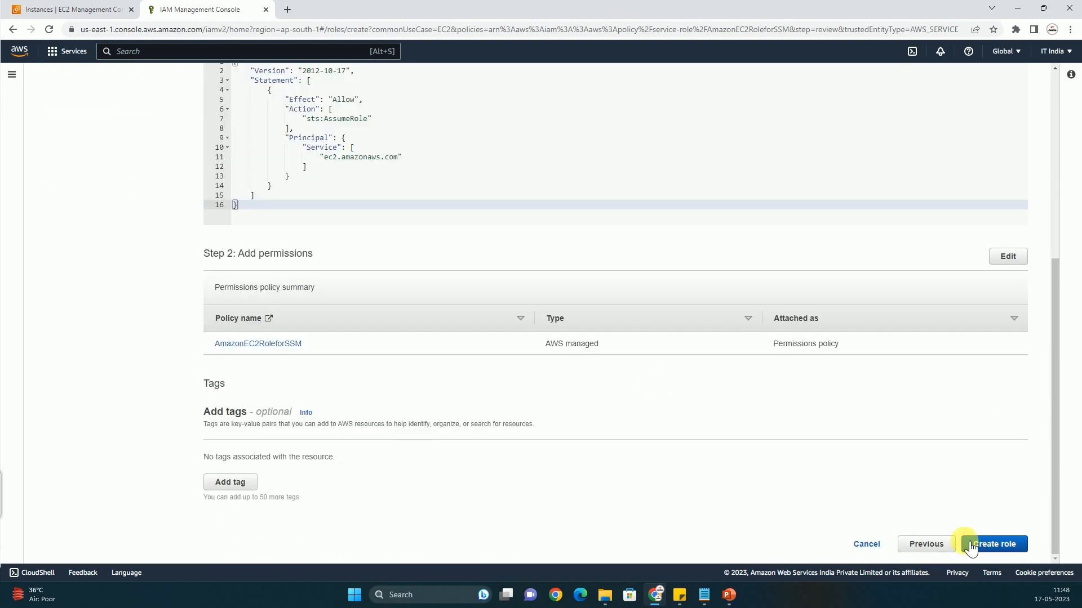
{"action": "left_click", "coordinate": [993, 544]}
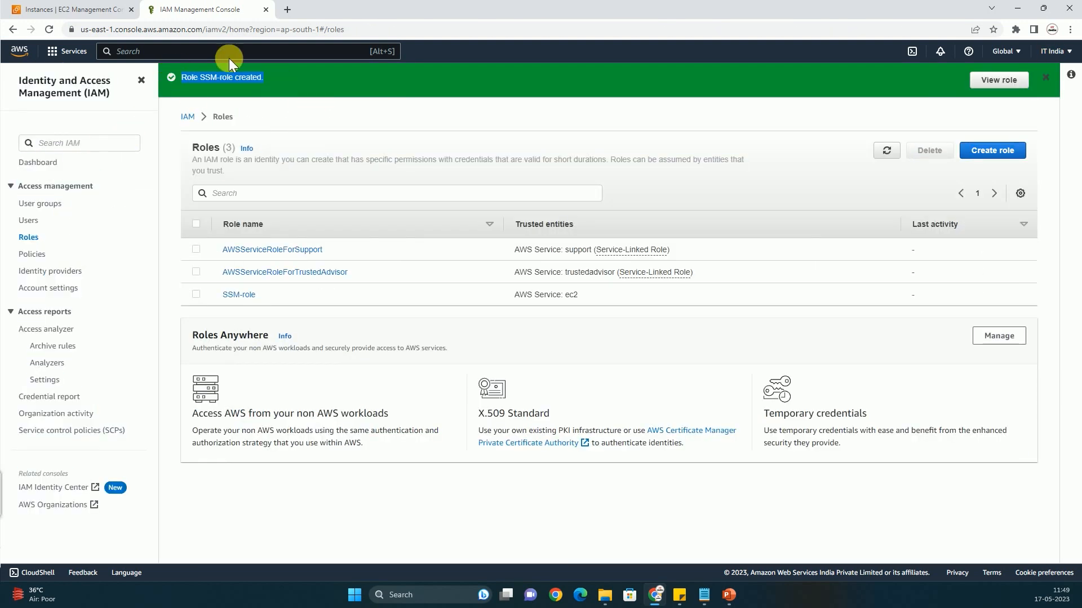
Back on the EC2 tab, refresh the instances list and select AMI-demo
{"action": "left_click", "coordinate": [69, 9]}
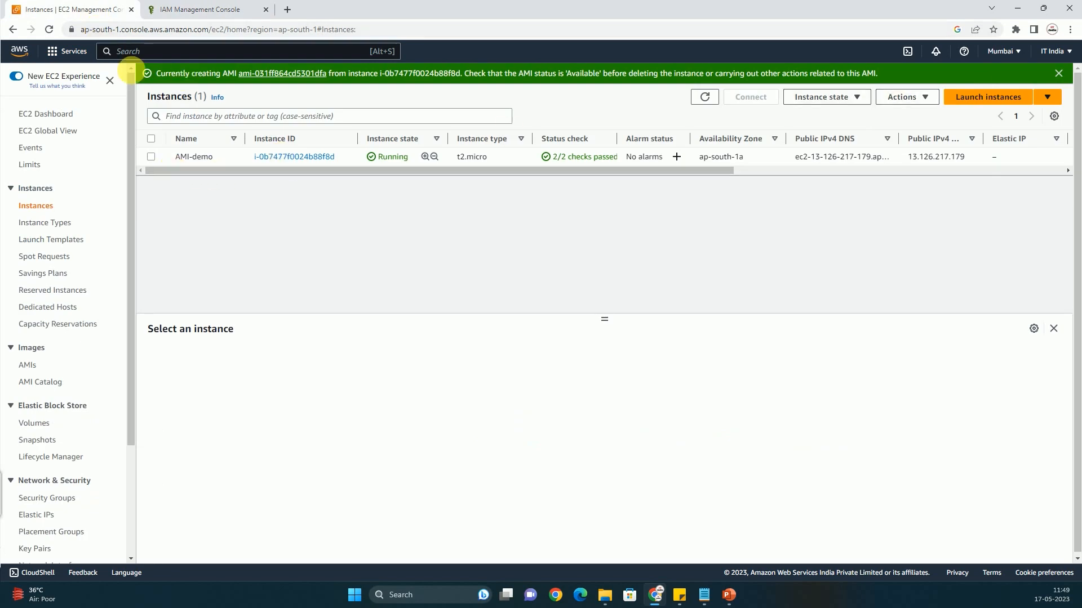
{"action": "left_click", "coordinate": [703, 96]}
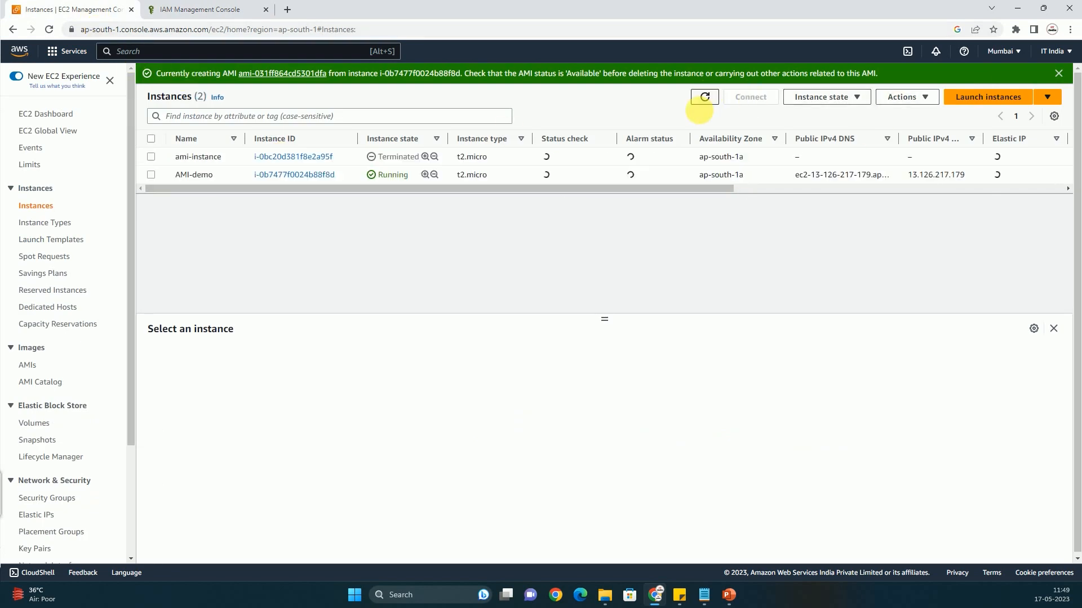
{"action": "left_click", "coordinate": [704, 96]}
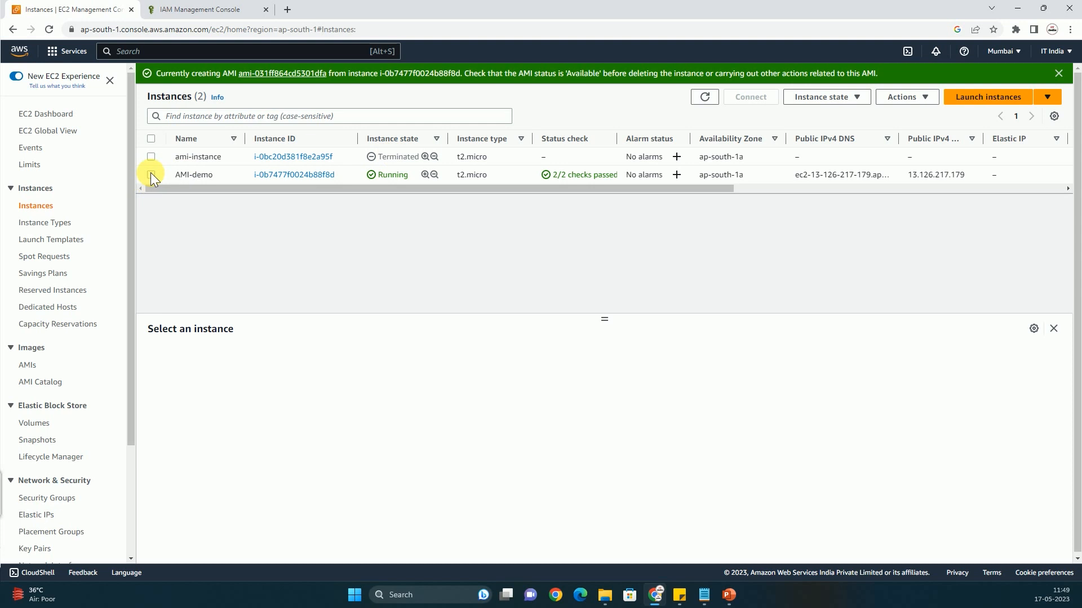
{"action": "left_click", "coordinate": [151, 175]}
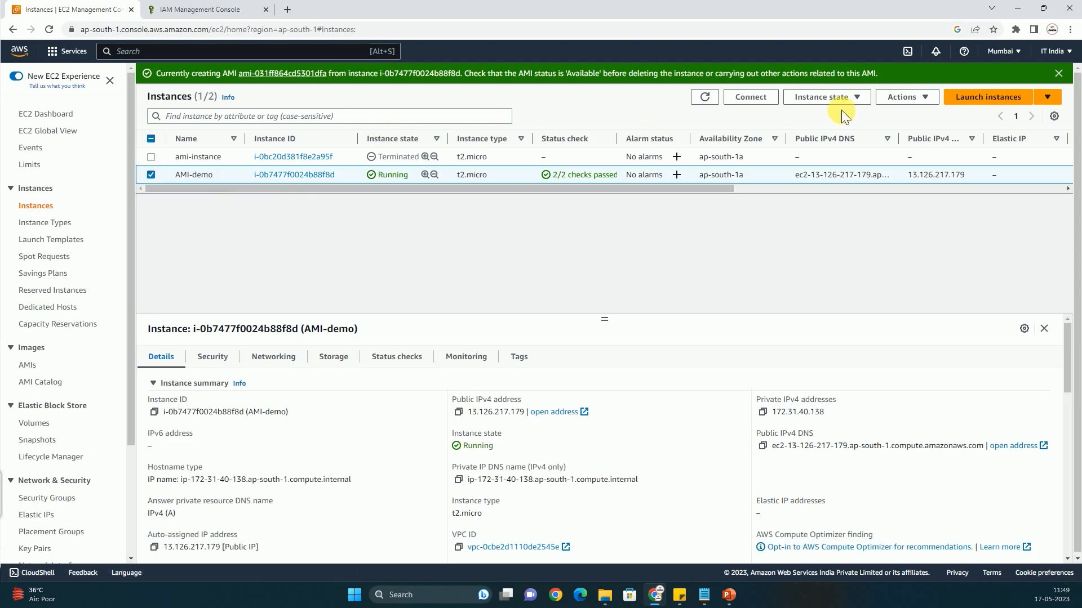
Set AMI-demo's IAM role to SSM-role and dismiss the success message
{"action": "left_click", "coordinate": [901, 96]}
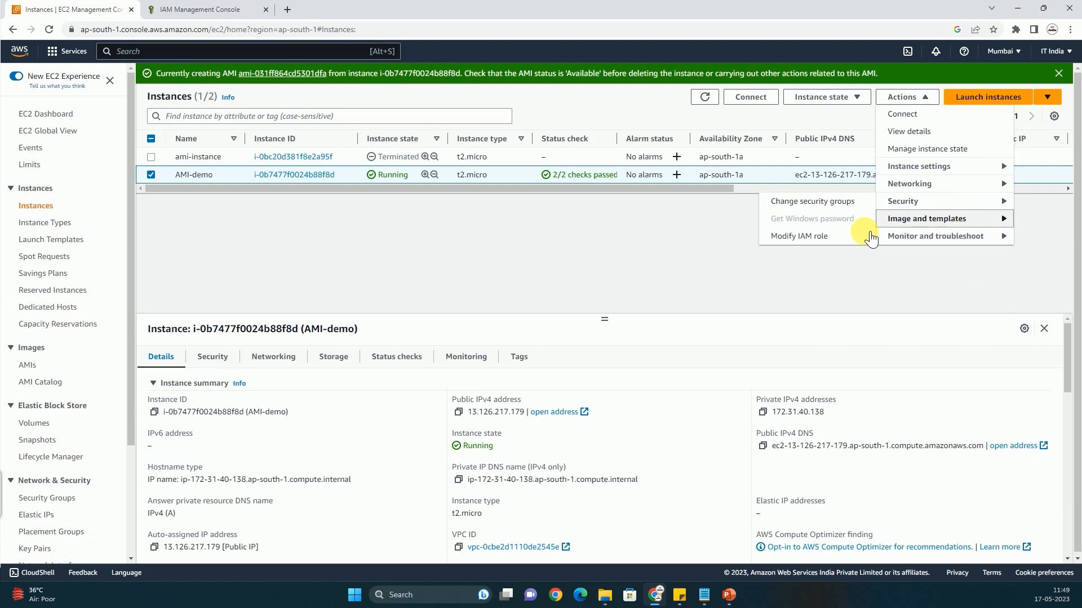
{"action": "left_click", "coordinate": [800, 236]}
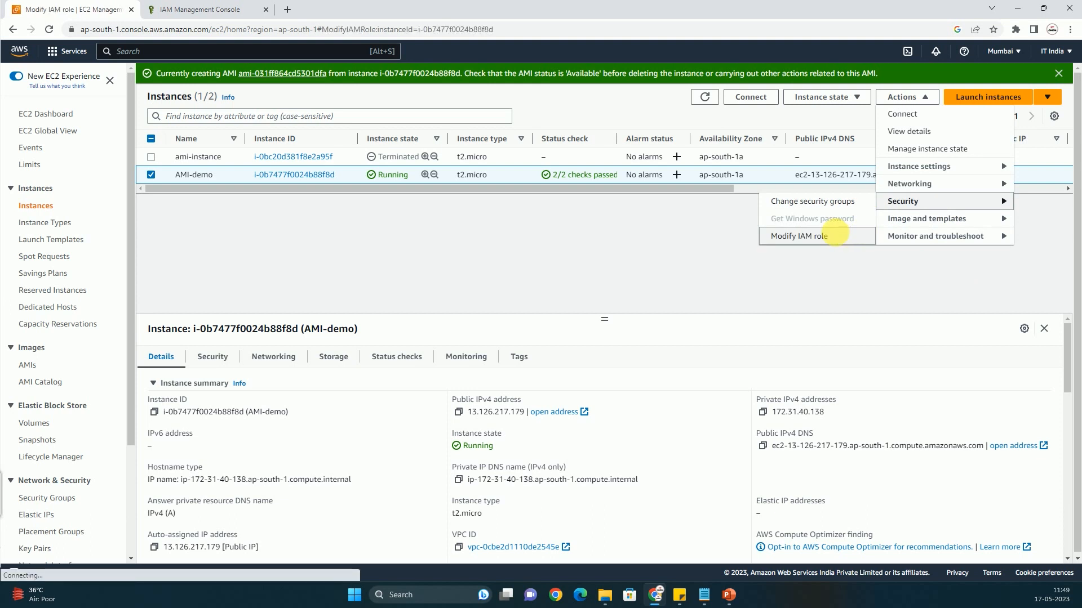
{"action": "left_click", "coordinate": [798, 236]}
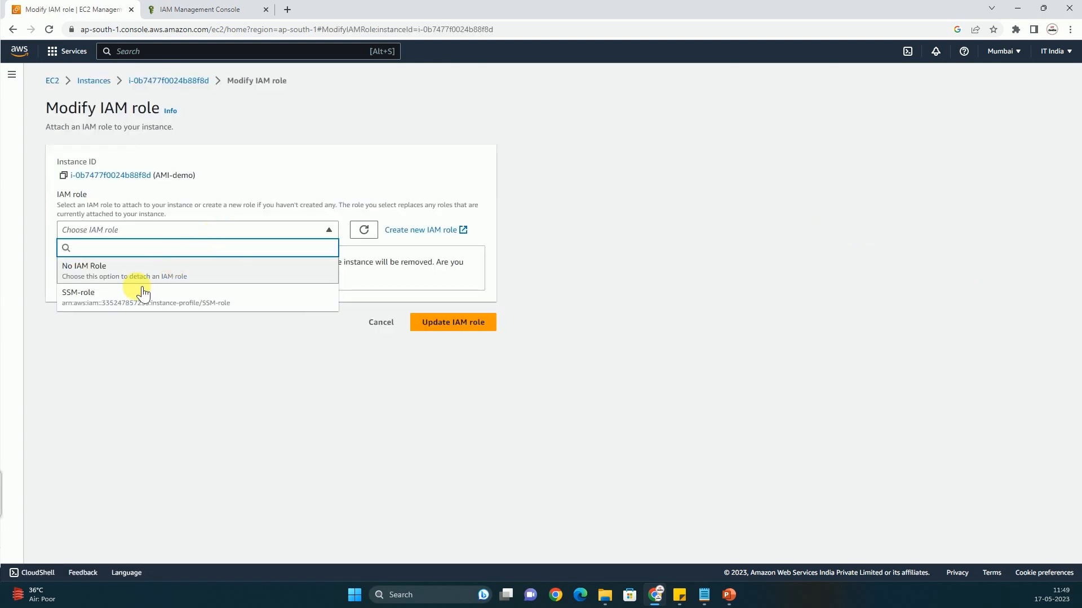
{"action": "left_click", "coordinate": [78, 298]}
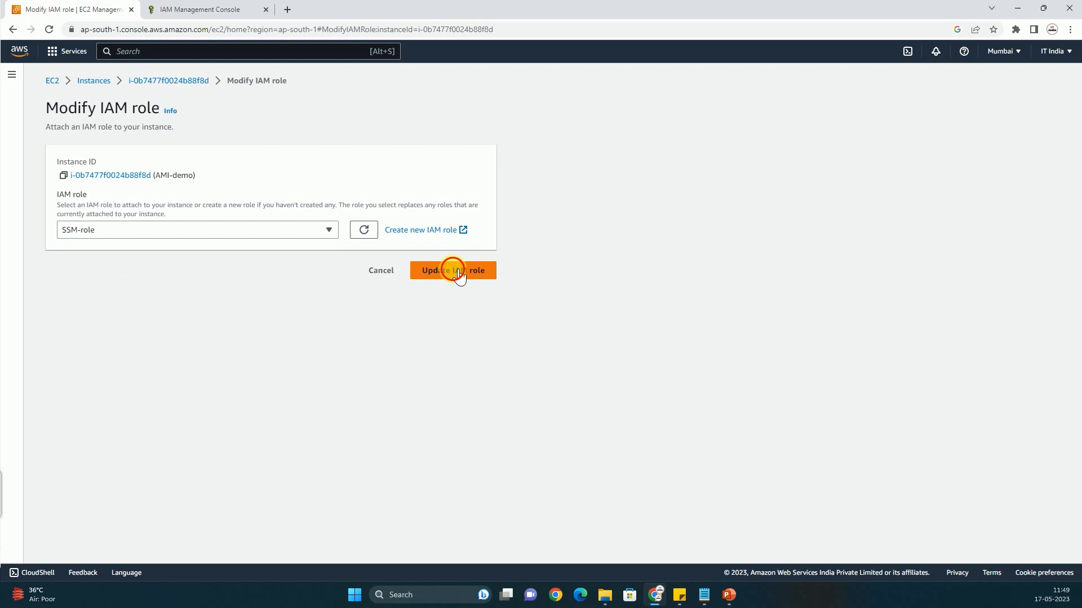
{"action": "left_click", "coordinate": [452, 270]}
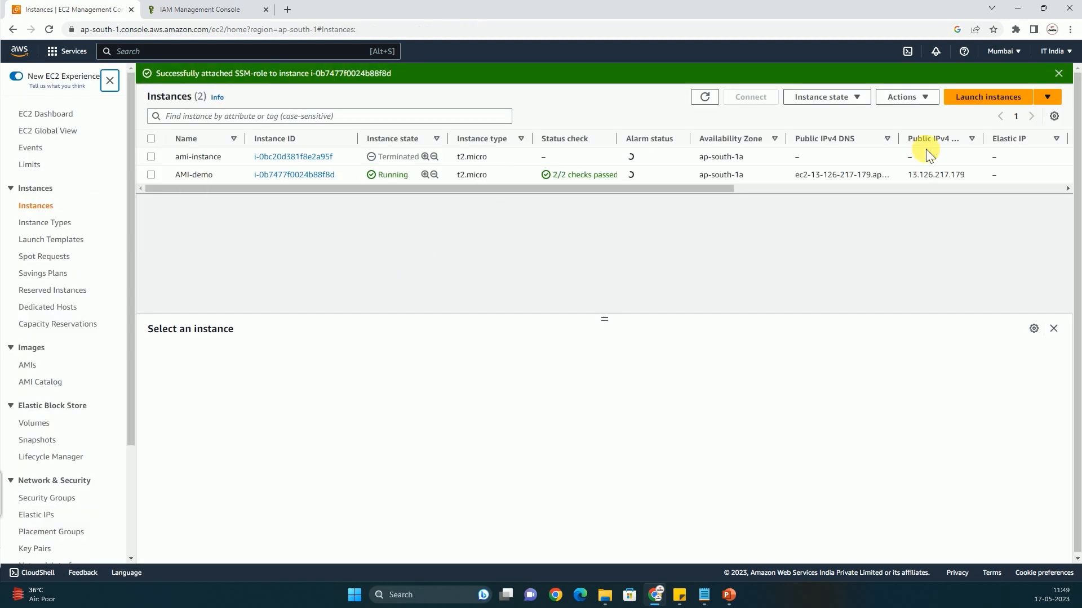
{"action": "left_click", "coordinate": [1058, 74]}
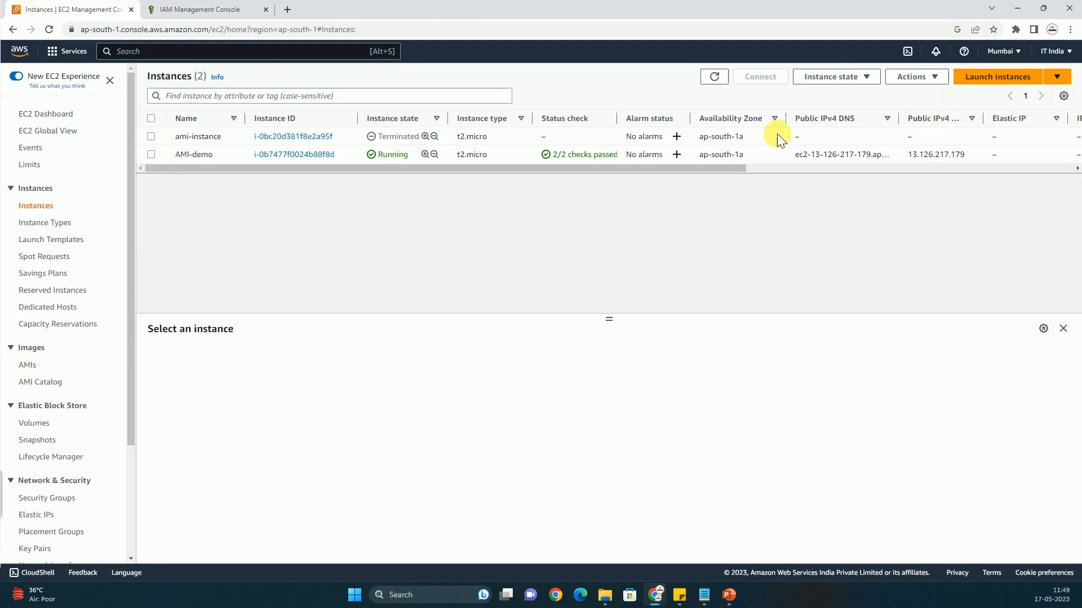
Check Connect for AMI-demo, then reselect AMI-demo in the instances list
{"action": "left_click", "coordinate": [759, 76]}
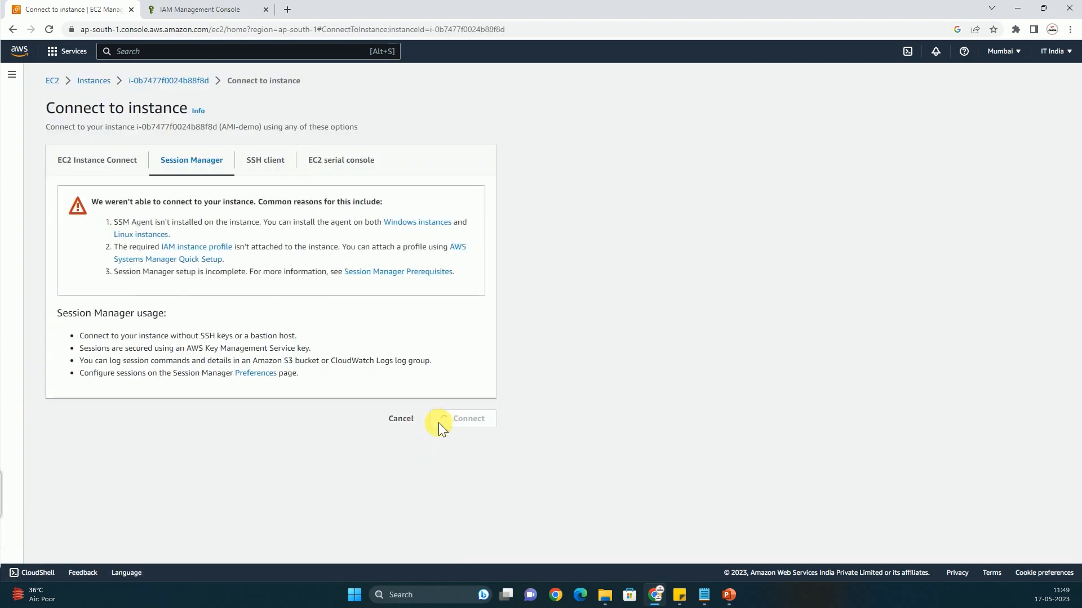
{"action": "mouse_move", "coordinate": [93, 80]}
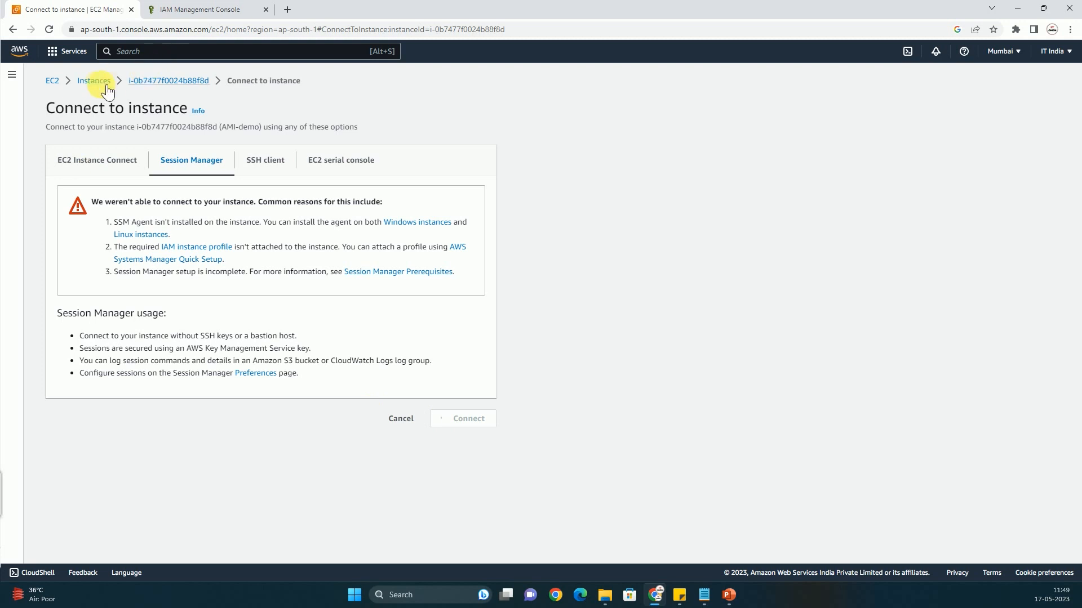
{"action": "left_click", "coordinate": [93, 81]}
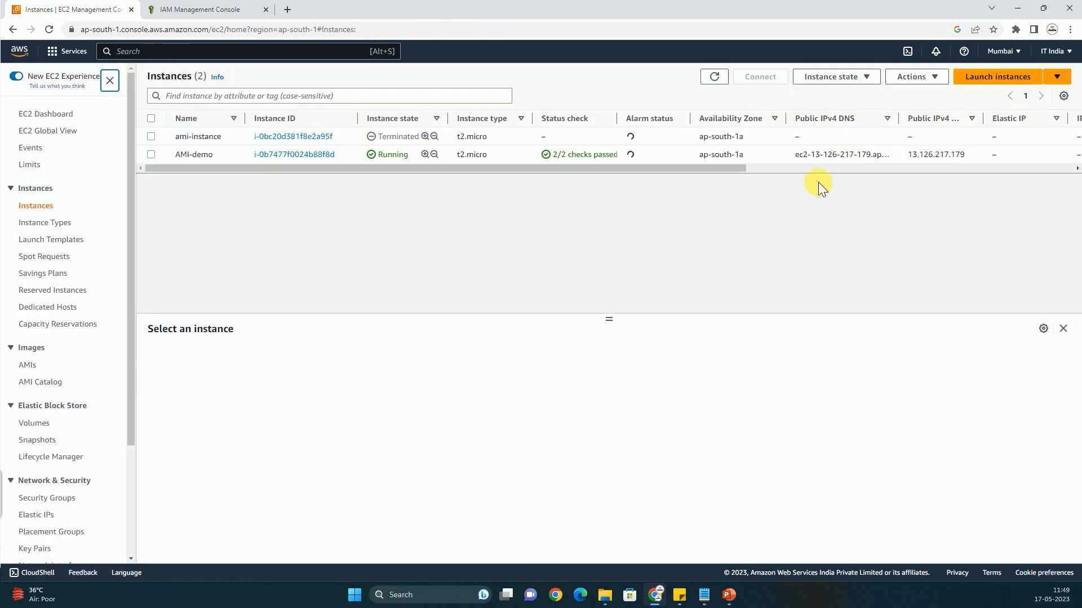
{"action": "left_click", "coordinate": [193, 154]}
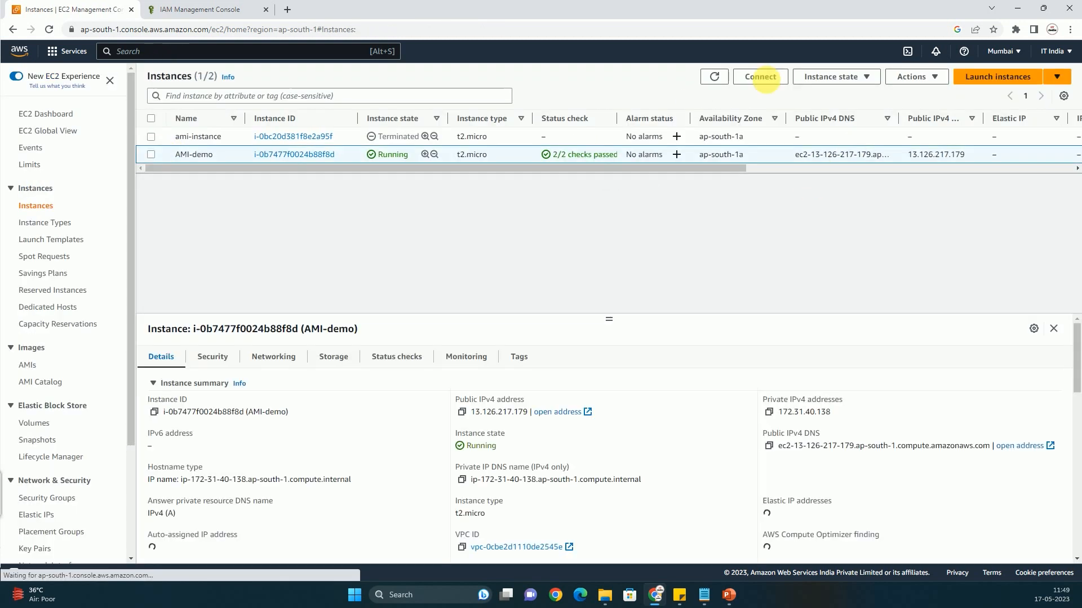
Refresh the instances list repeatedly until AMI-demo shows Stopped, then reselect it
{"action": "left_click", "coordinate": [833, 77]}
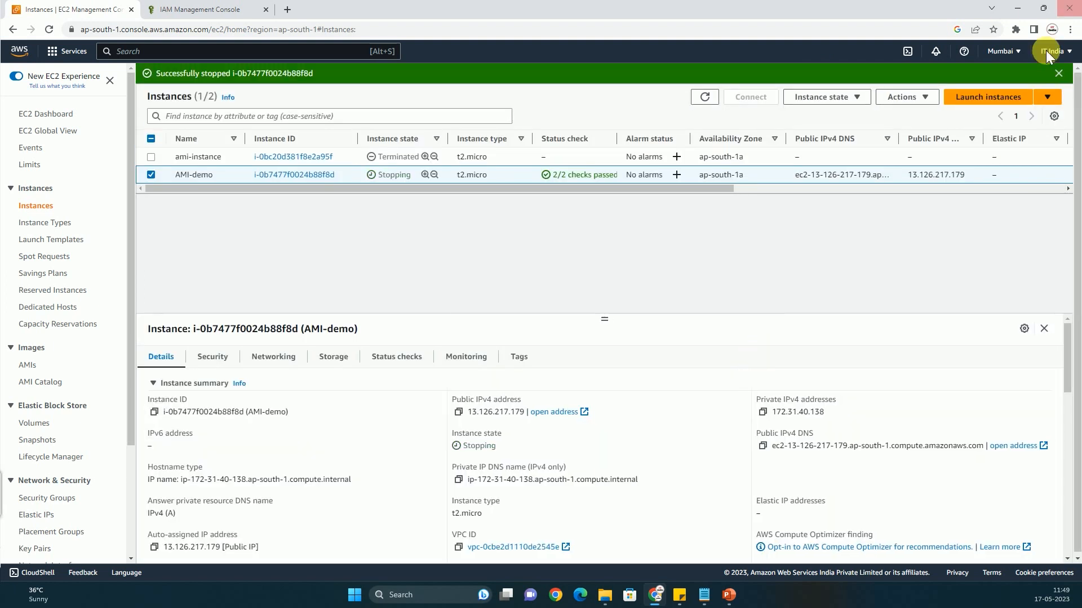
{"action": "left_click", "coordinate": [1057, 74]}
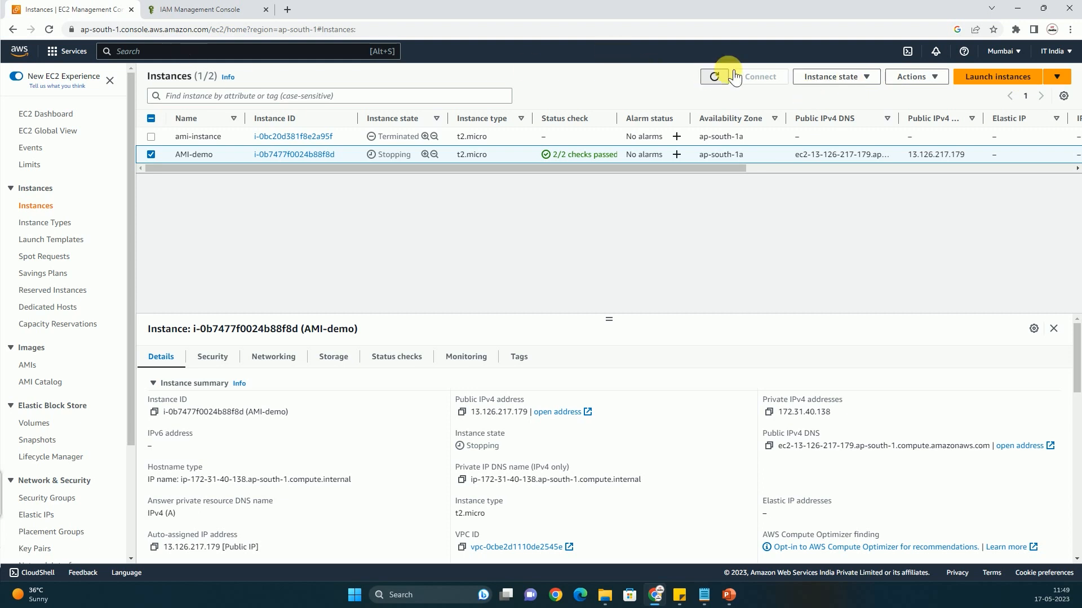
{"action": "left_click", "coordinate": [833, 76]}
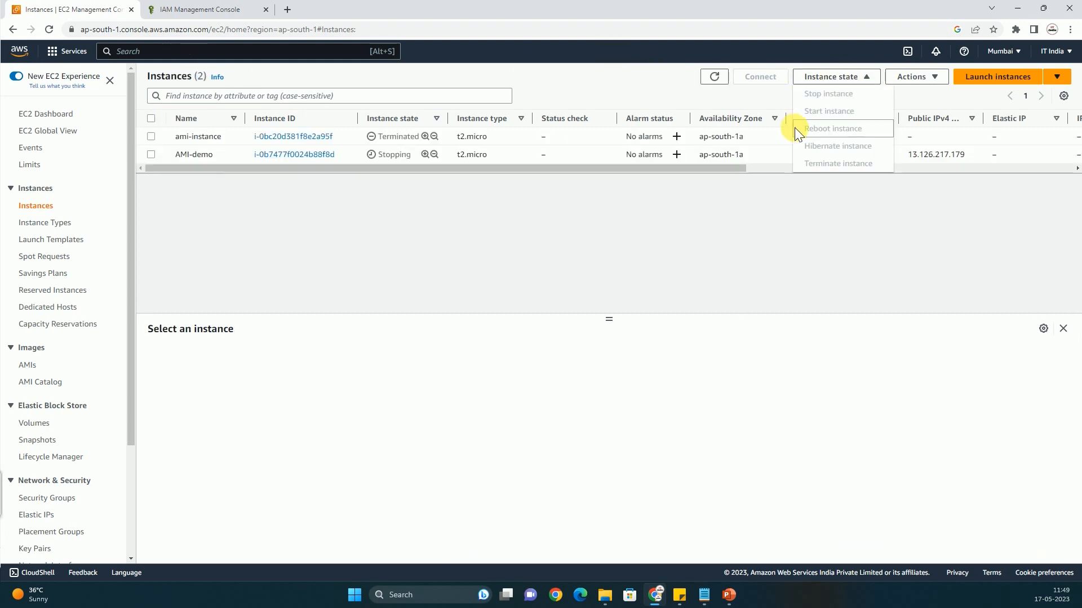
{"action": "mouse_move", "coordinate": [800, 133]}
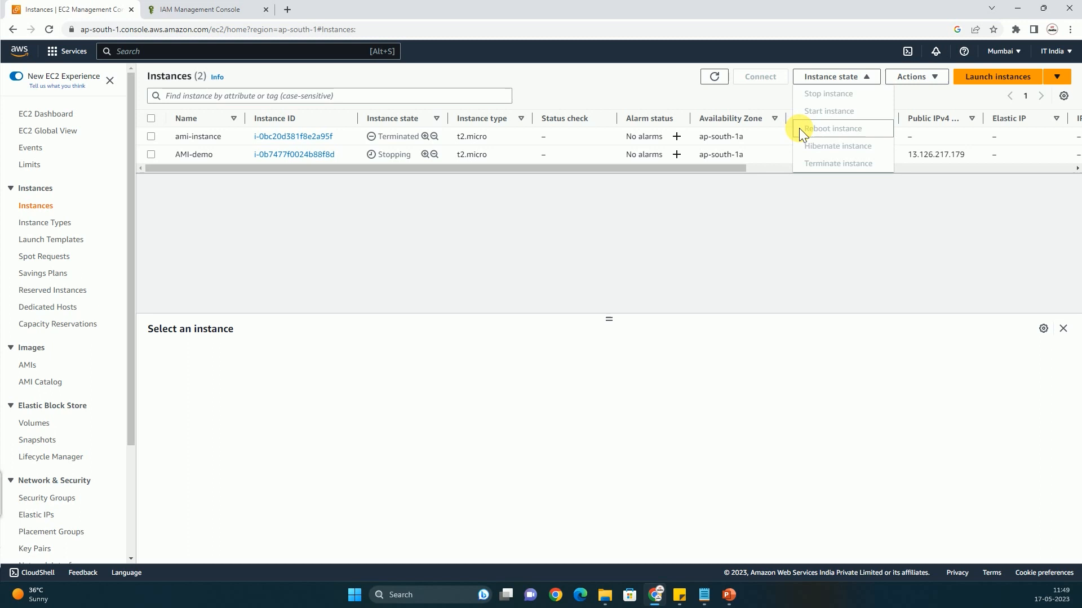
{"action": "mouse_move", "coordinate": [827, 111]}
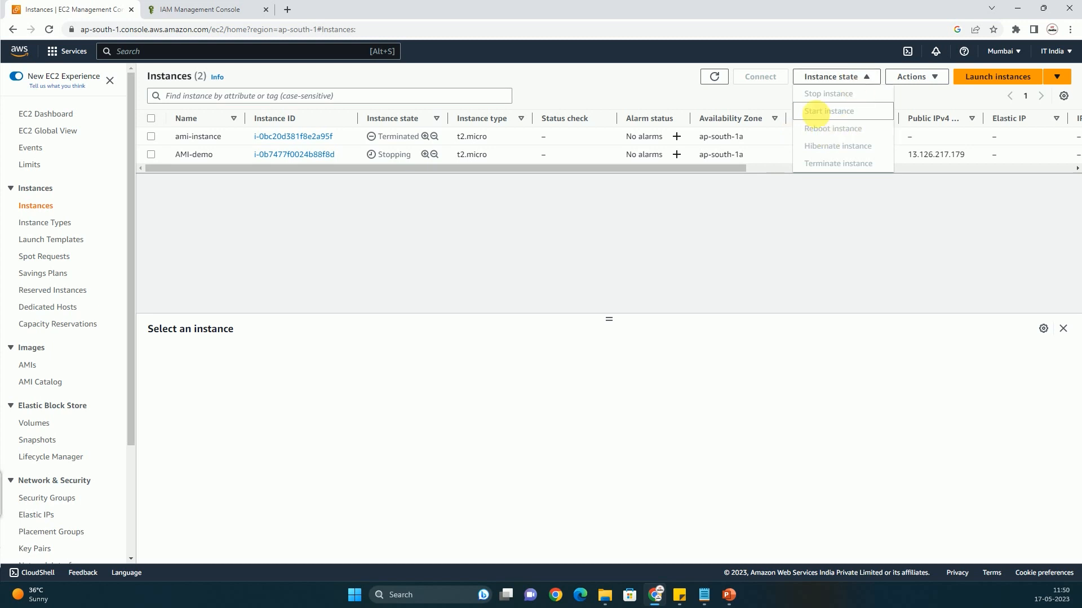
{"action": "mouse_move", "coordinate": [864, 94]}
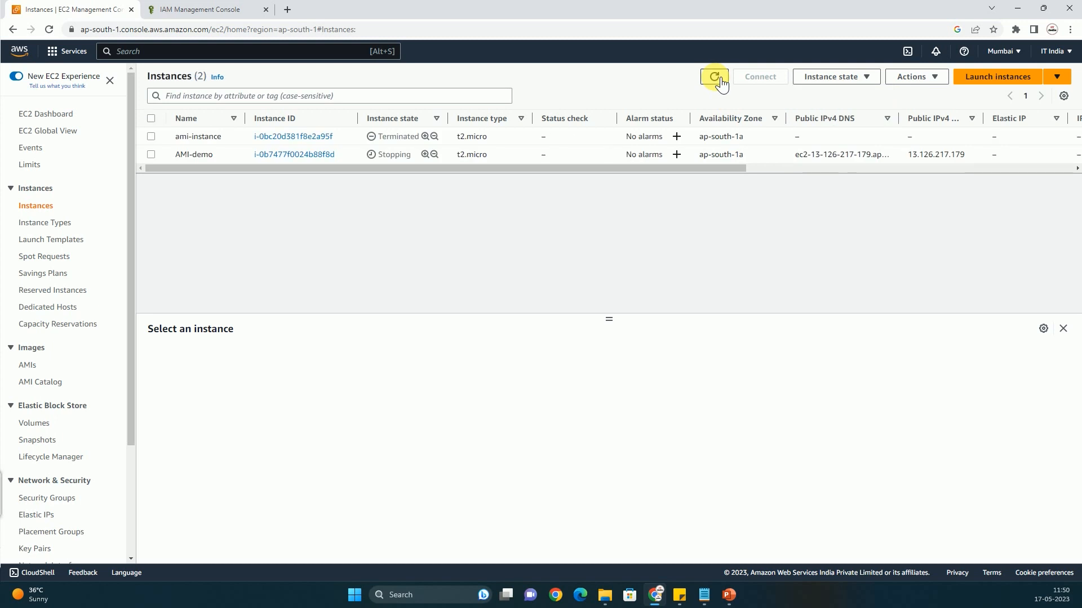
{"action": "left_click", "coordinate": [832, 76]}
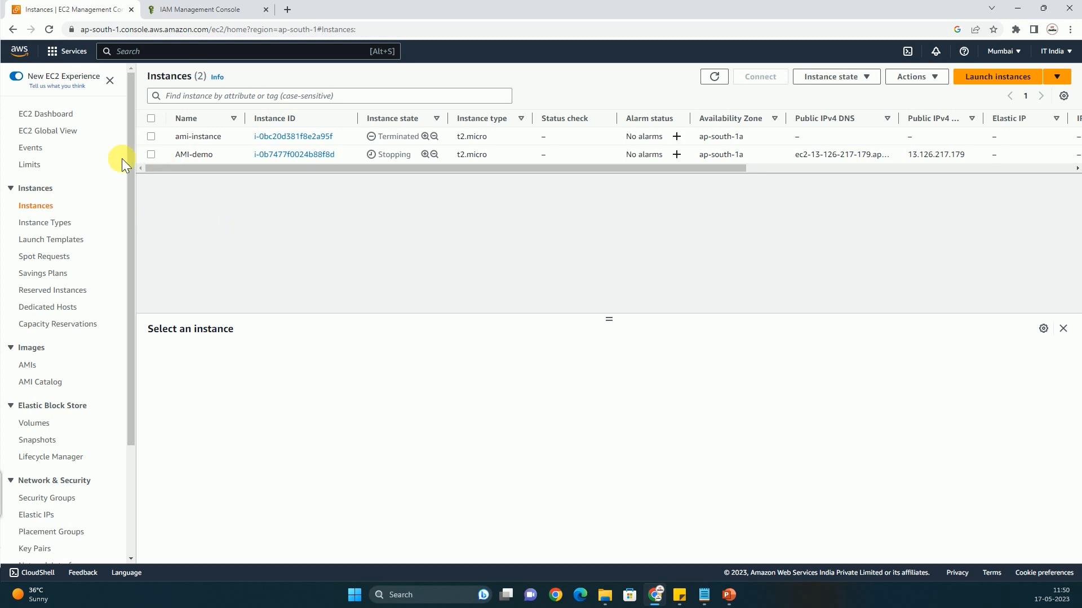
{"action": "left_click", "coordinate": [151, 154]}
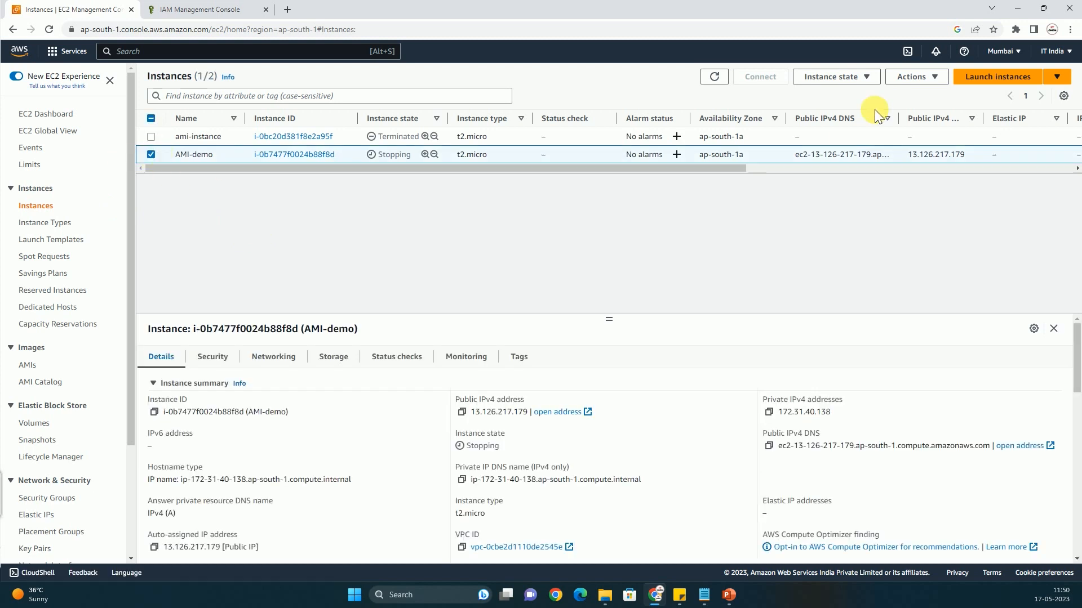
{"action": "left_click", "coordinate": [714, 77]}
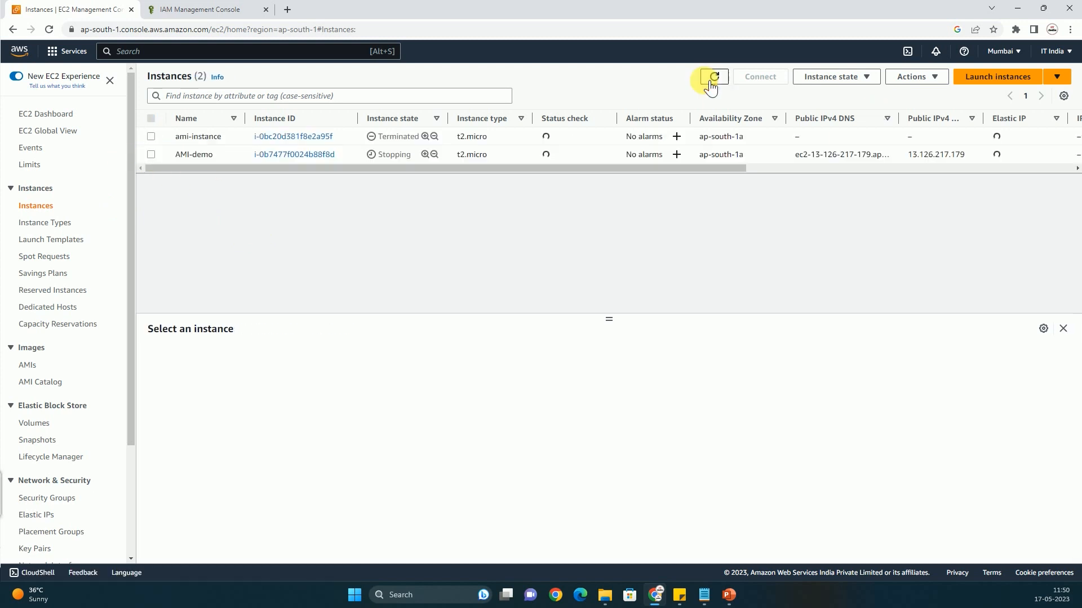
{"action": "left_click", "coordinate": [713, 76]}
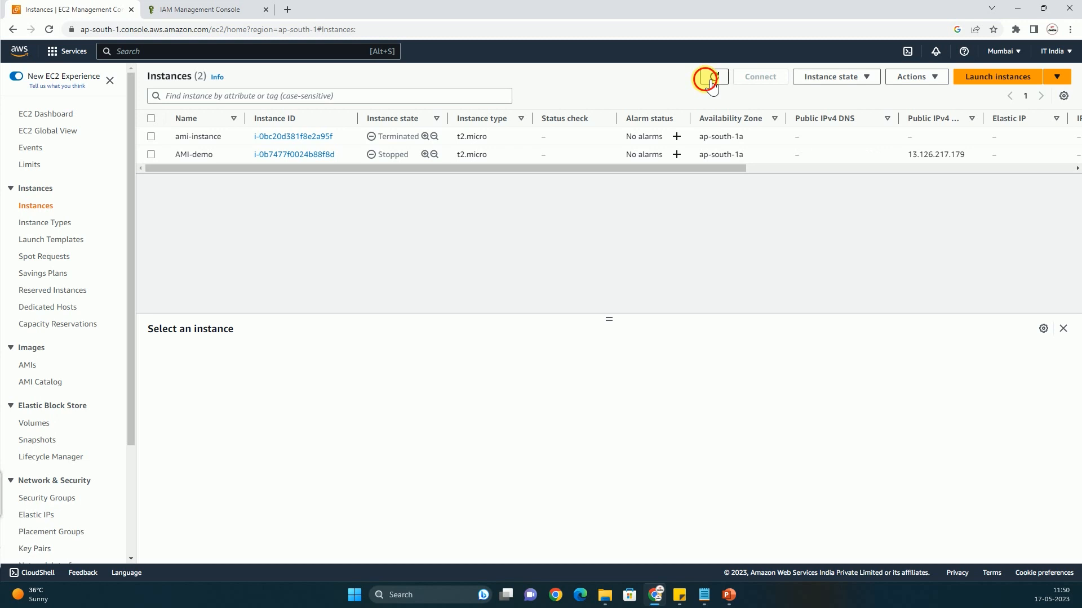
{"action": "left_click", "coordinate": [714, 77]}
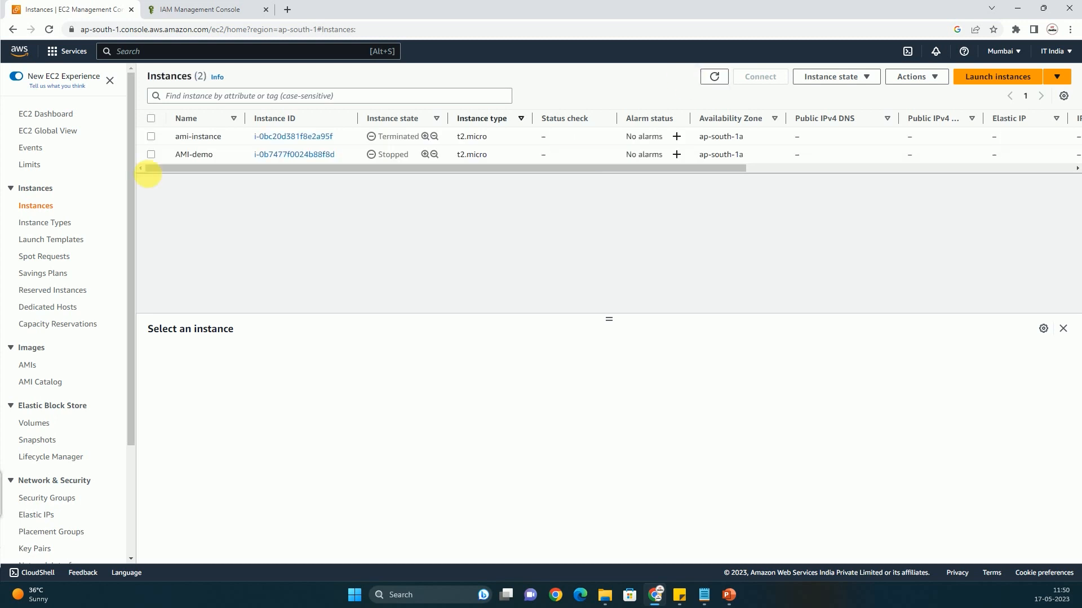
{"action": "left_click", "coordinate": [151, 154]}
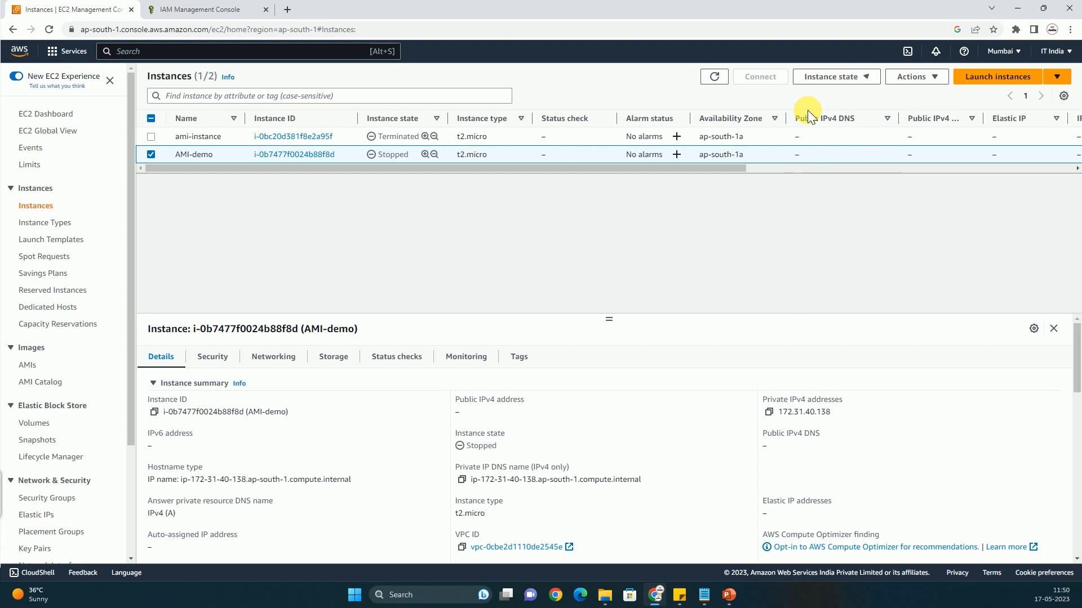
Start AMI-demo and refresh the list until it shows Running
{"action": "left_click", "coordinate": [831, 77]}
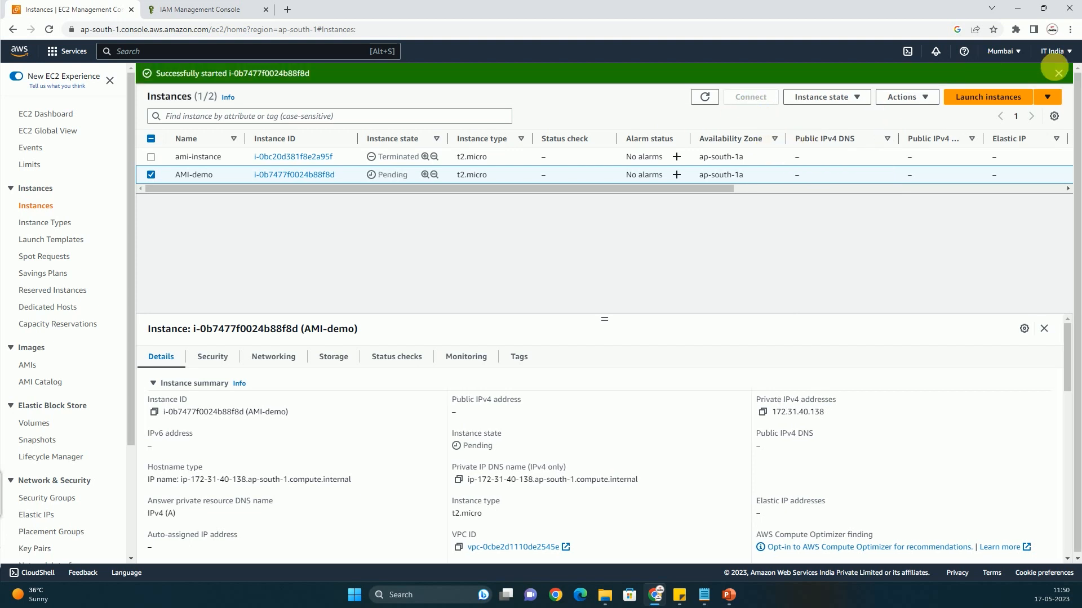
{"action": "left_click", "coordinate": [704, 77]}
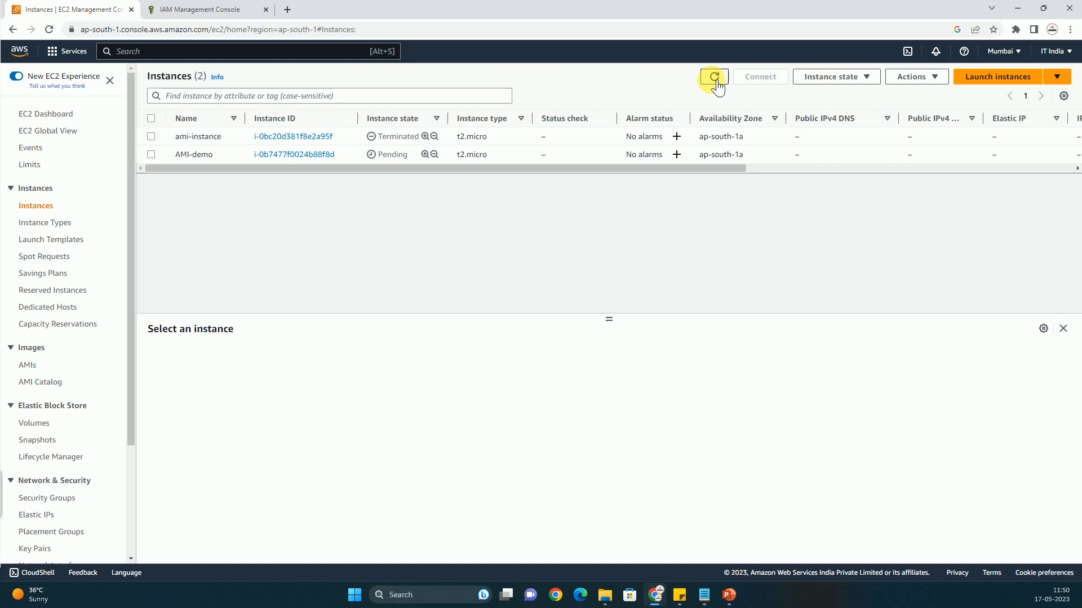
{"action": "left_click", "coordinate": [713, 76]}
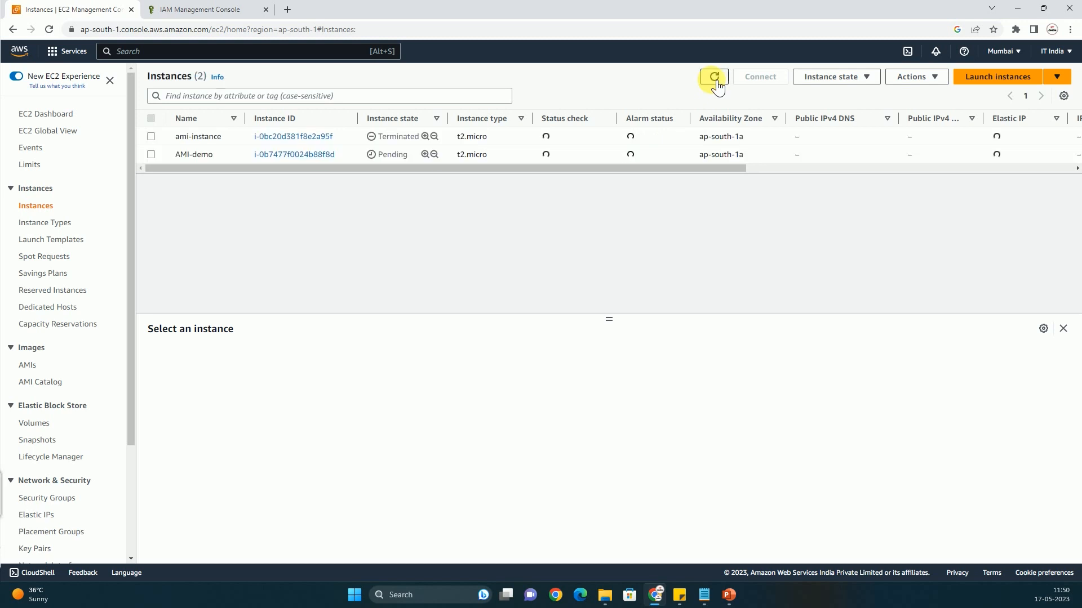
{"action": "left_click", "coordinate": [714, 76]}
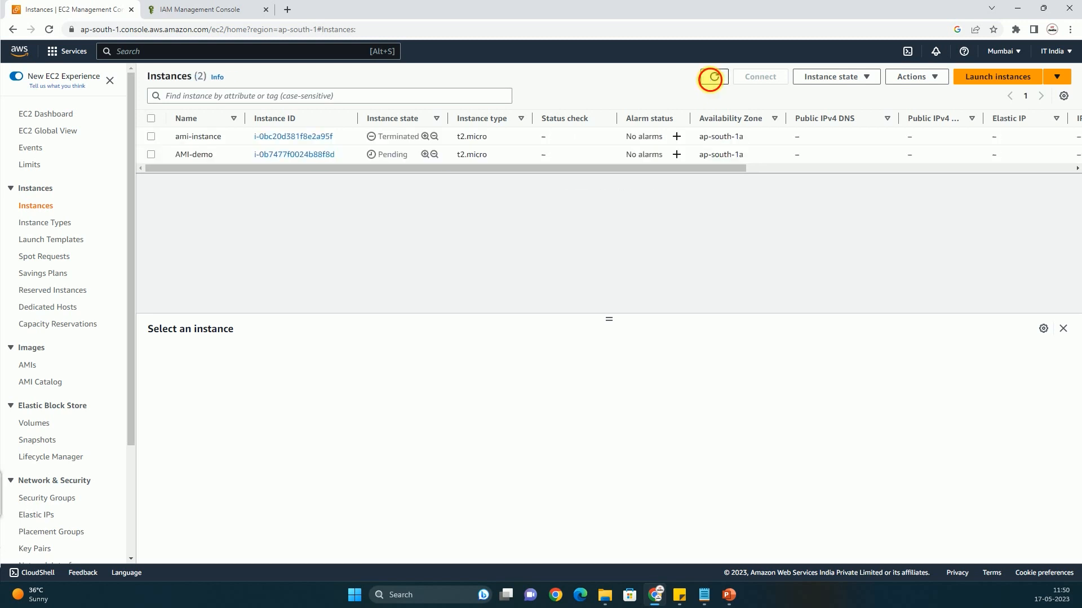
{"action": "left_click", "coordinate": [713, 77]}
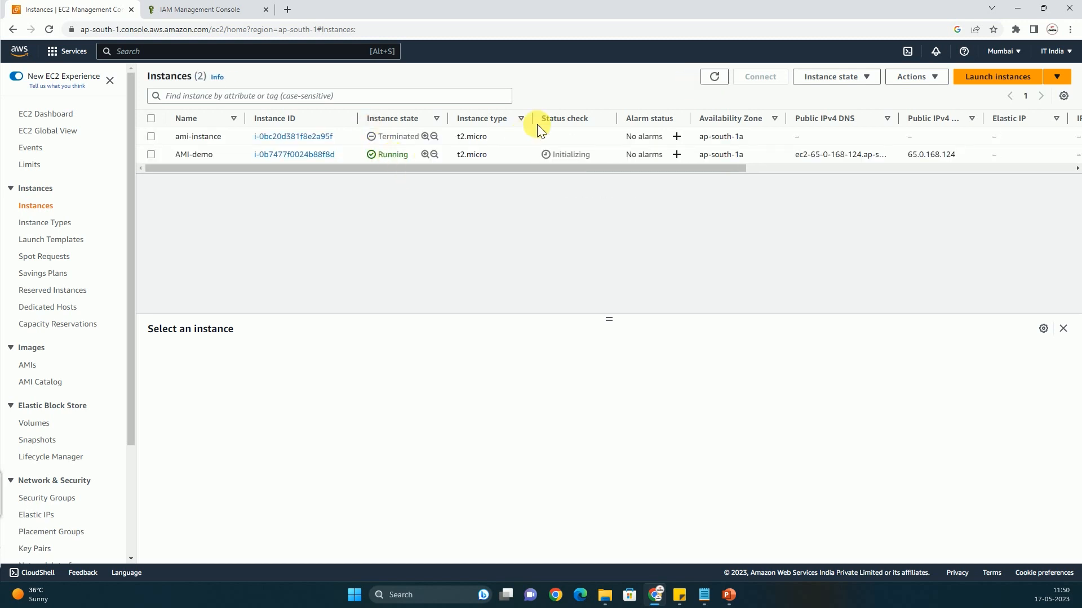
{"action": "left_click", "coordinate": [714, 76]}
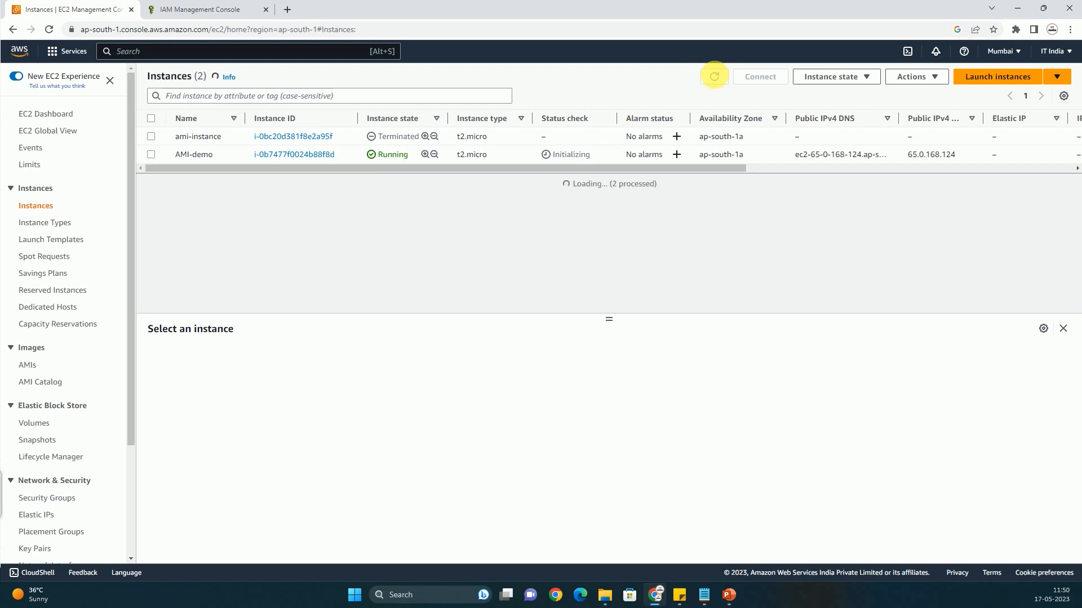
{"action": "left_click", "coordinate": [713, 76]}
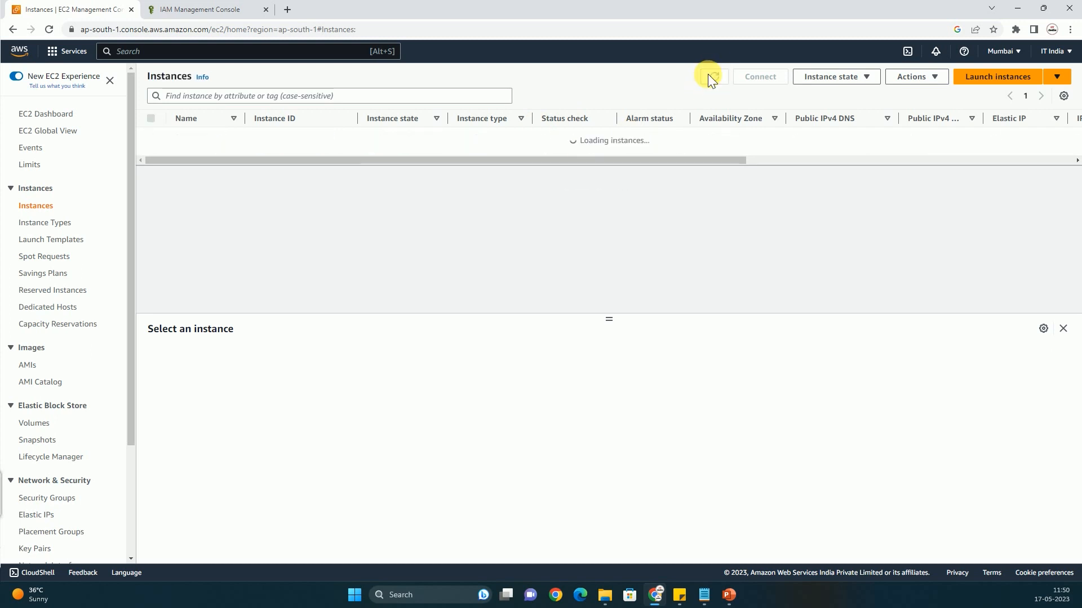
{"action": "left_click", "coordinate": [758, 77]}
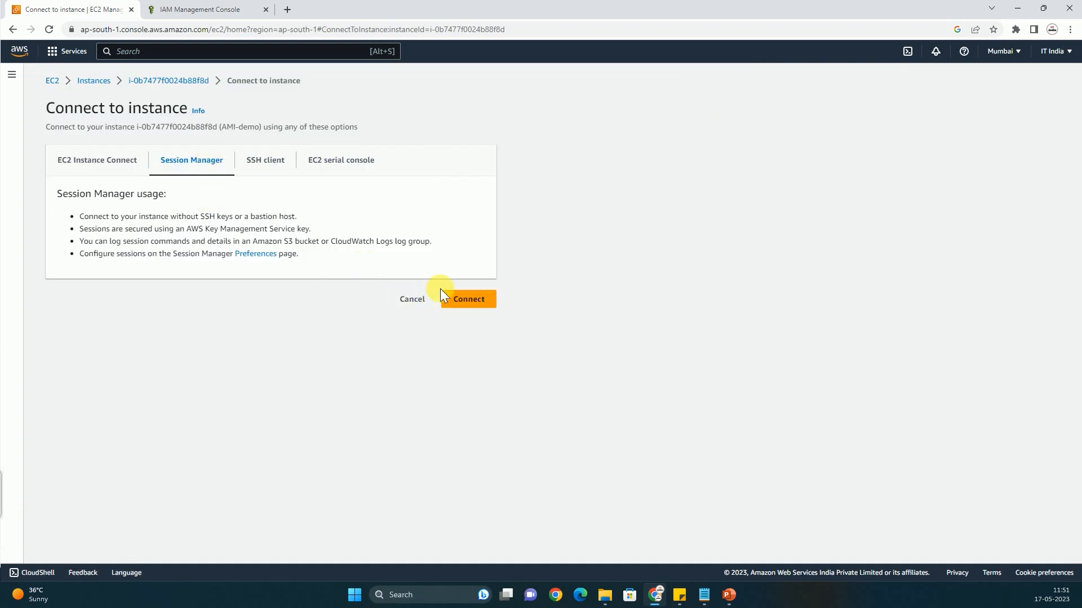
Connect to AMI-demo from the Session Manager tab
{"action": "left_click", "coordinate": [467, 298]}
{"action": "type", "text": "df"}
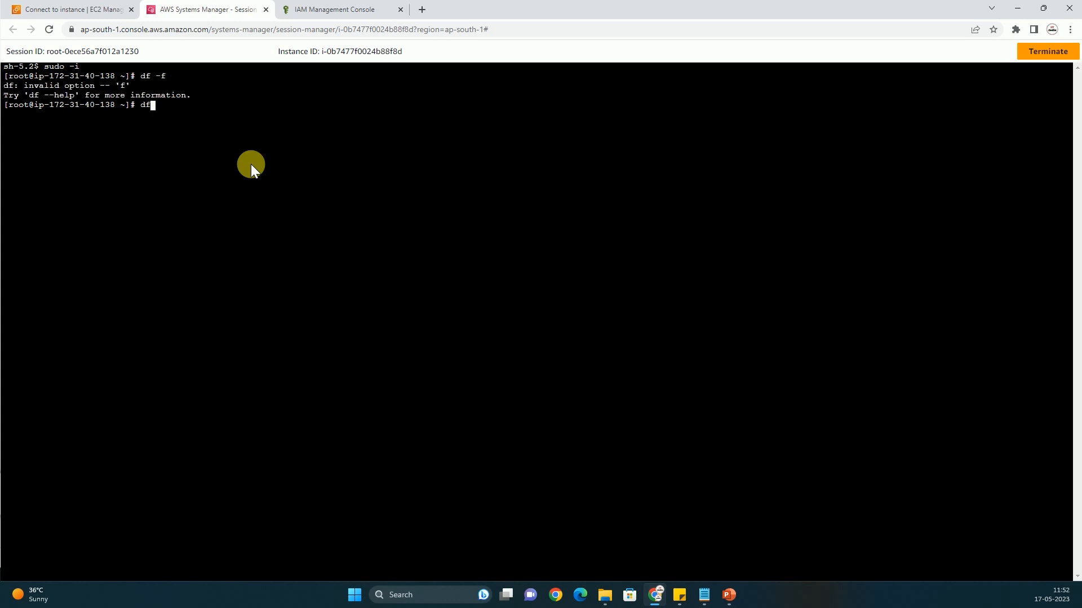
Run df -h and mkdir /teast in the shell, then type ls
{"action": "key", "text": "Return"}
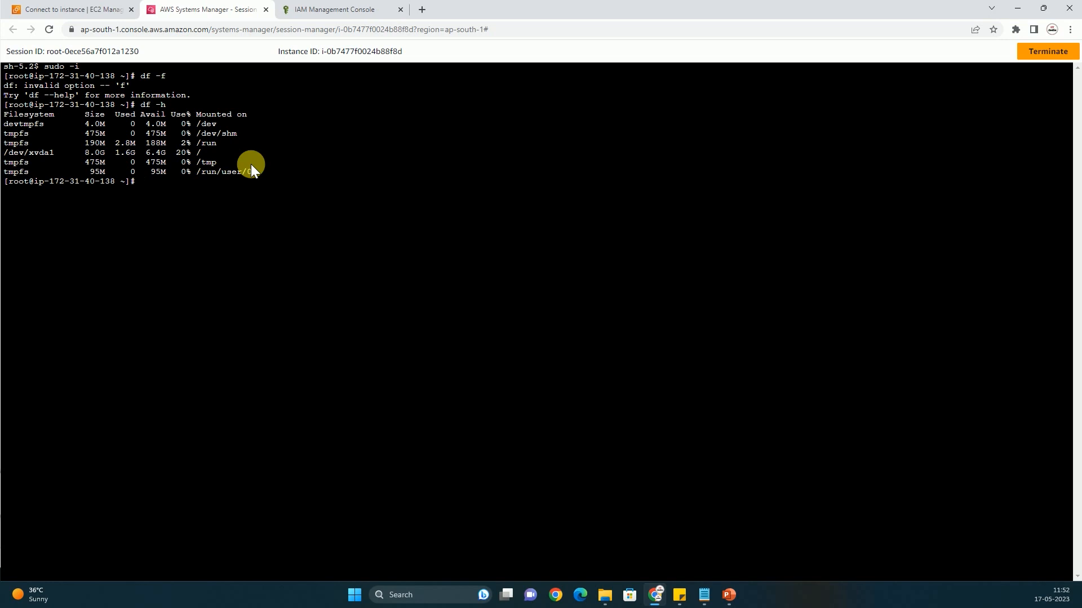
{"action": "type", "text": "mkdir"}
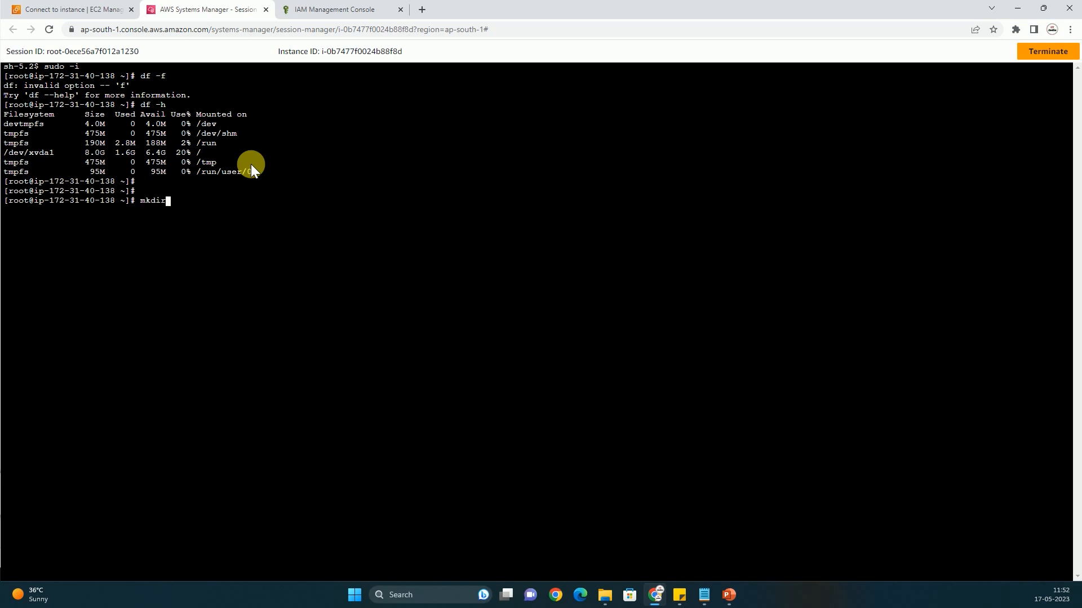
{"action": "type", "text": "/teast"}
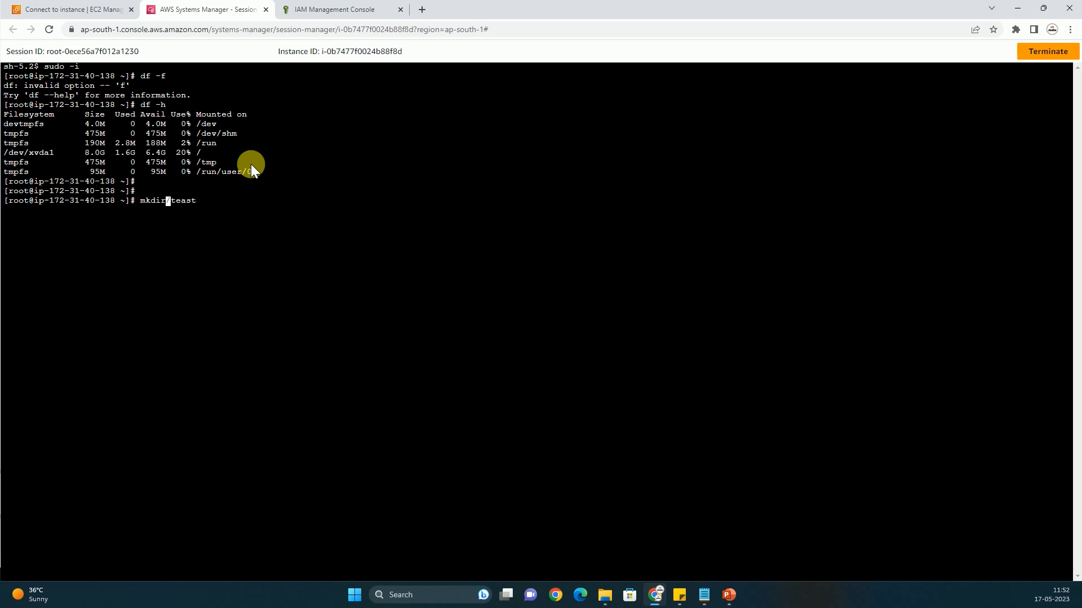
{"action": "key", "text": "Return"}
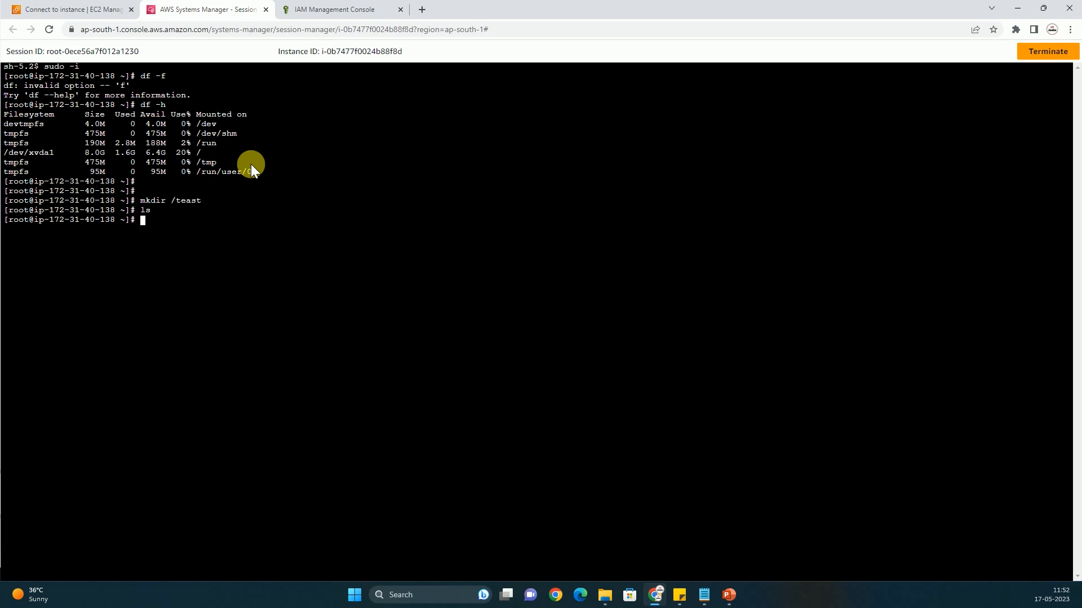
{"action": "type", "text": "lsblk"}
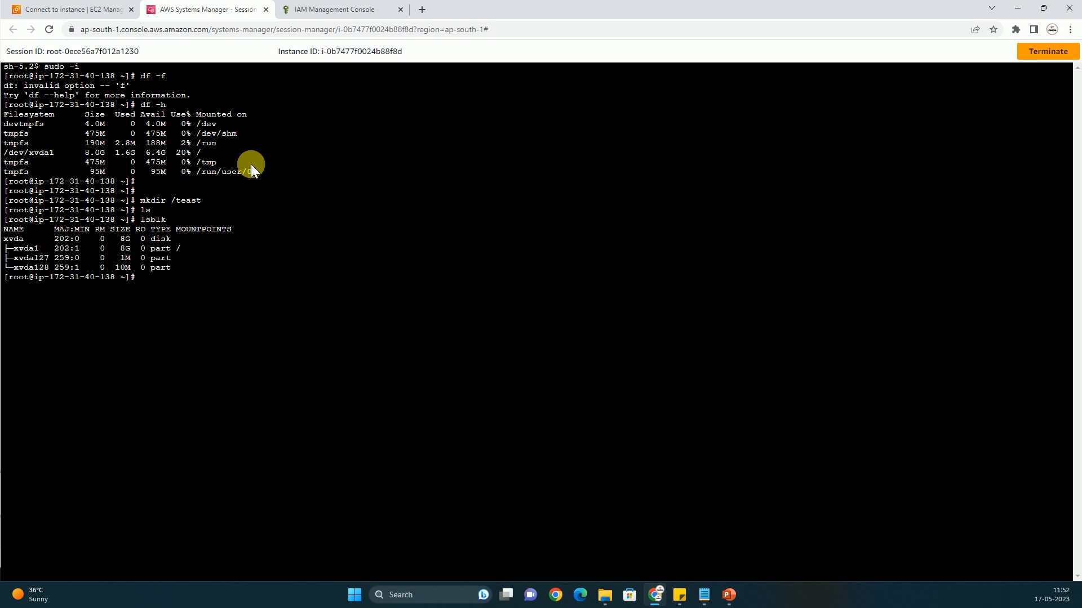
{"action": "mouse_move", "coordinate": [242, 188]}
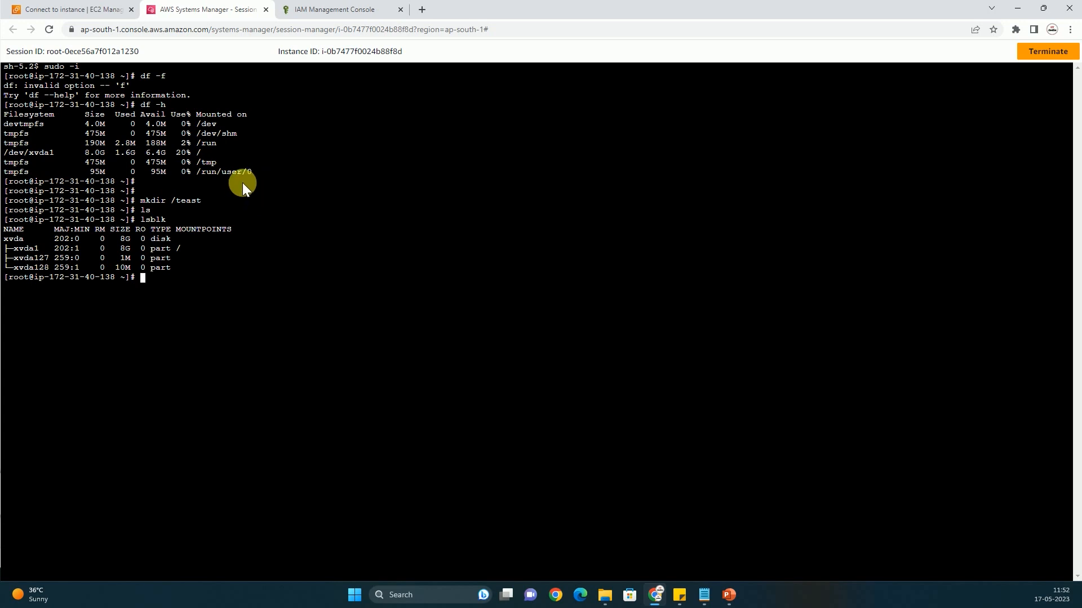
{"action": "mouse_move", "coordinate": [264, 169]}
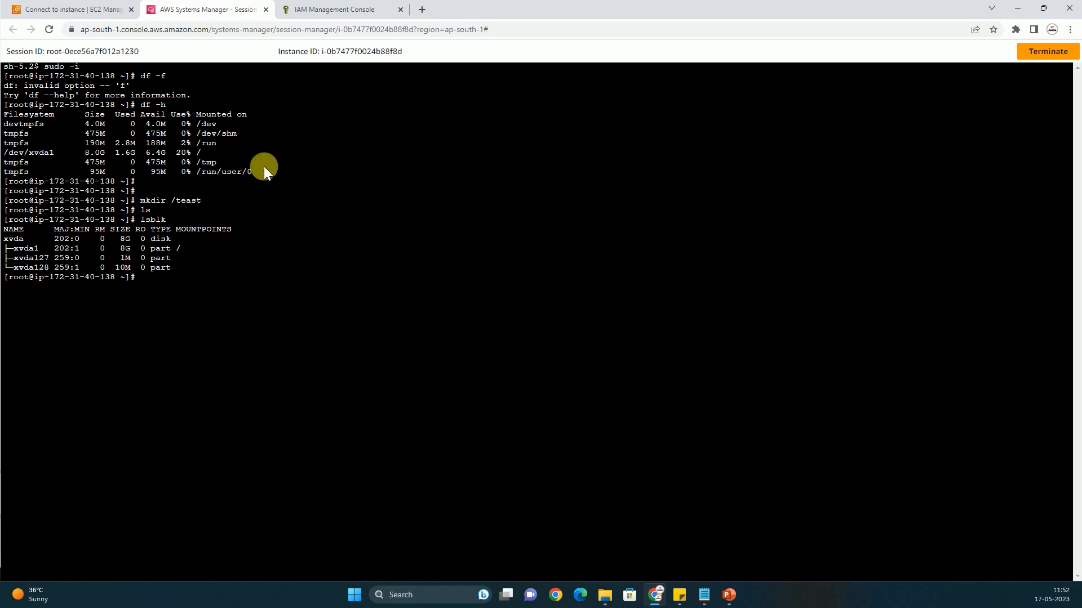